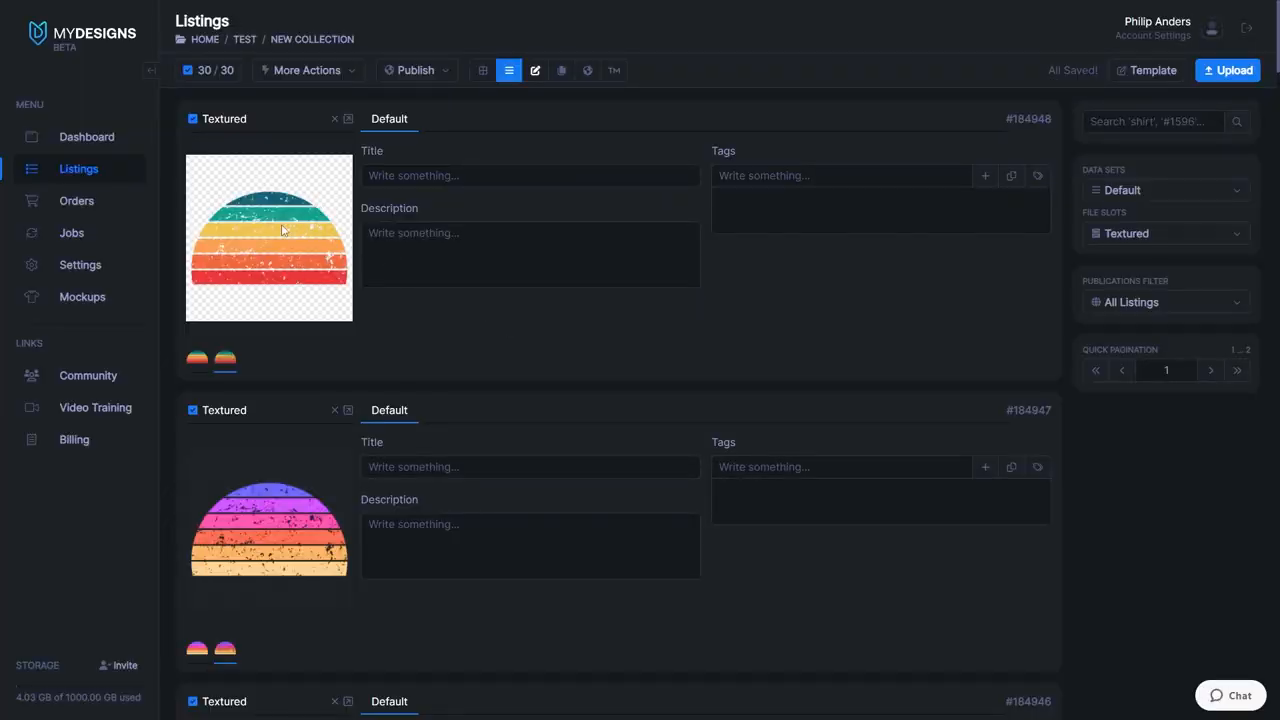
Step: Group the sunset artwork and select it together with the overlaying grunge texture
scroll("down", 3)
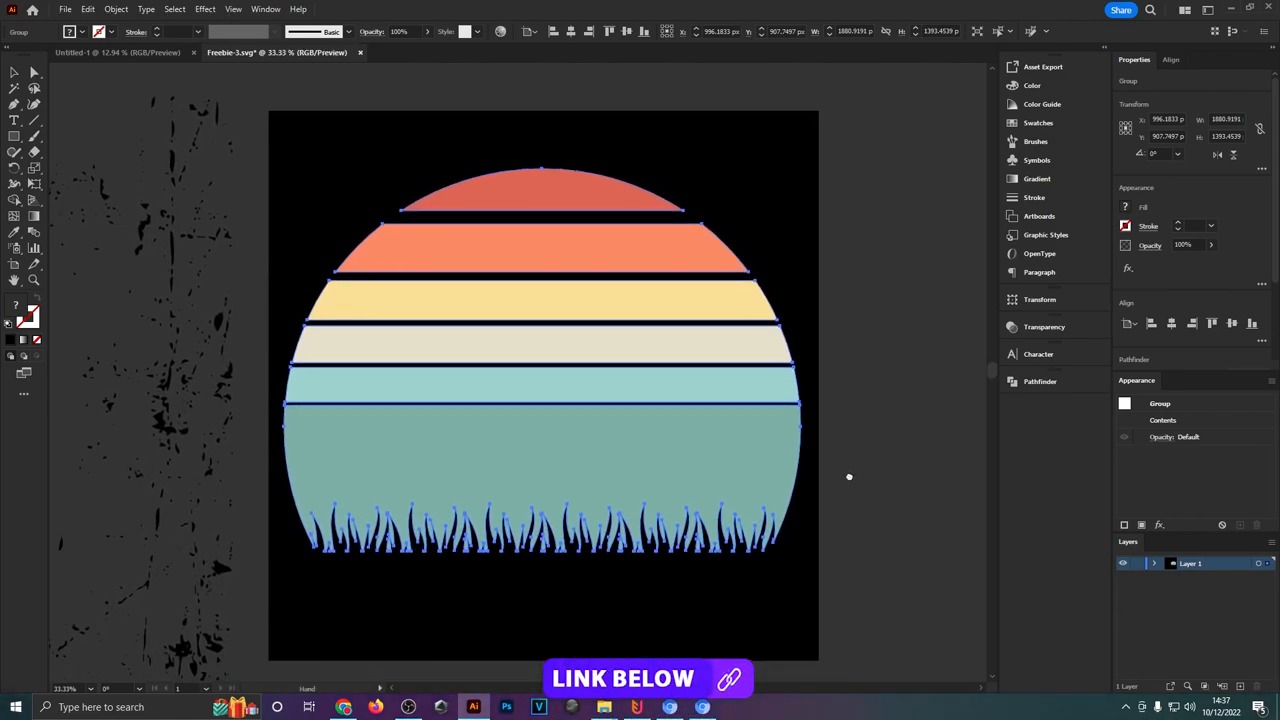
left_click(850, 476)
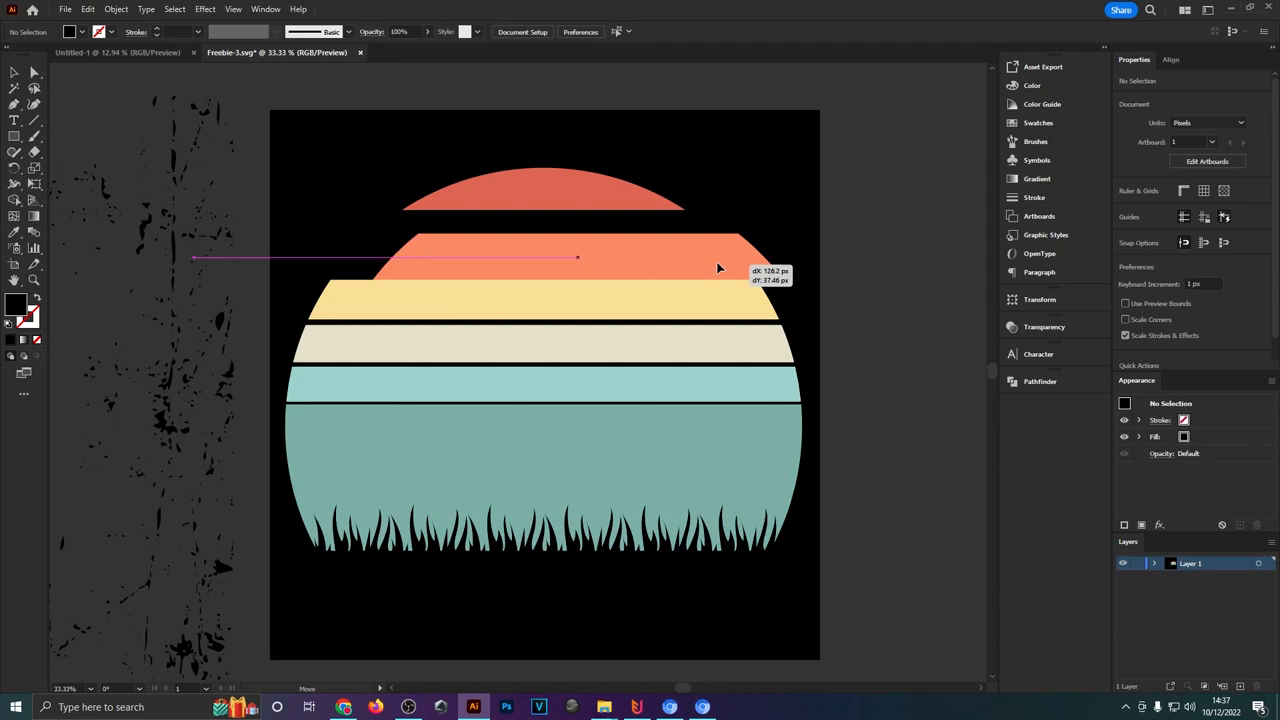
left_click(575, 248)
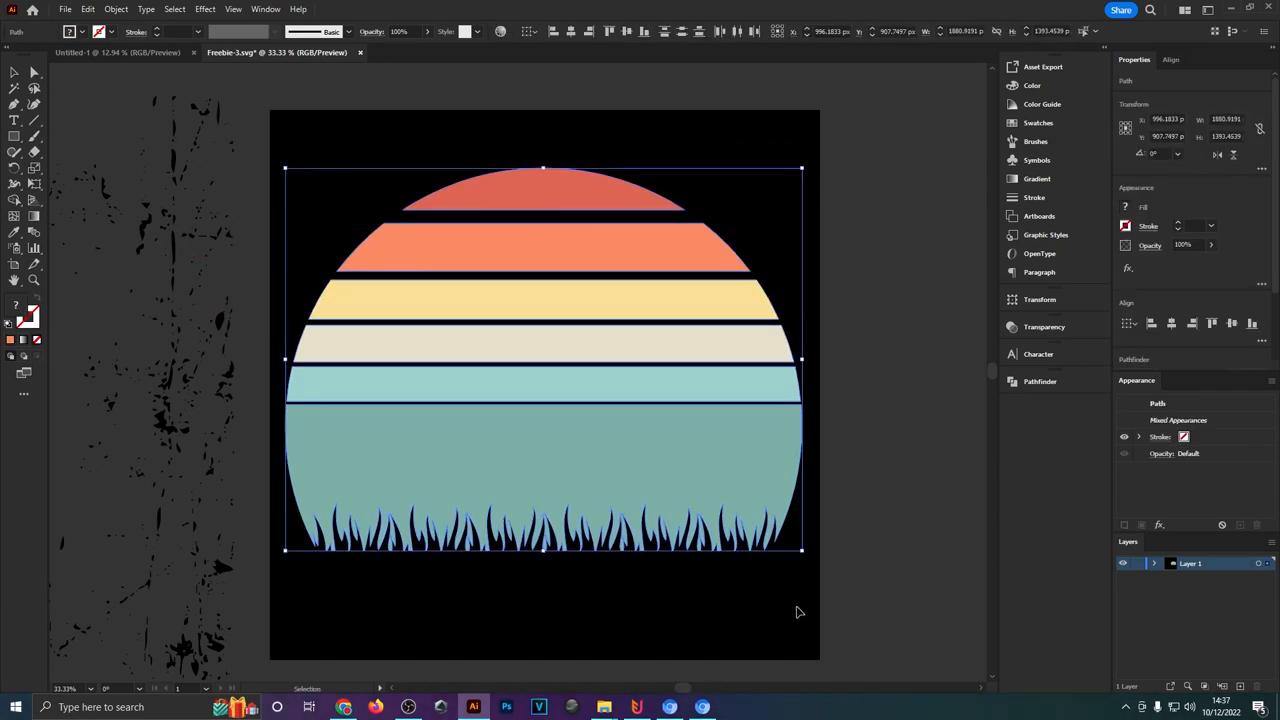
key("ctrl+g")
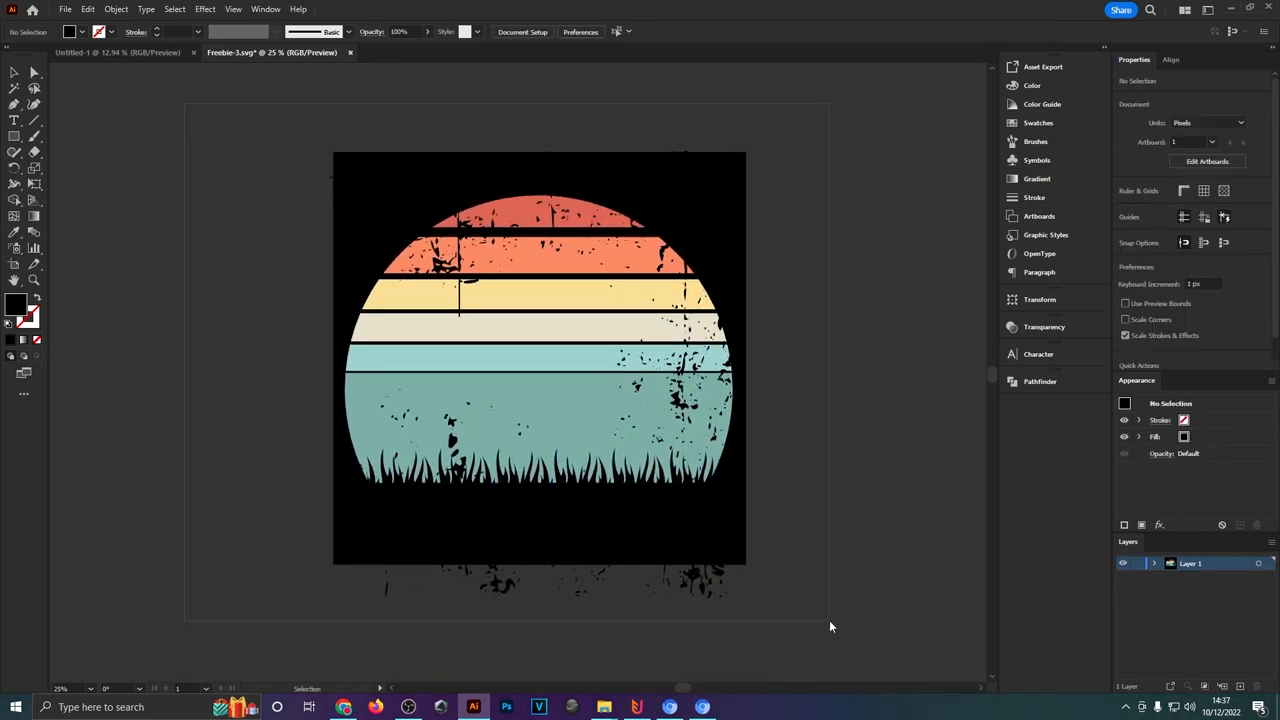
key("ctrl+a")
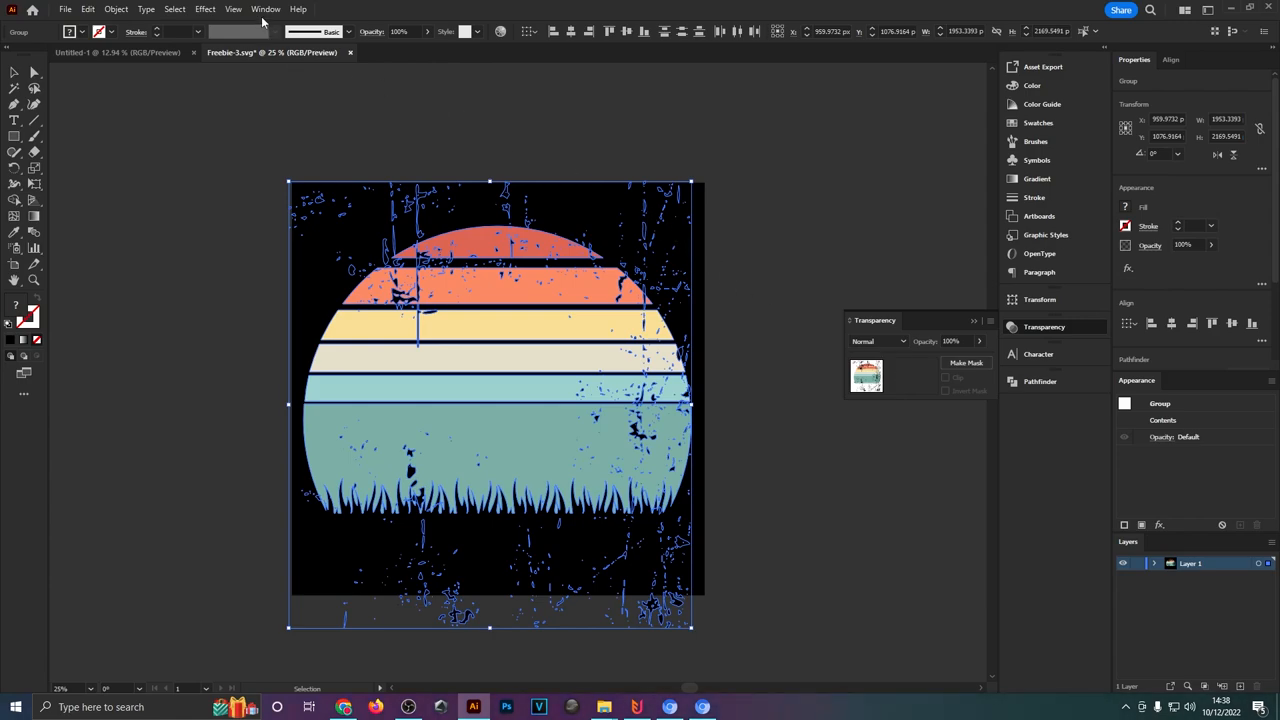
Step: Make the grunge texture an opacity mask on the sunset design, with Clip unchecked
left_click(265, 9)
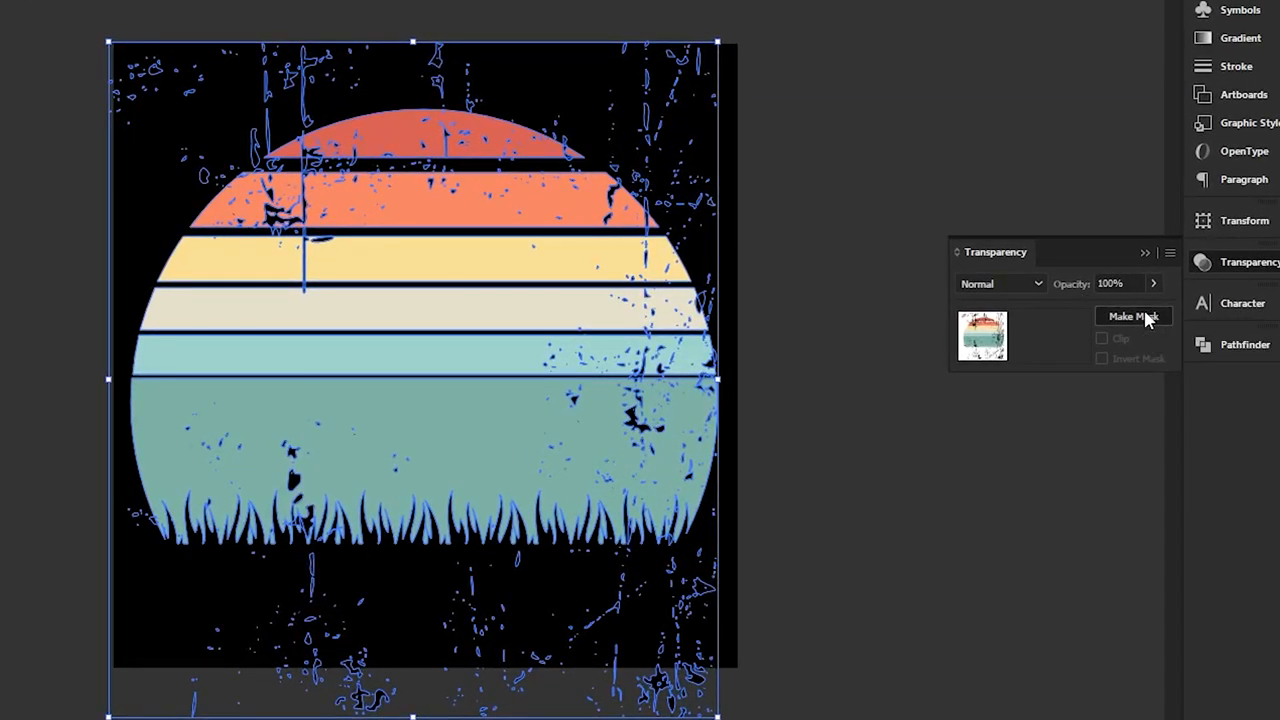
left_click(1133, 316)
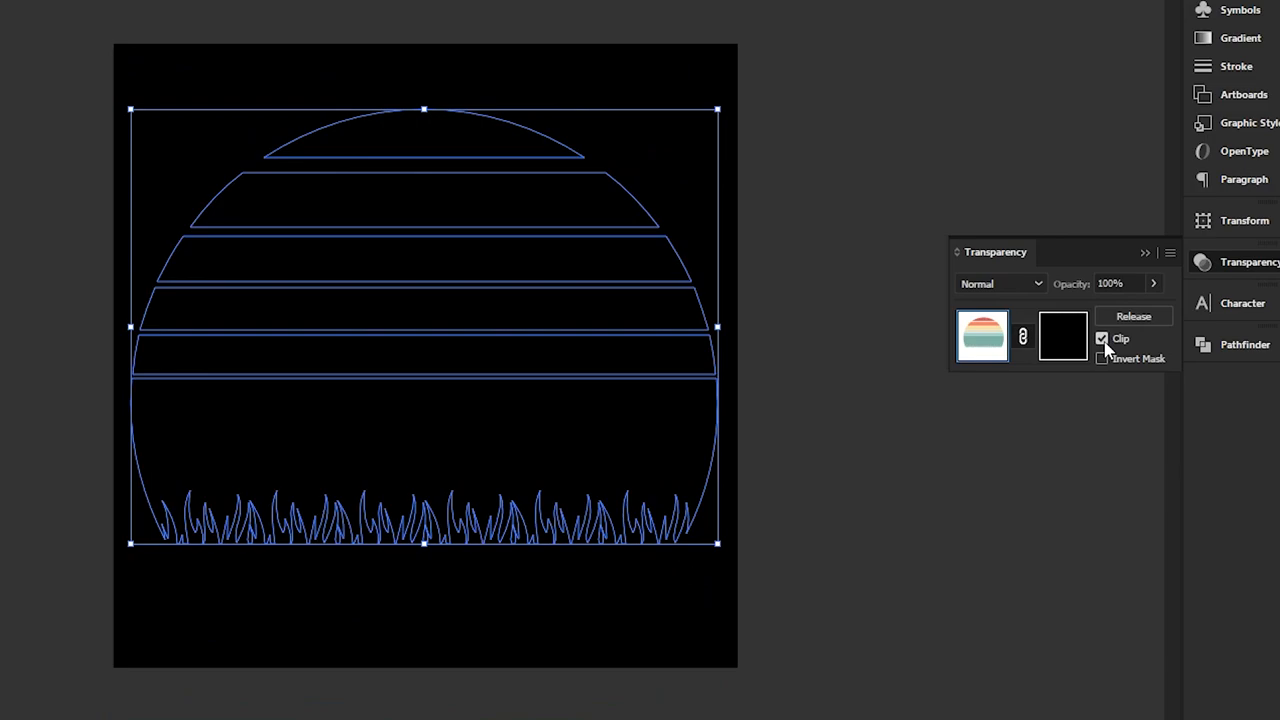
left_click(1102, 338)
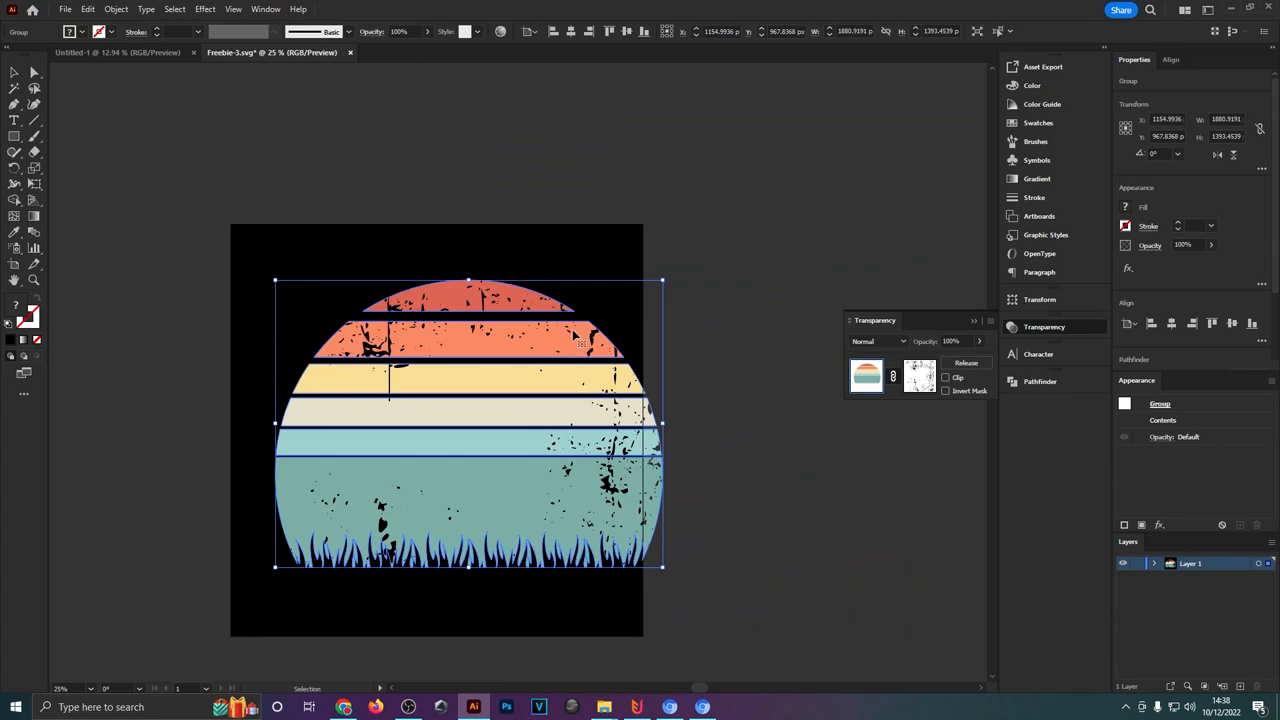
left_click(64, 9)
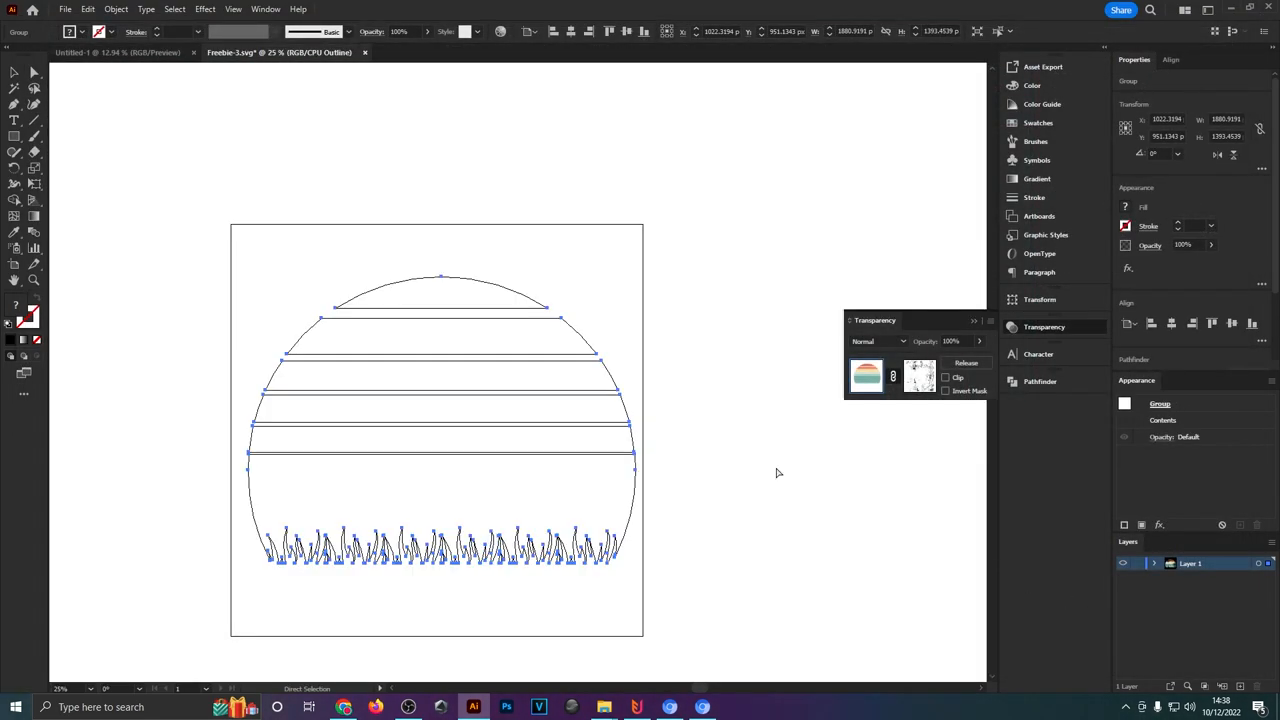
key("ctrl+y")
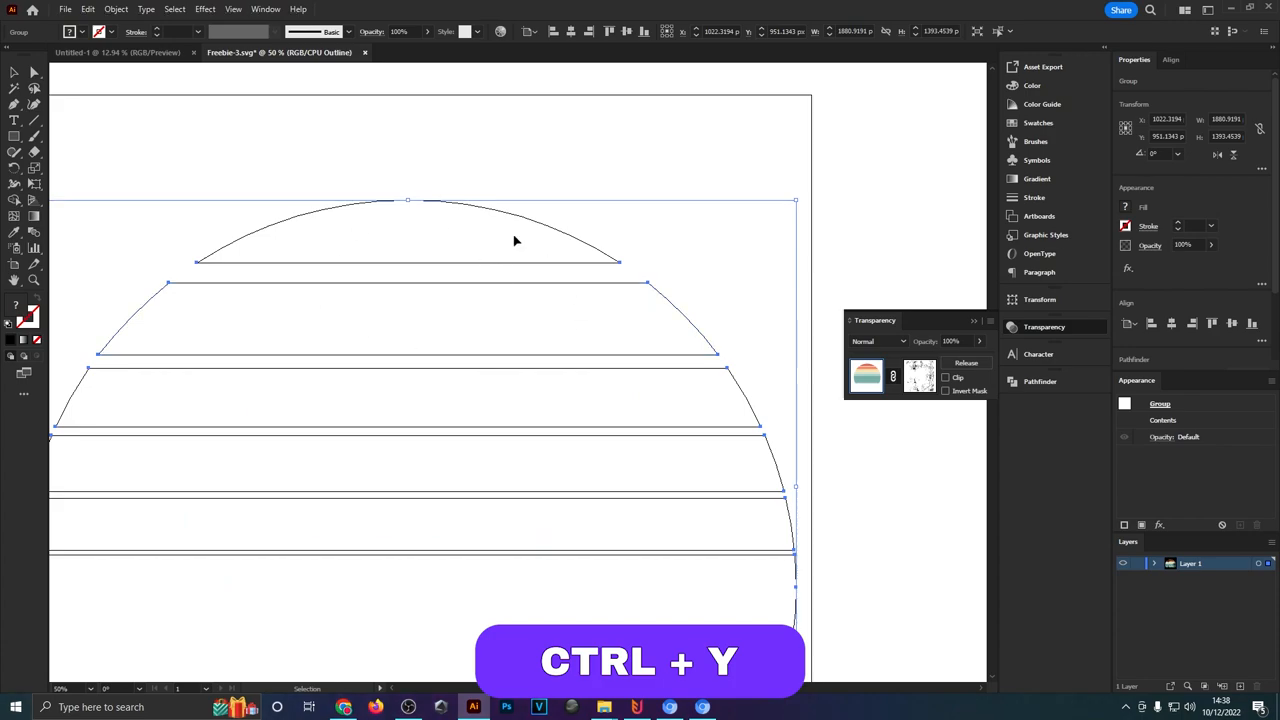
key("ctrl+y")
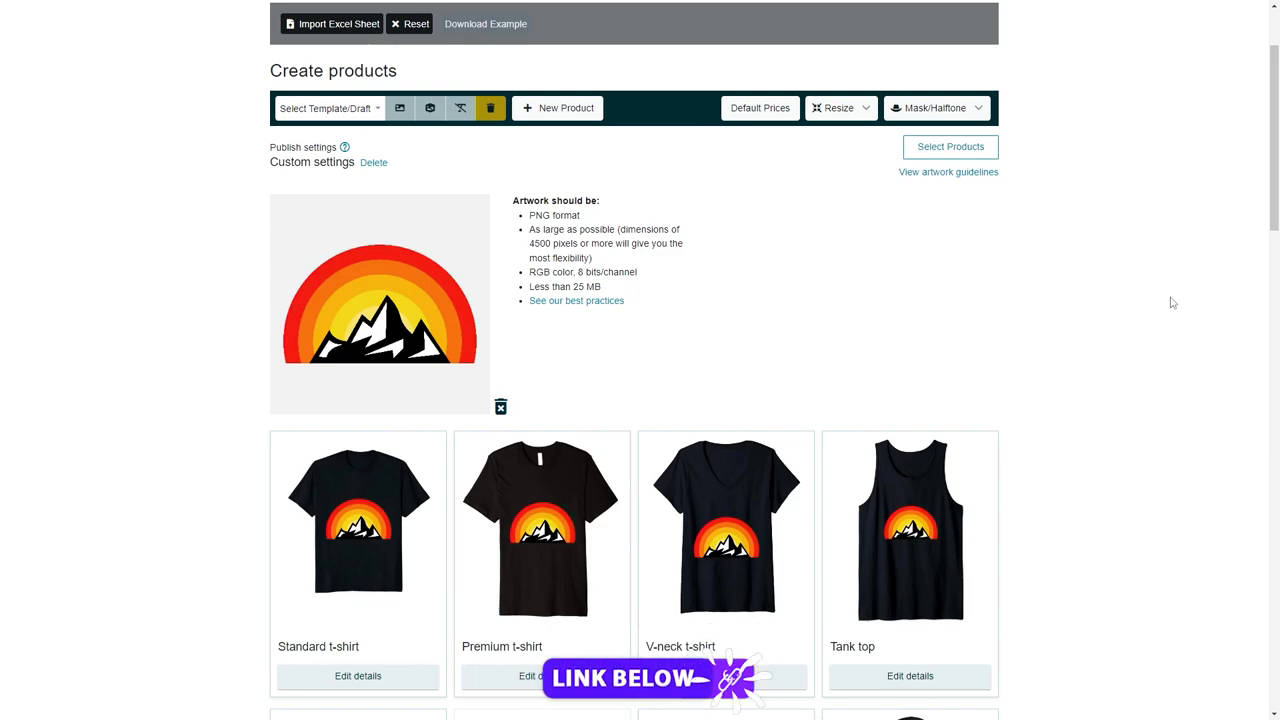
mouse_move(897, 299)
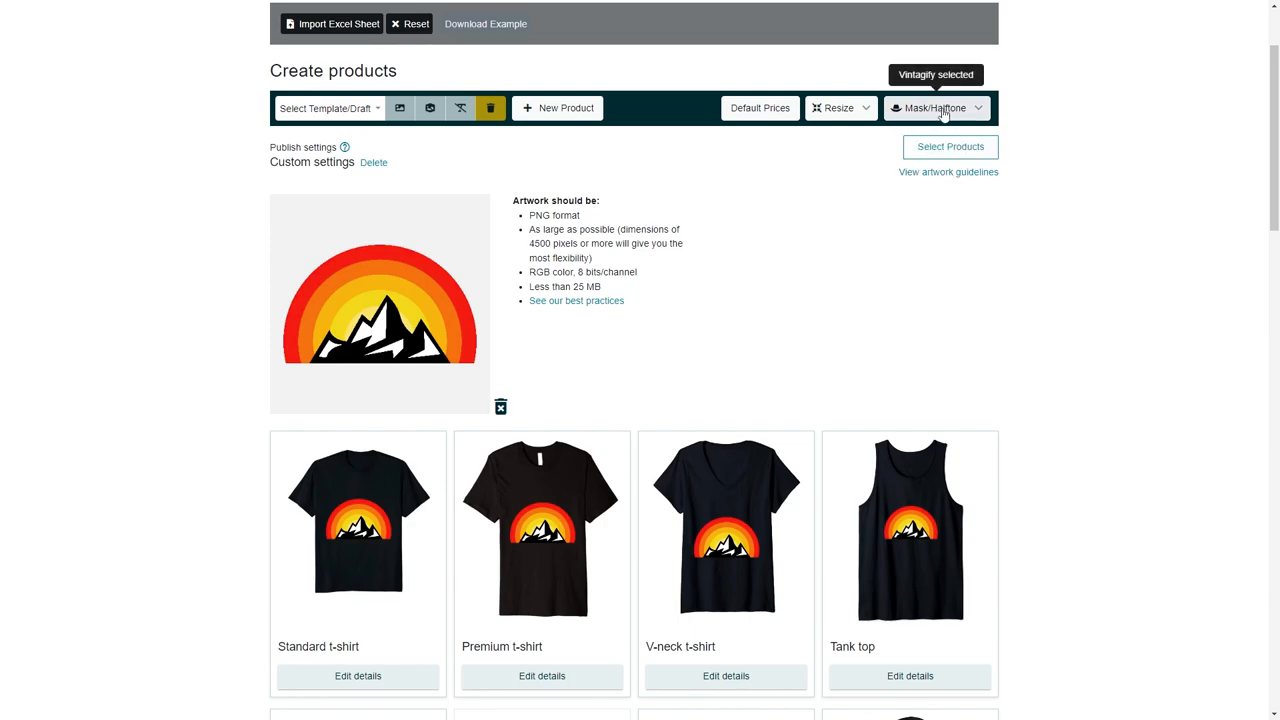
Step: Download two Vintagify-distressed PNG copies of the mountain sunset design
left_click(935, 108)
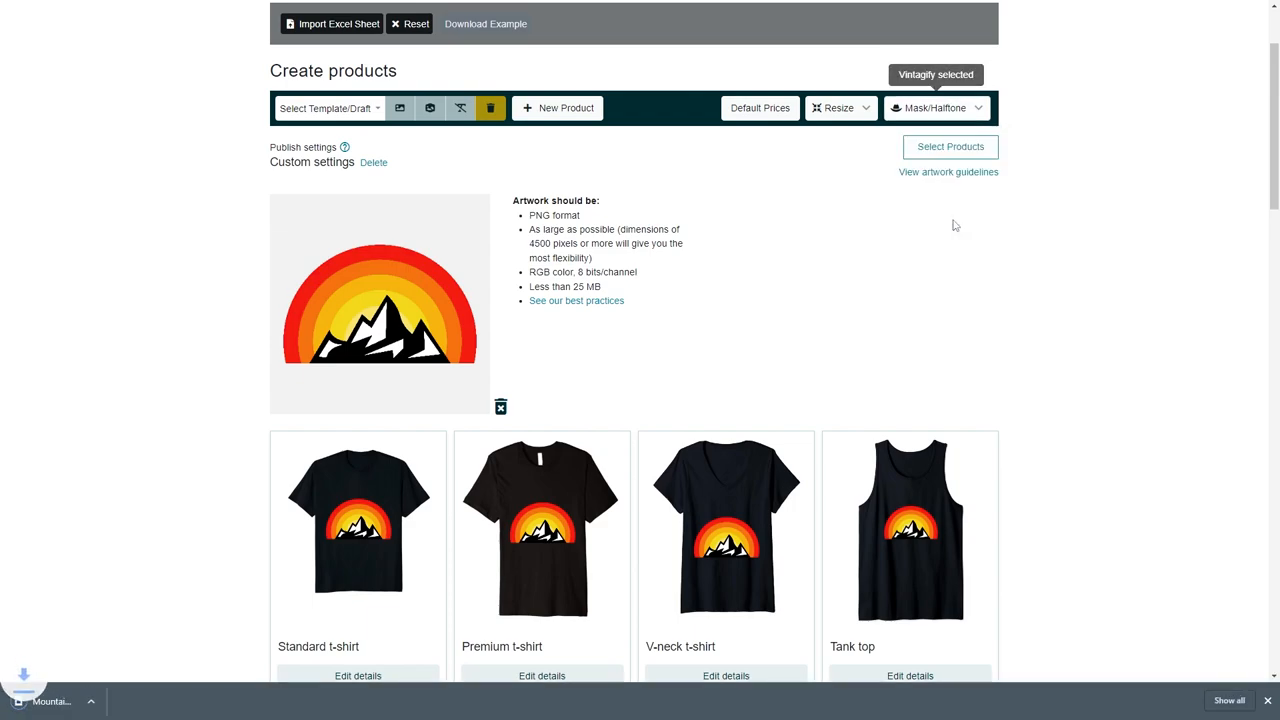
left_click(935, 108)
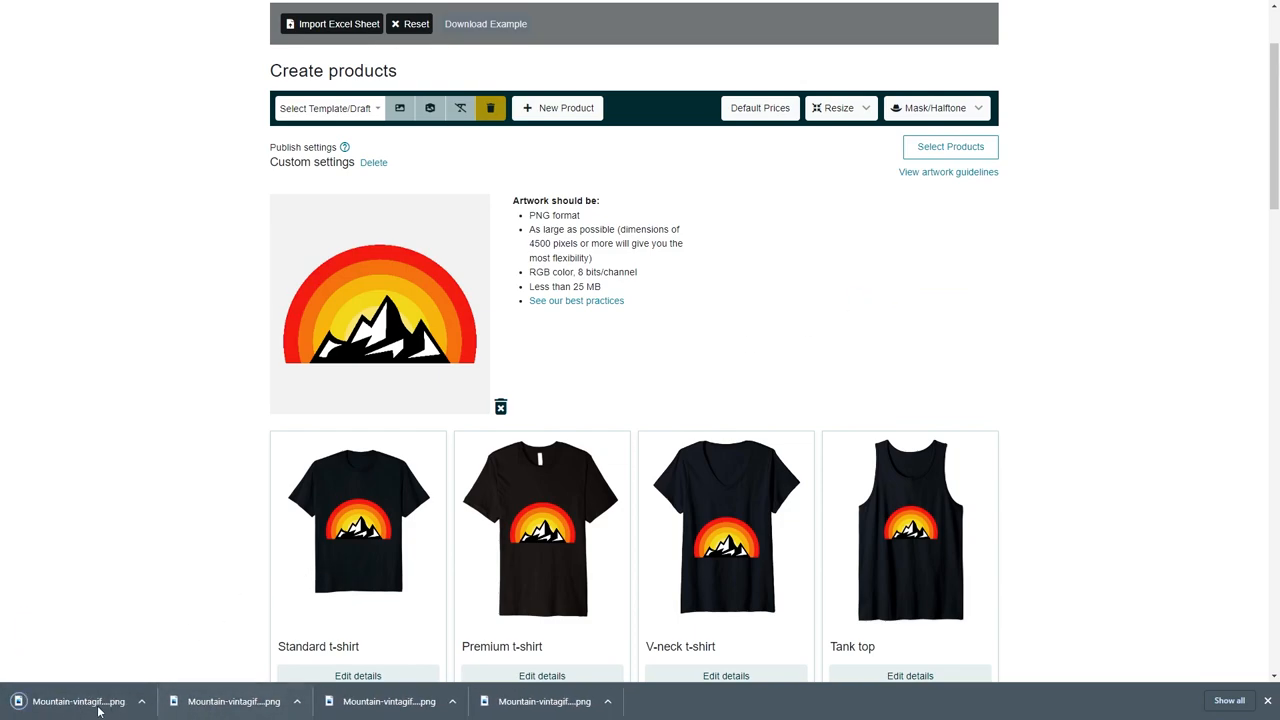
mouse_move(455, 561)
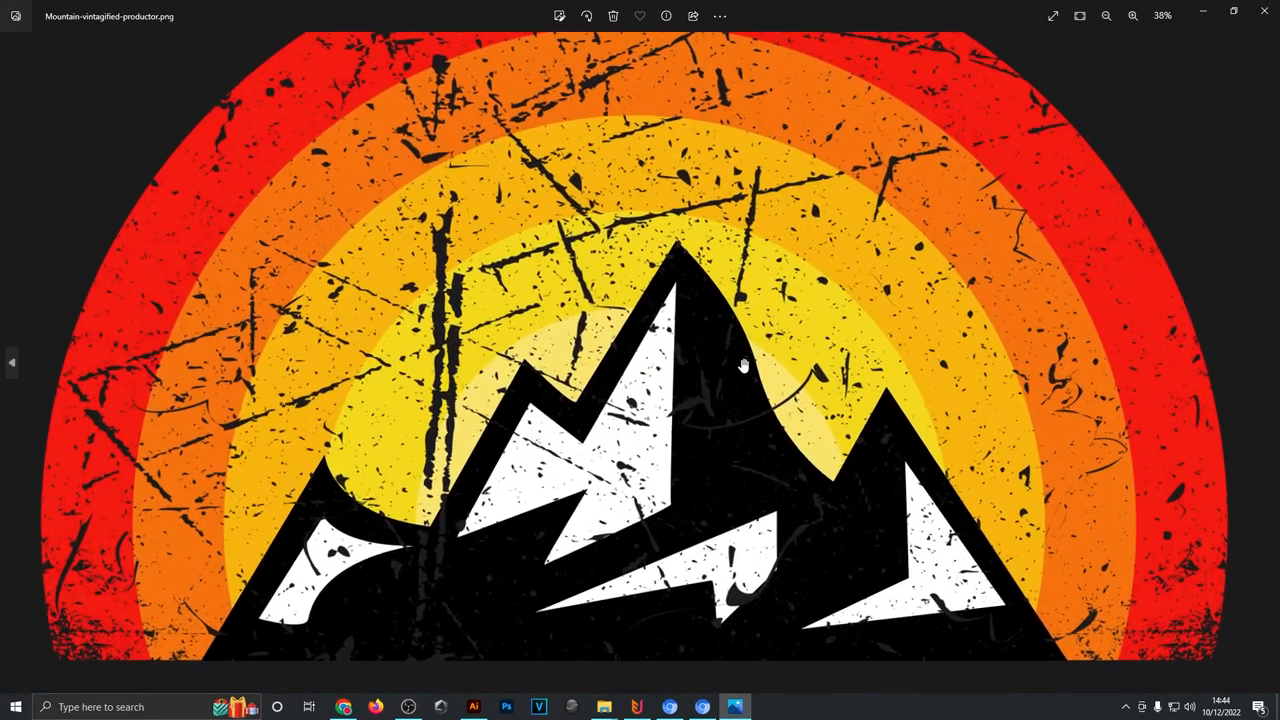
Step: Zoom in and out on the first vintagified mountain PNGs to inspect the grunge texture
left_click(1132, 16)
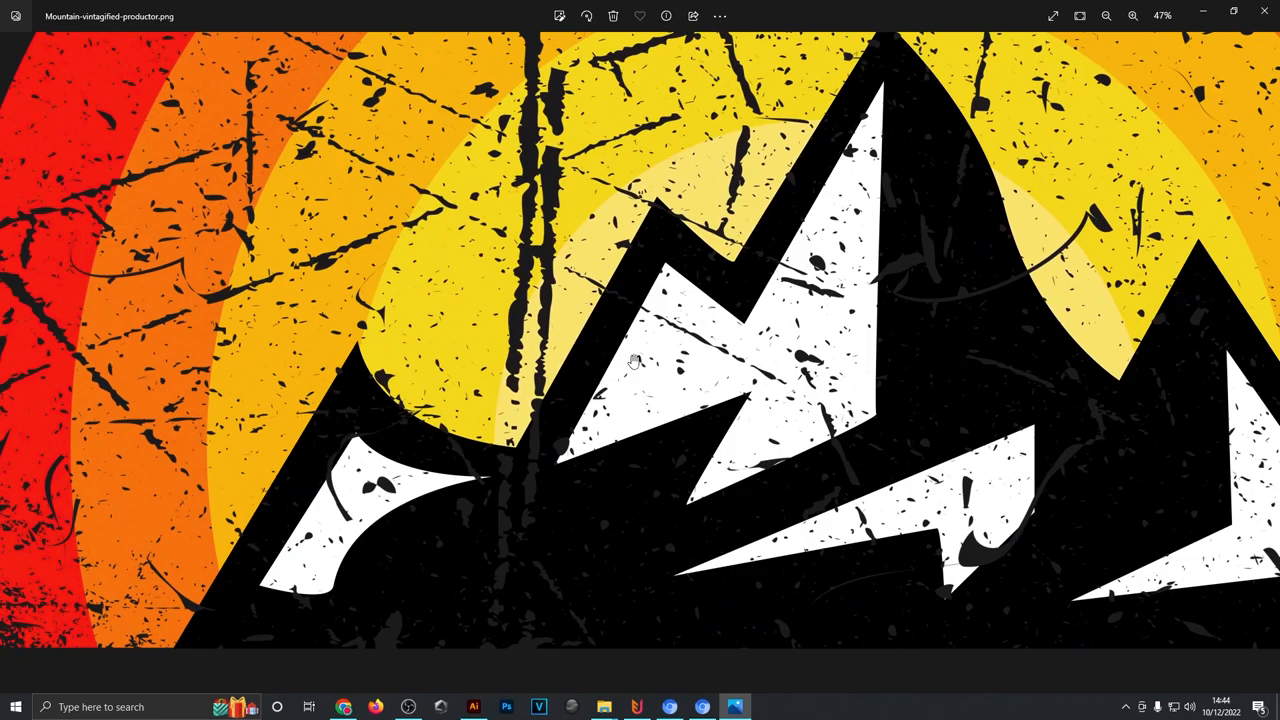
left_click(1106, 16)
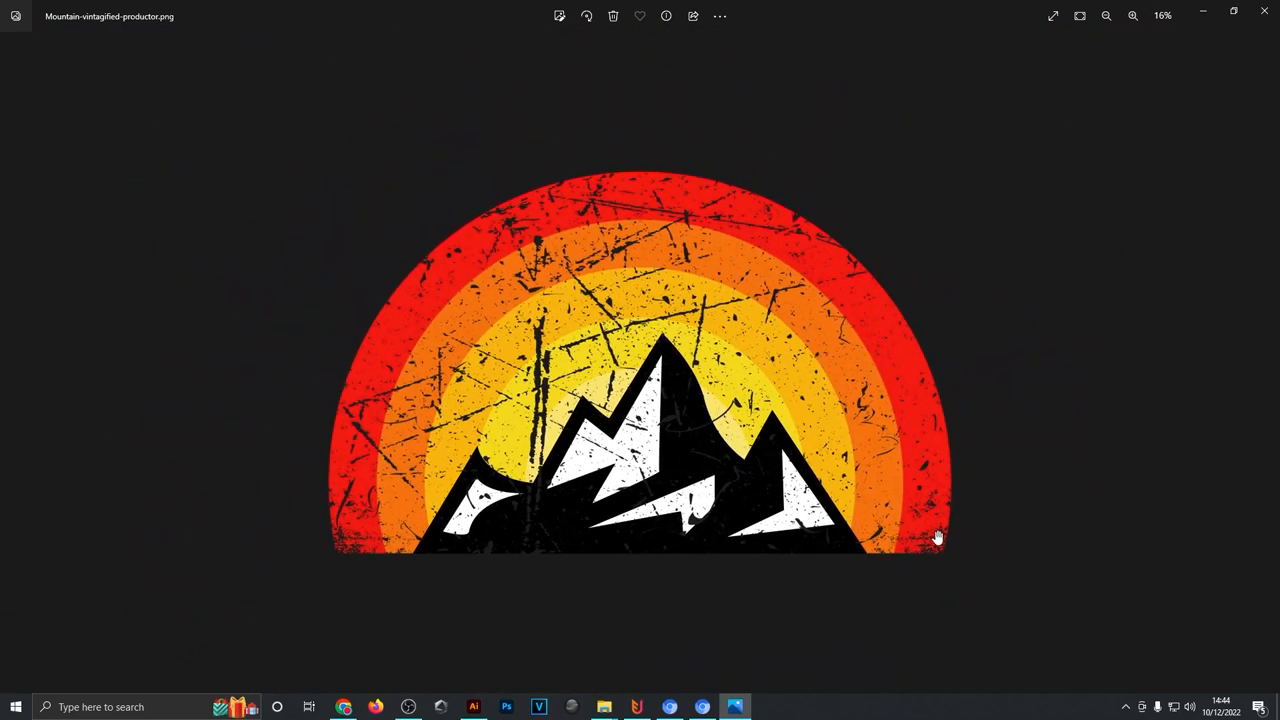
left_click(1133, 15)
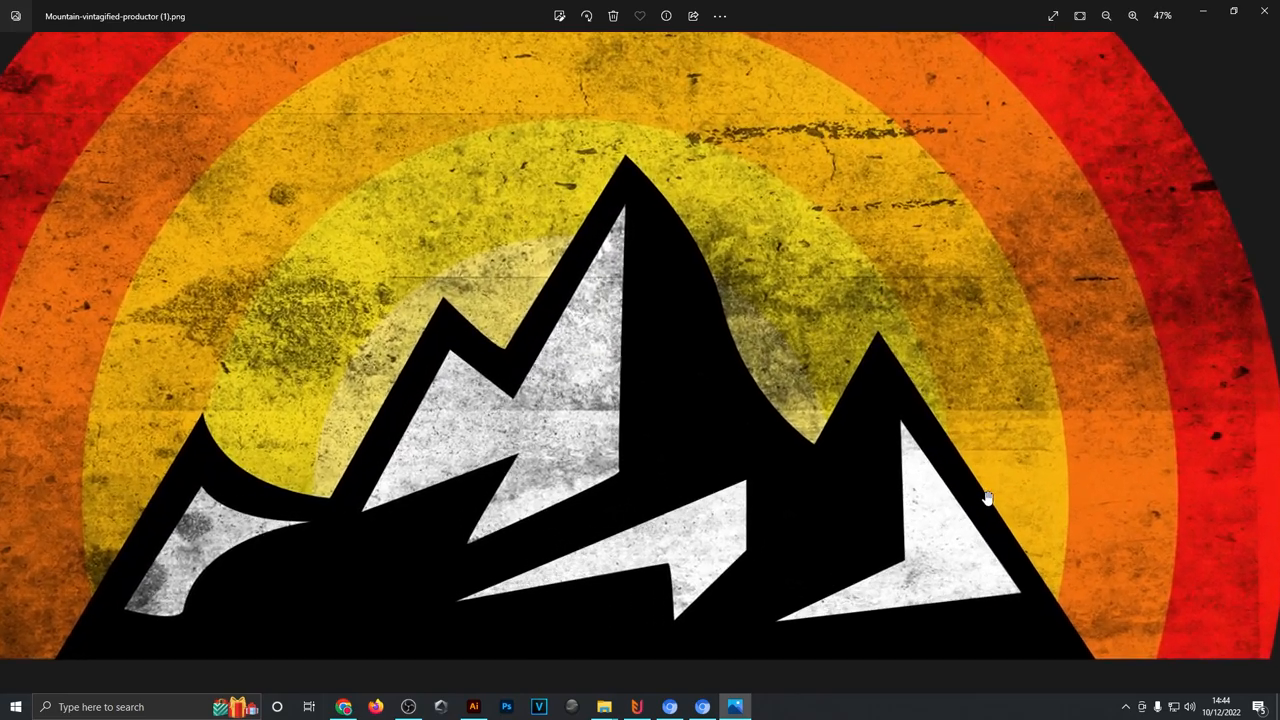
left_click(1133, 16)
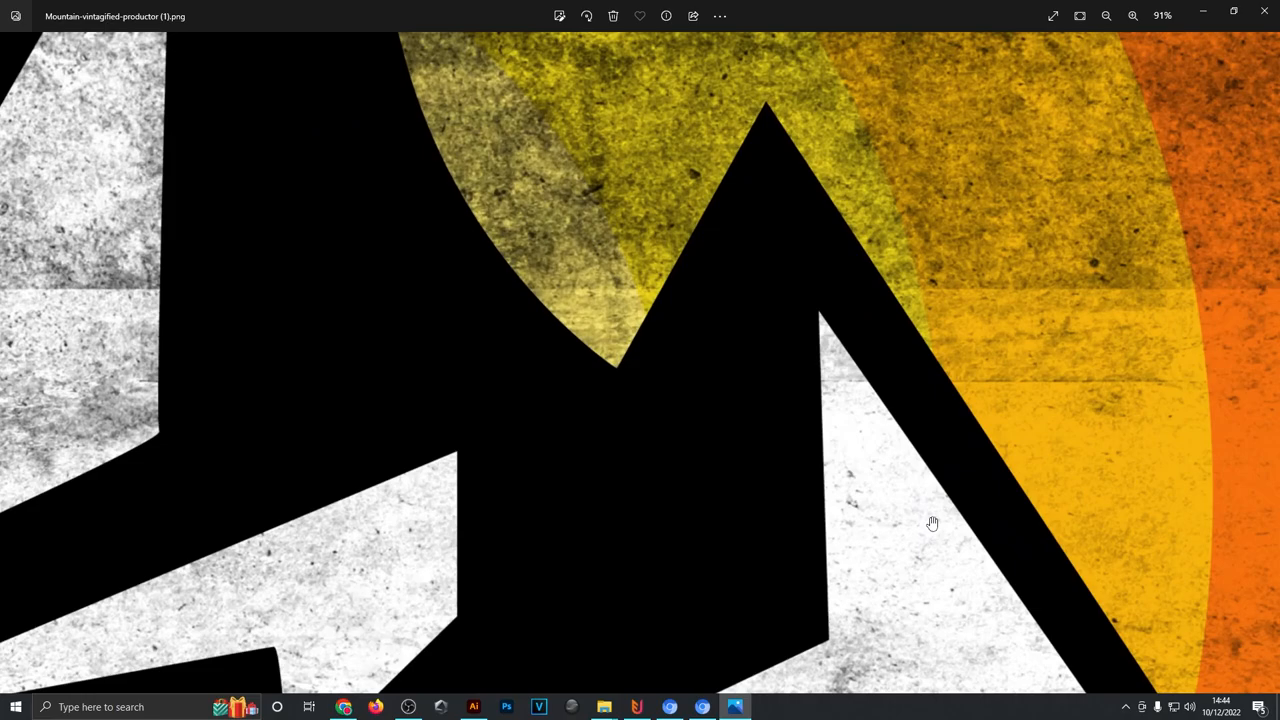
left_click(1105, 16)
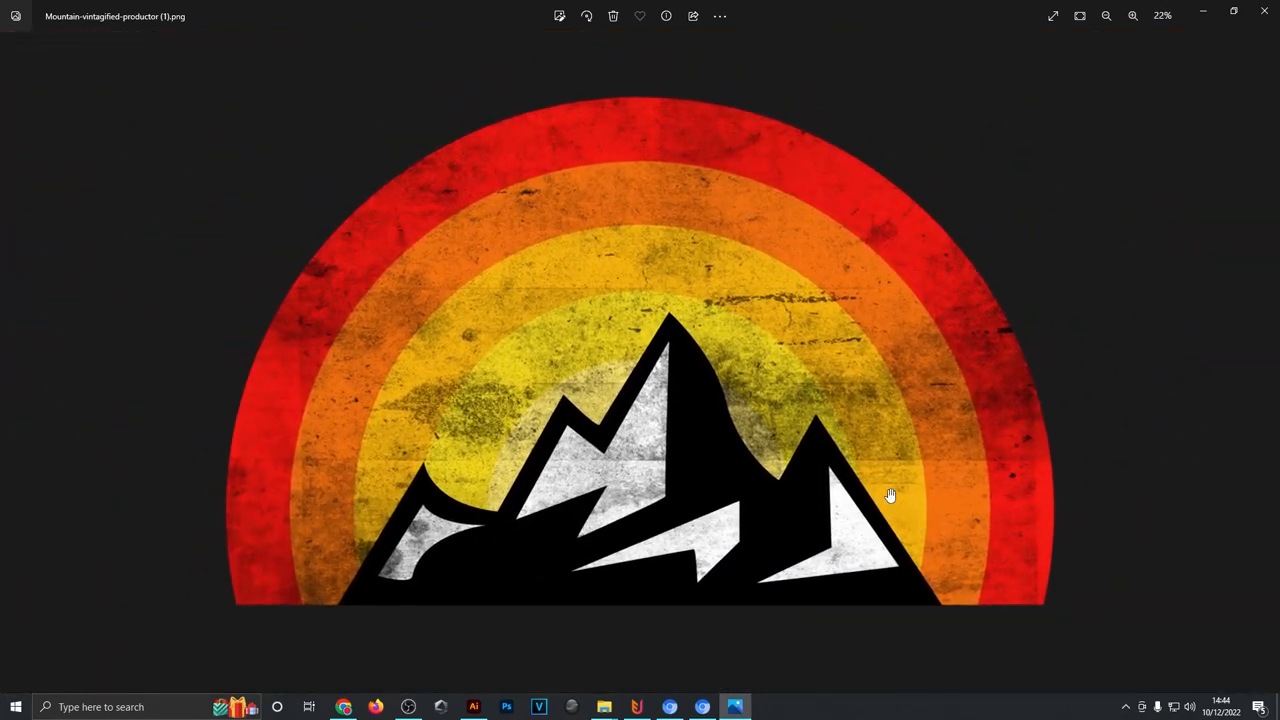
left_click(1133, 16)
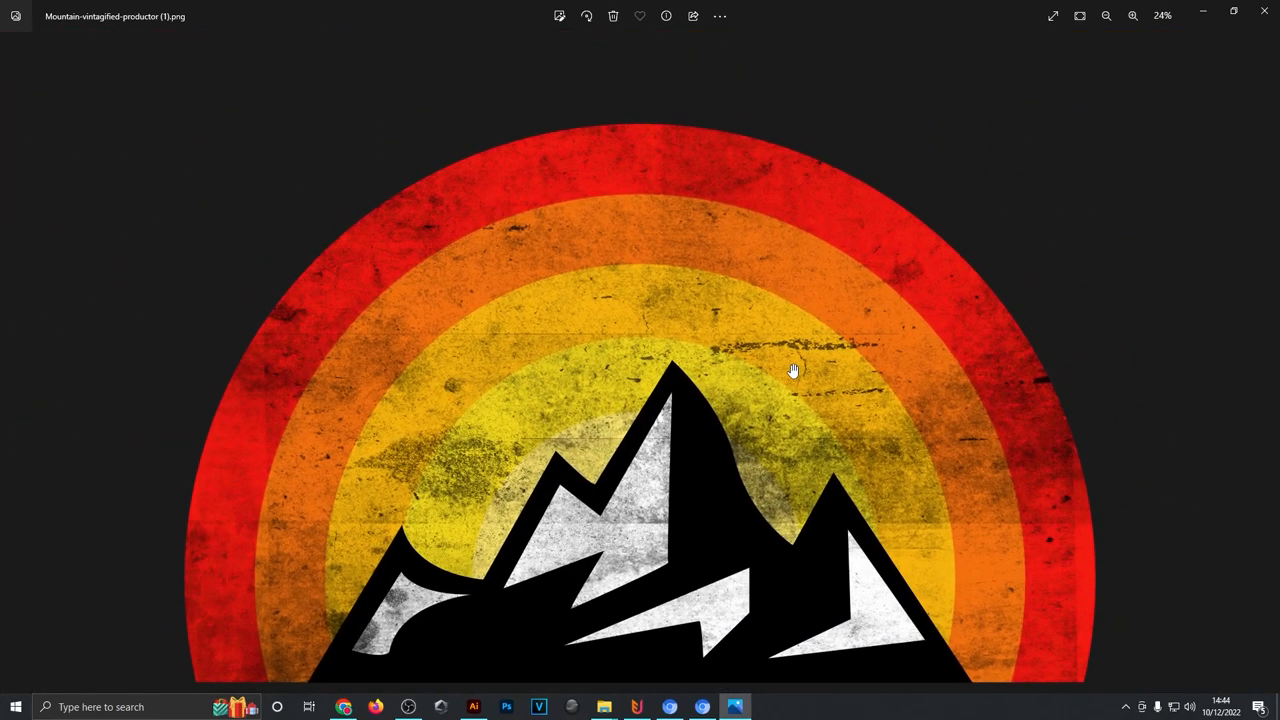
left_click(1106, 16)
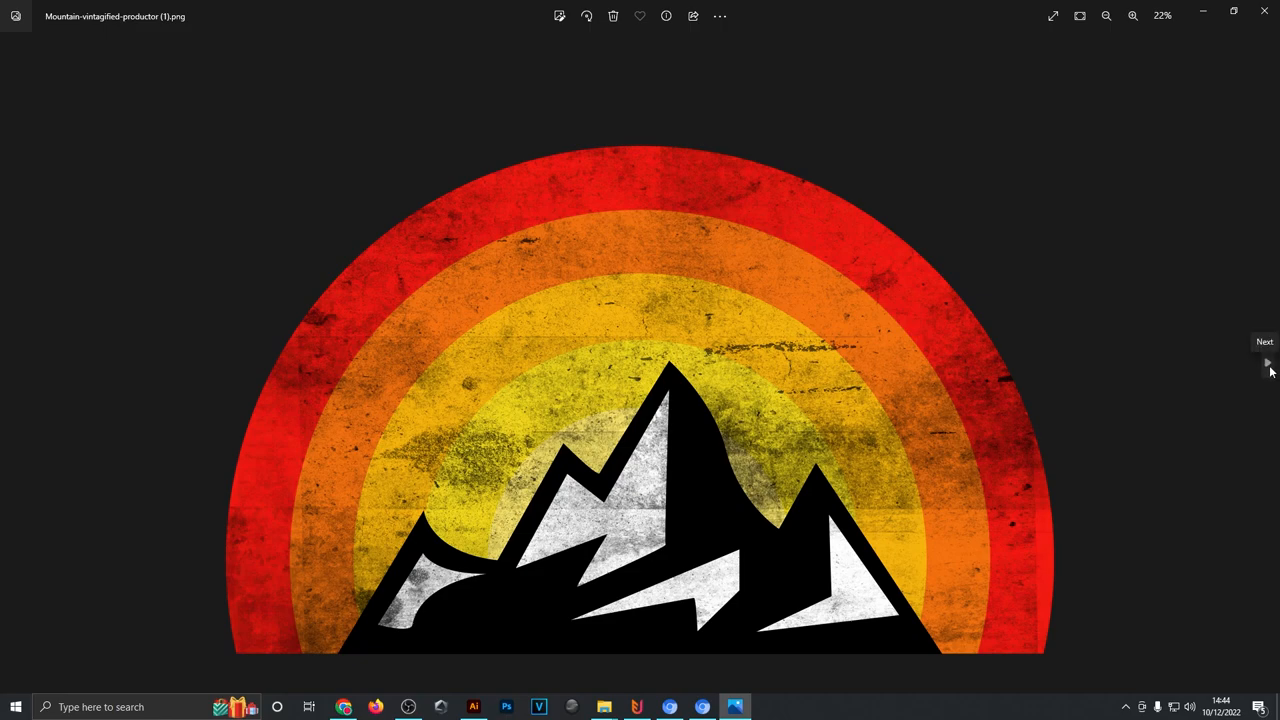
Step: Move to the third version and inspect its speckled texture up close
left_click(1267, 363)
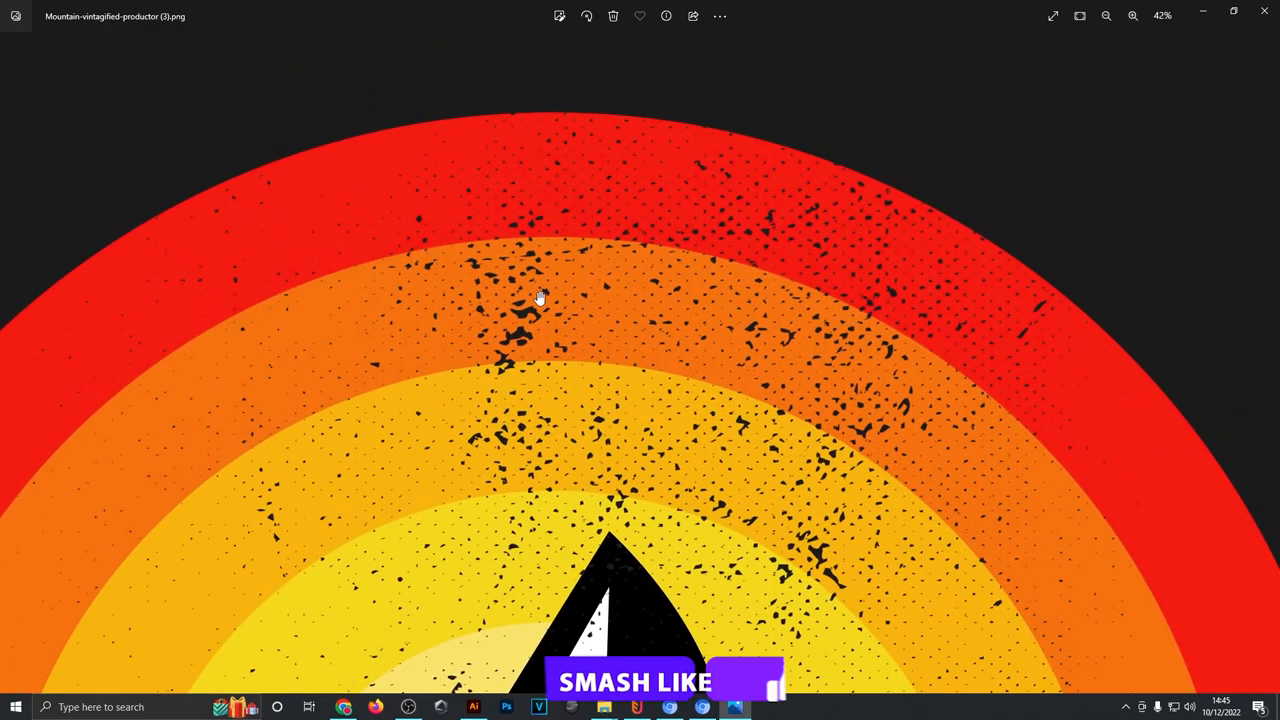
left_click(1133, 16)
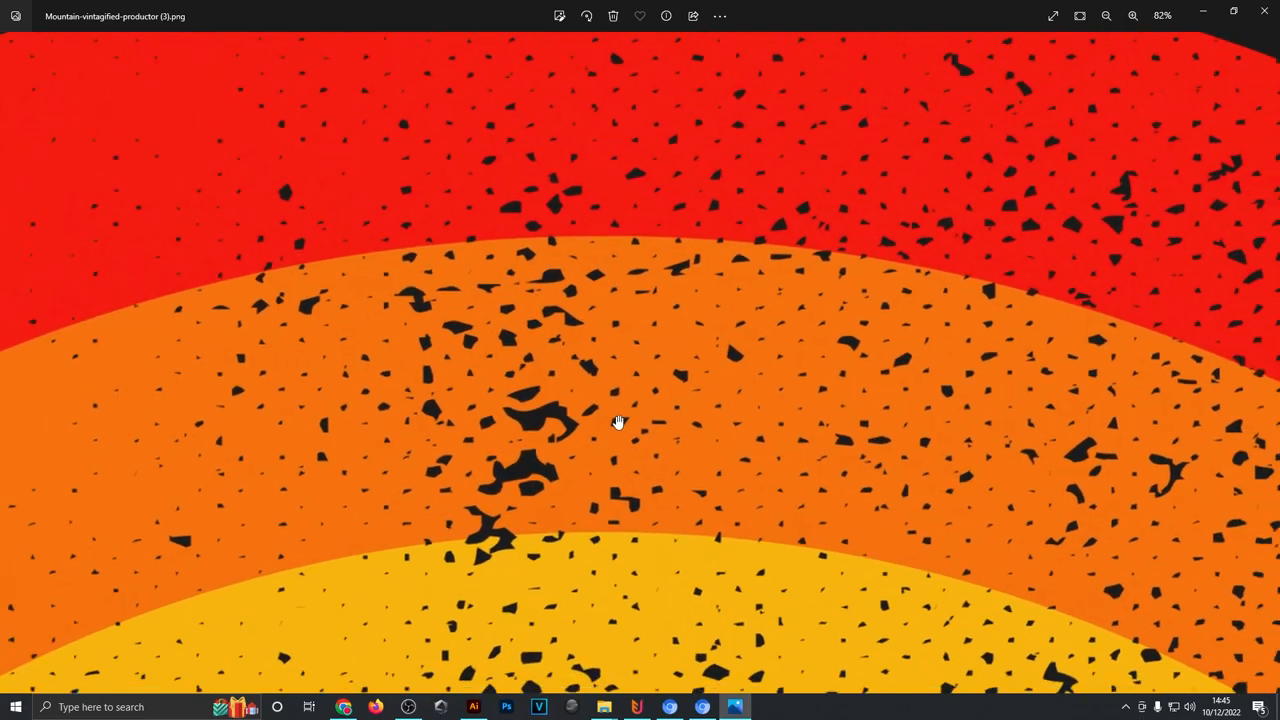
left_click(1106, 16)
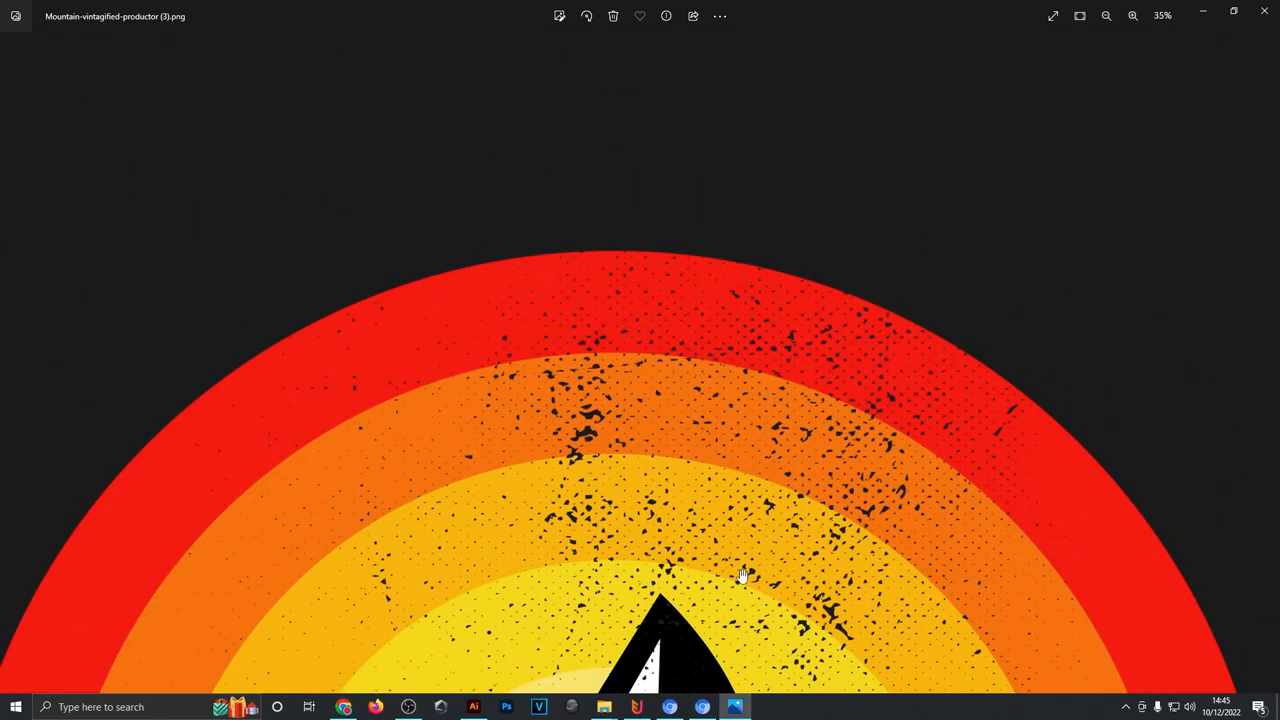
left_click(1106, 16)
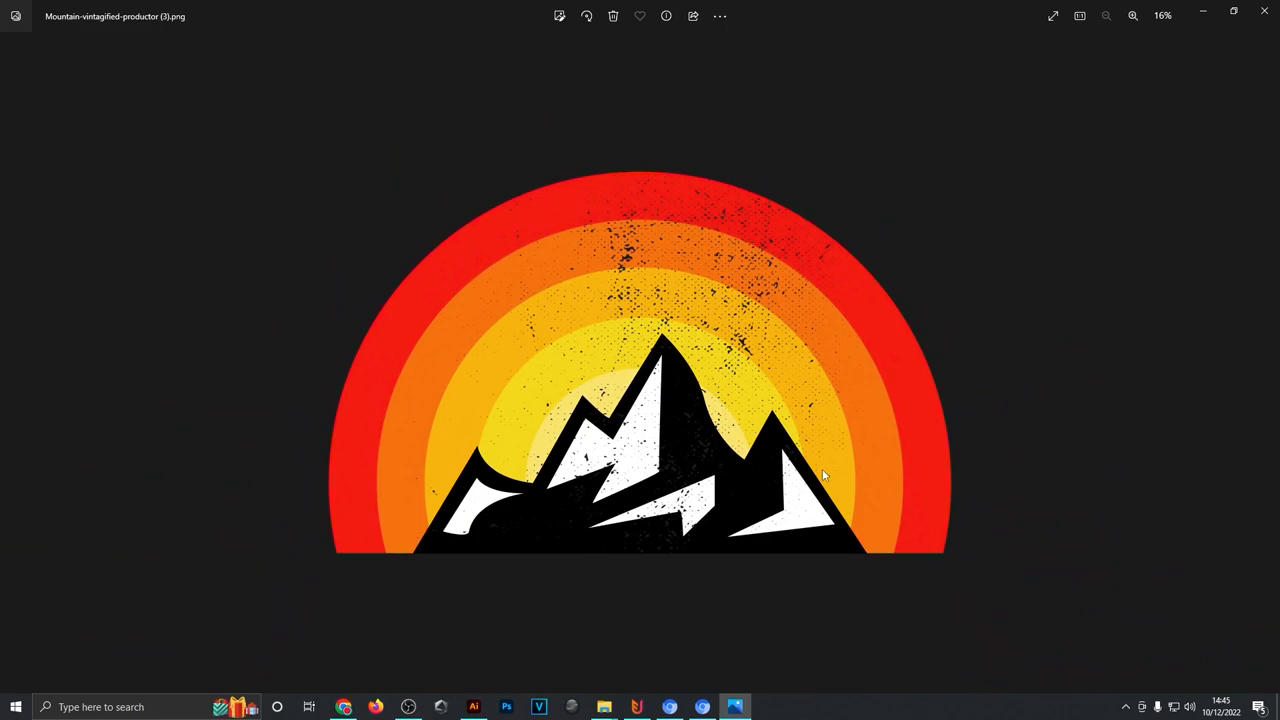
mouse_move(665, 310)
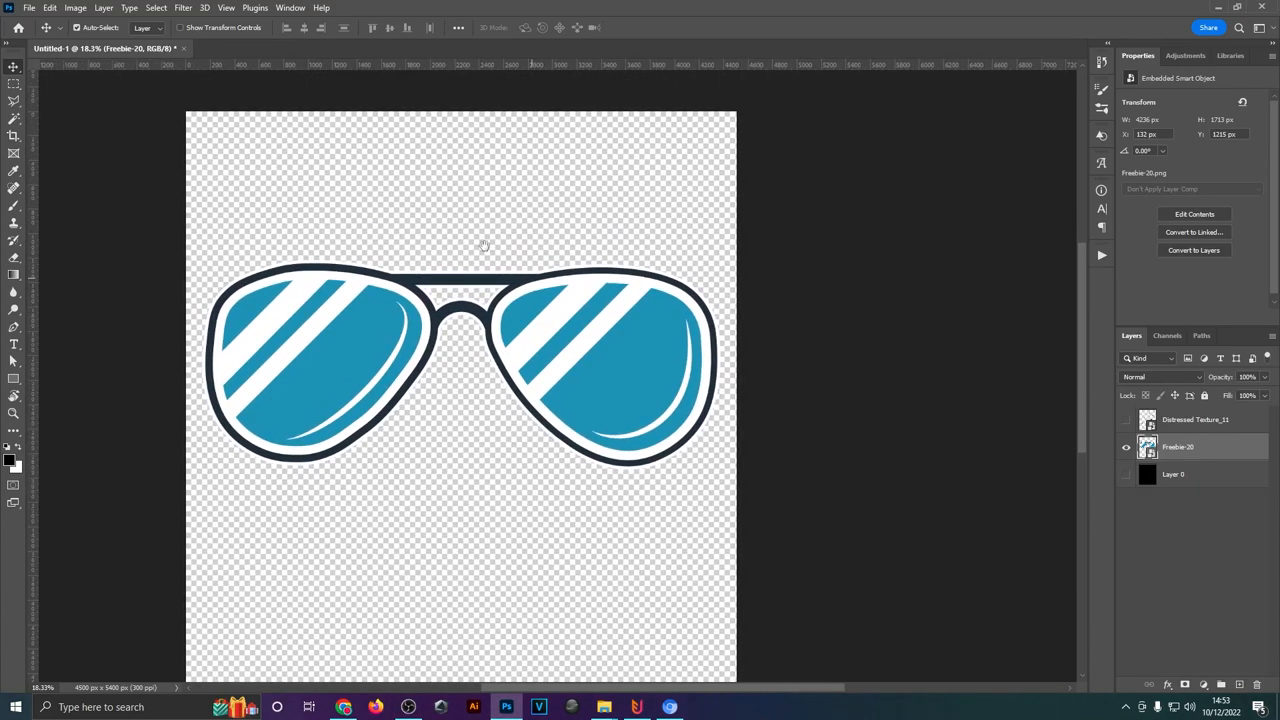
Step: Make Layer 0's black background visible beneath the sunglasses design
left_click_drag(483, 247, 600, 350)
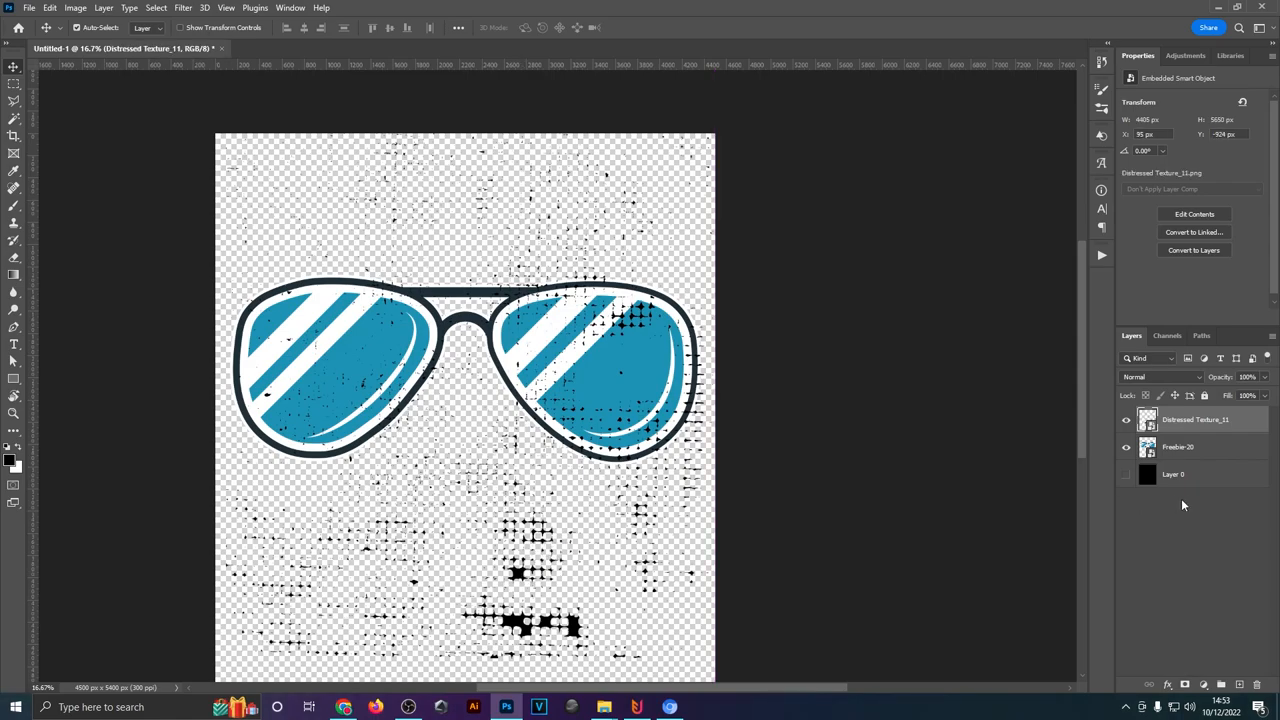
left_click(1173, 474)
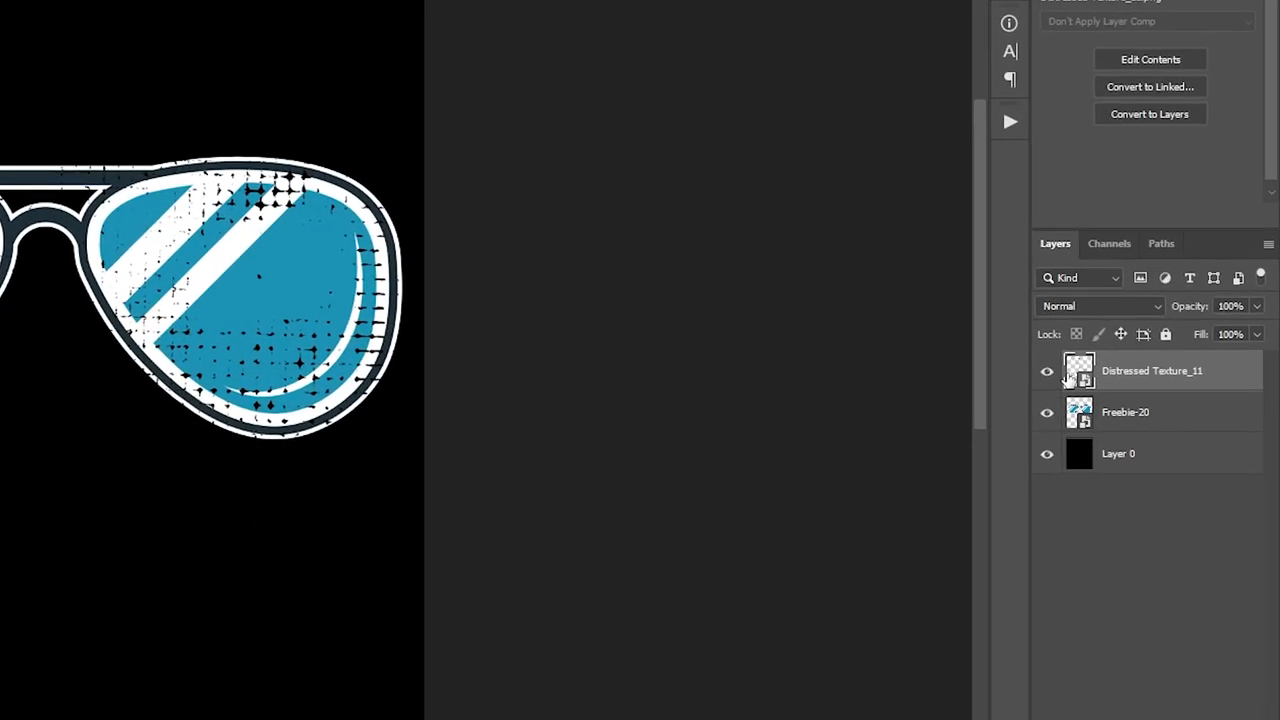
Step: Load the Distressed Texture_11 selection, invert it, and target the Freebie-20 layer
left_click(1079, 371)
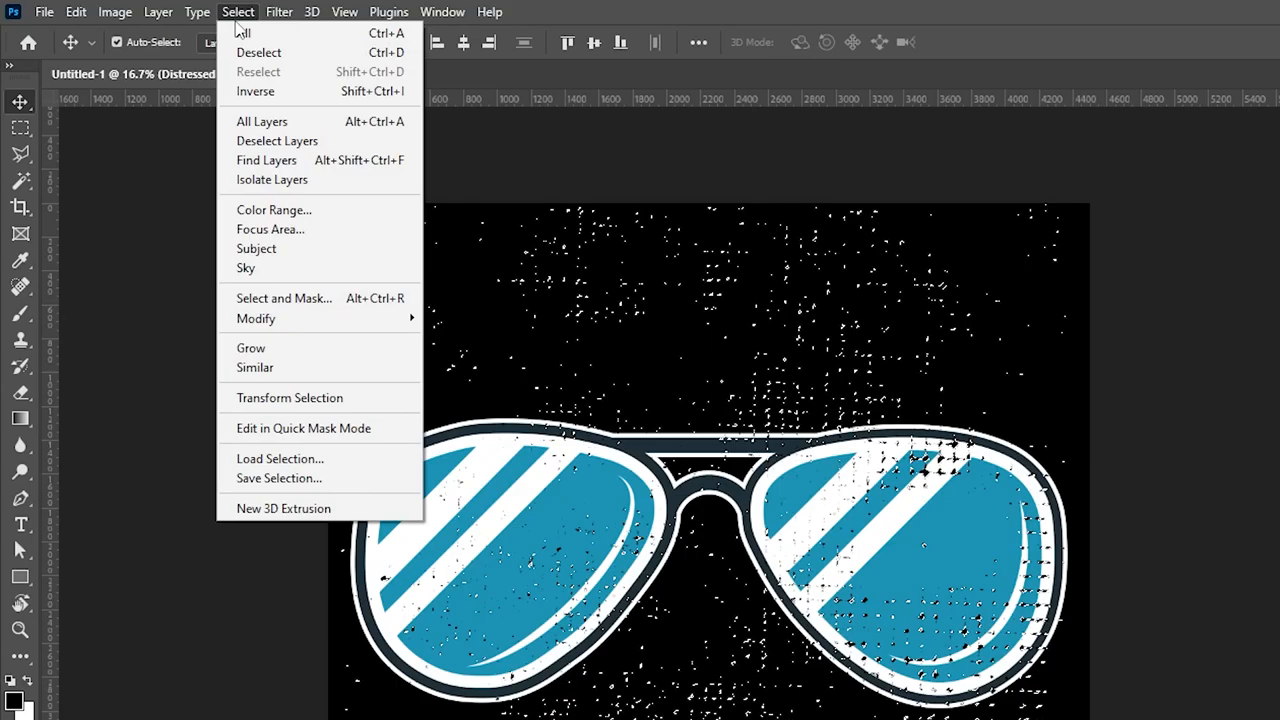
mouse_move(255, 91)
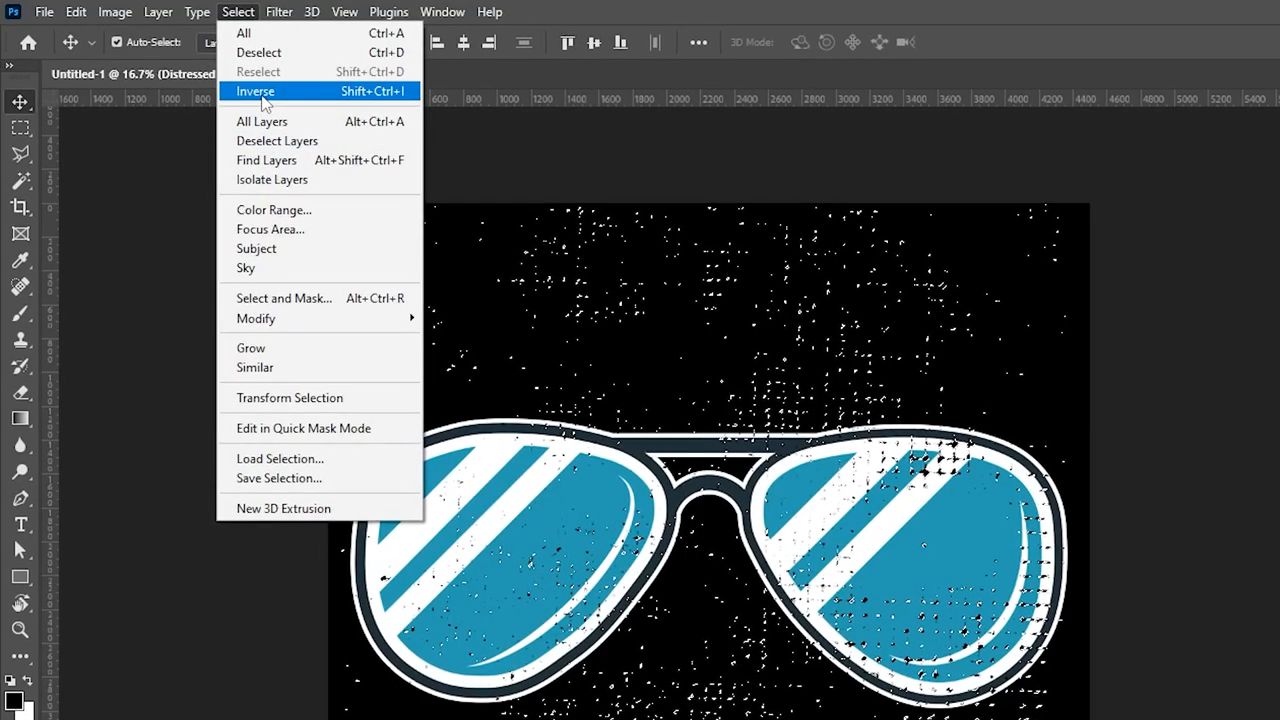
left_click(255, 91)
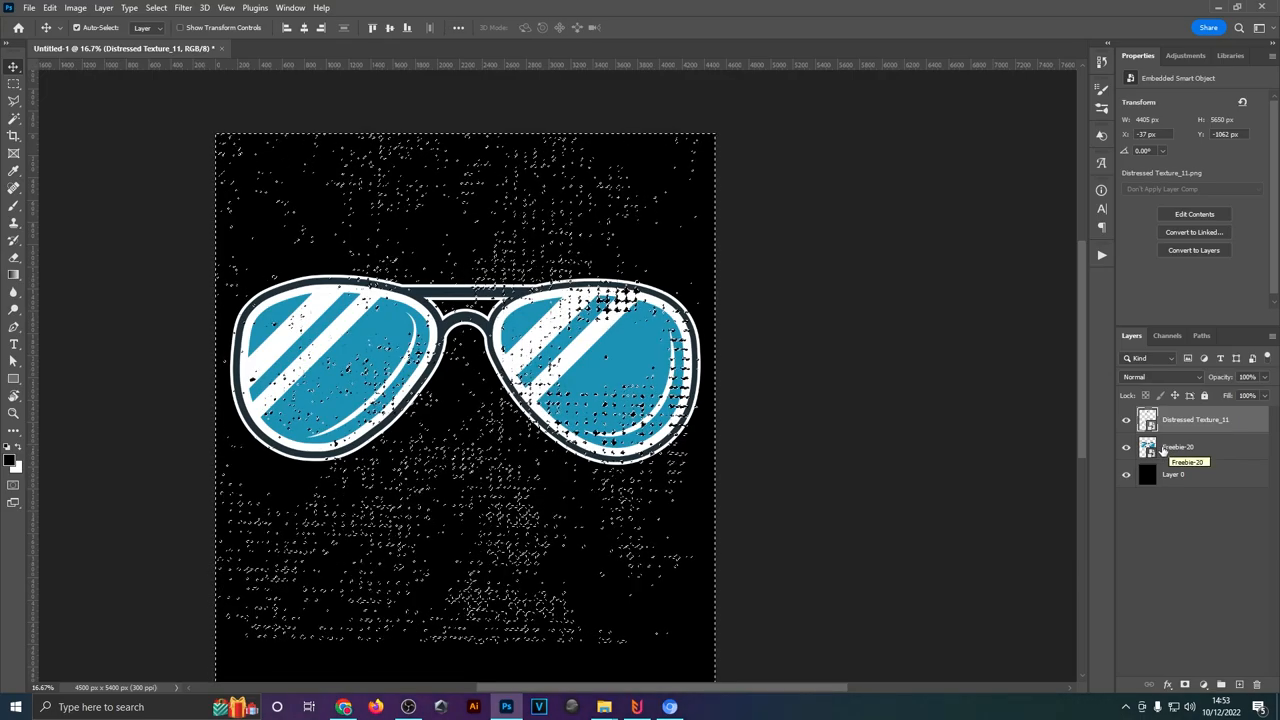
left_click(1177, 447)
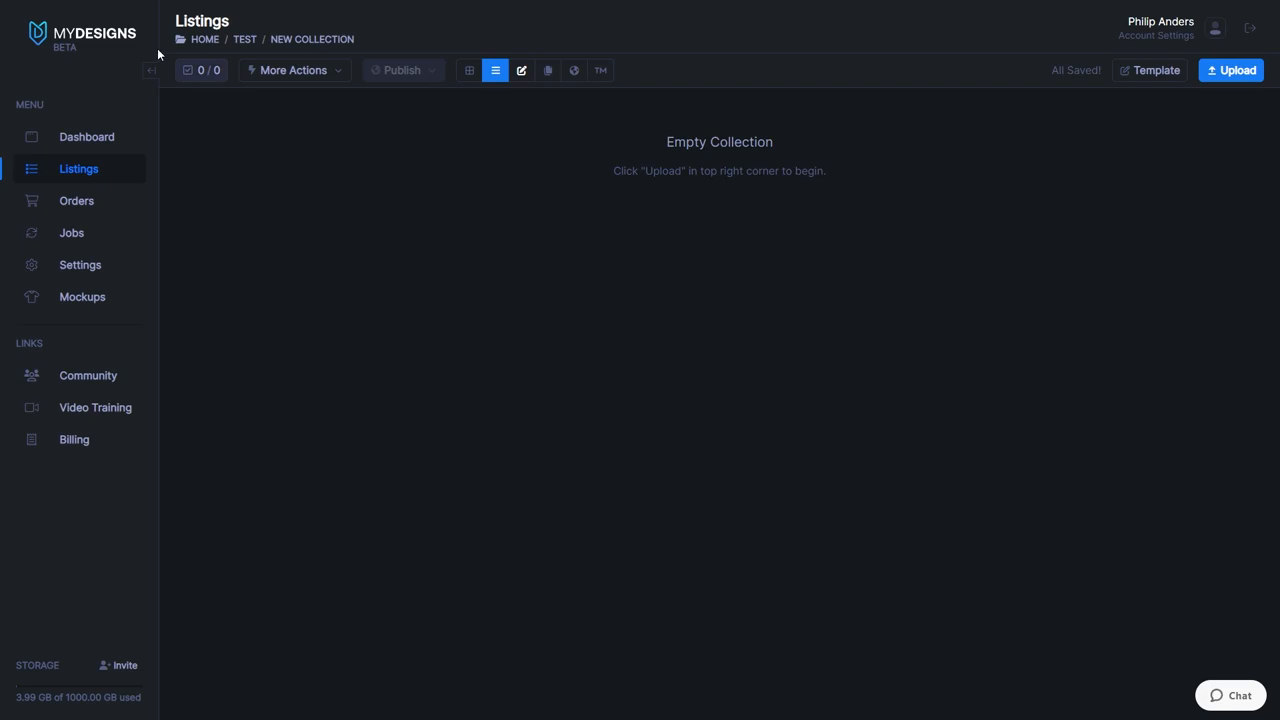
mouse_move(698, 383)
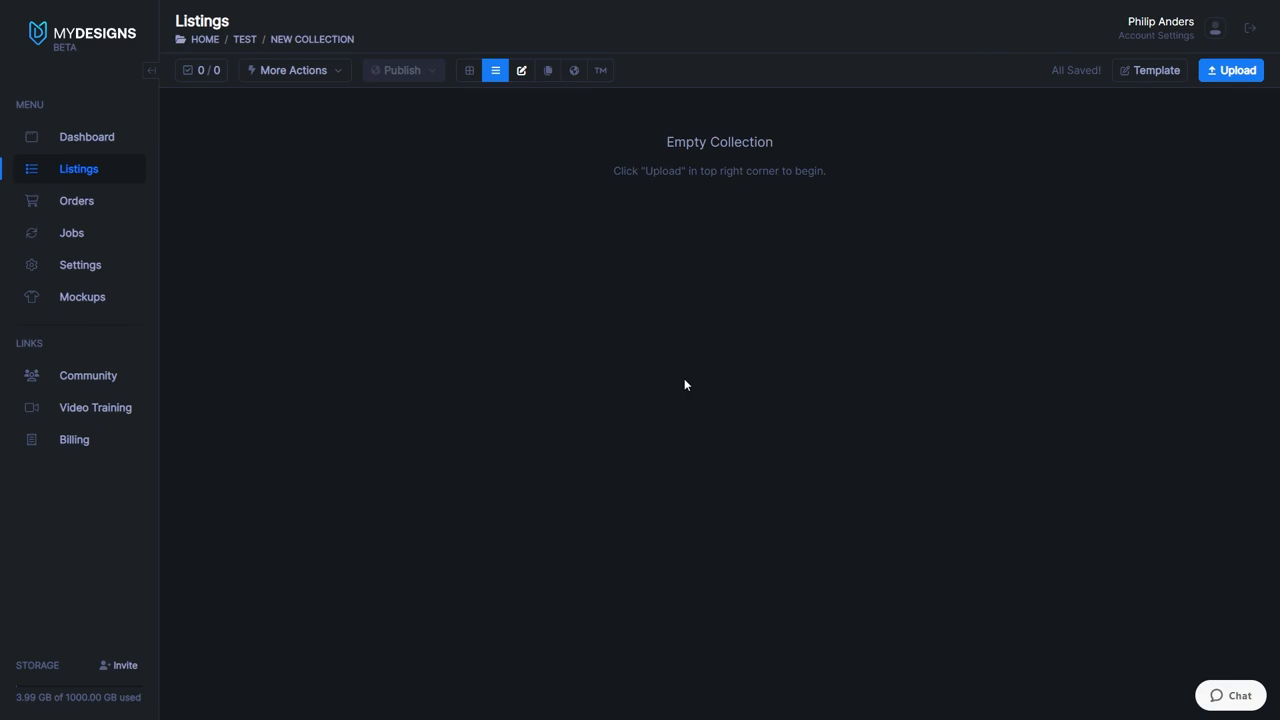
mouse_move(681, 391)
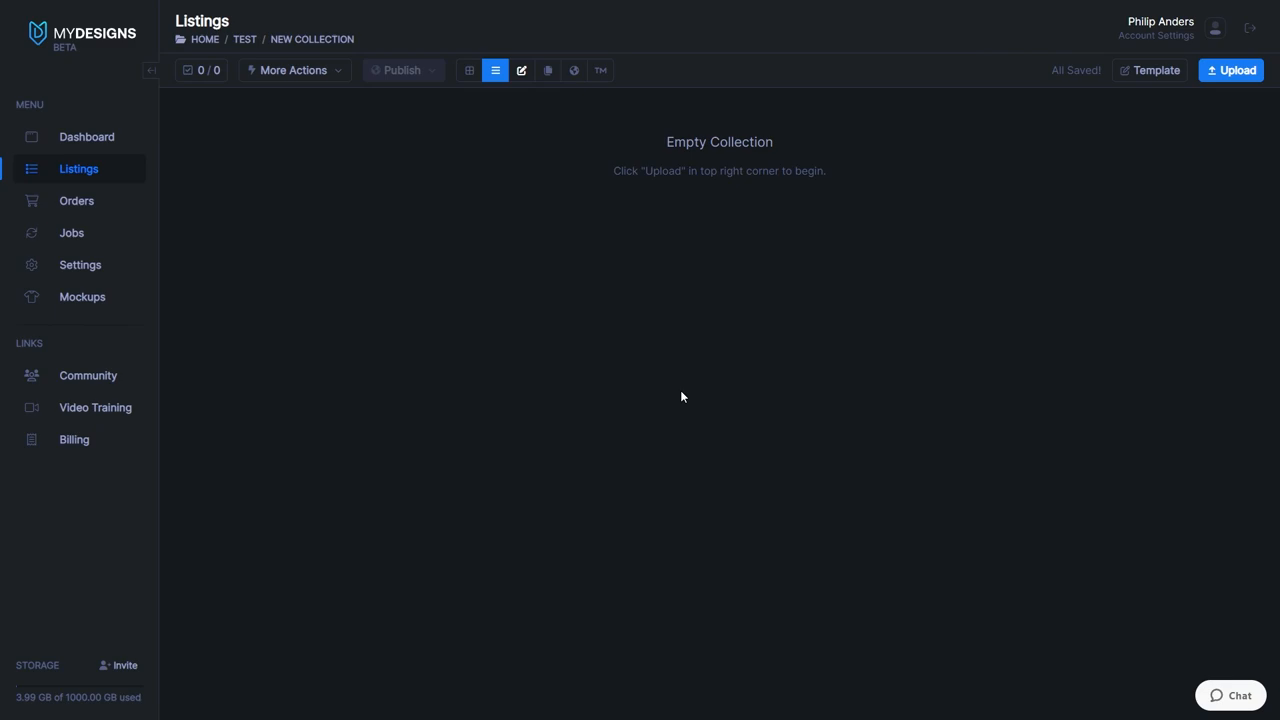
mouse_move(683, 404)
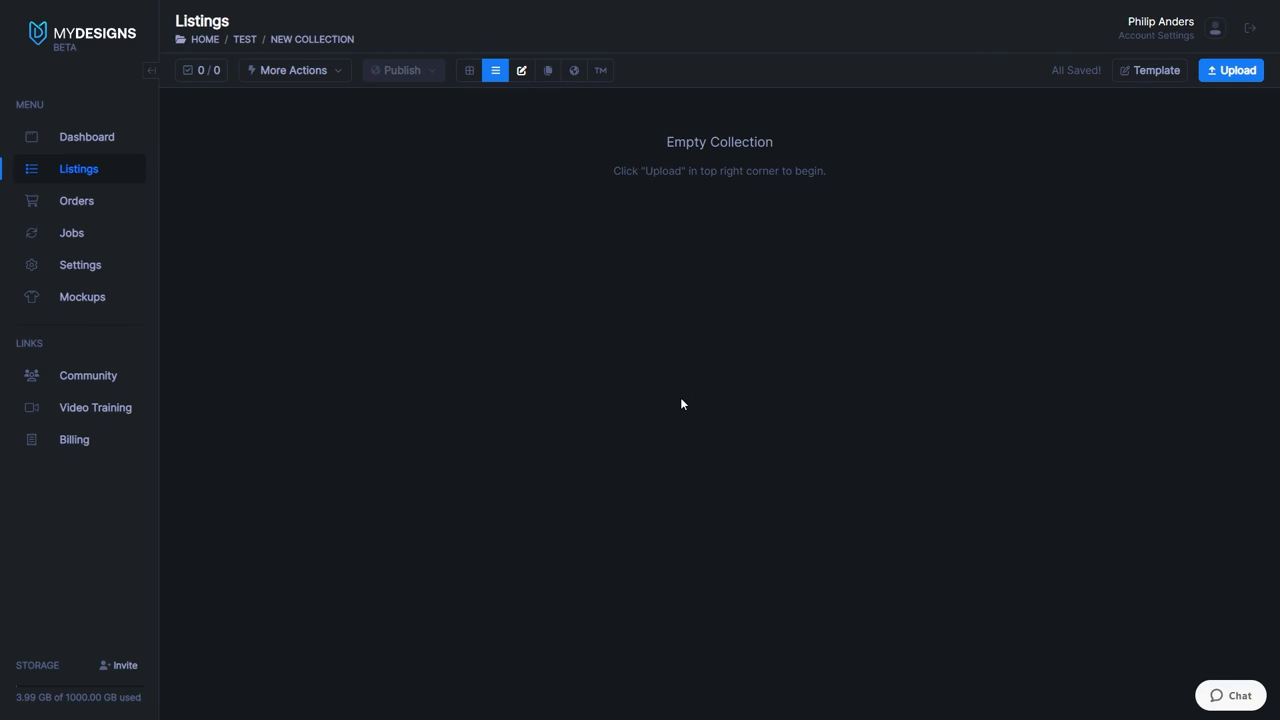
mouse_move(680, 415)
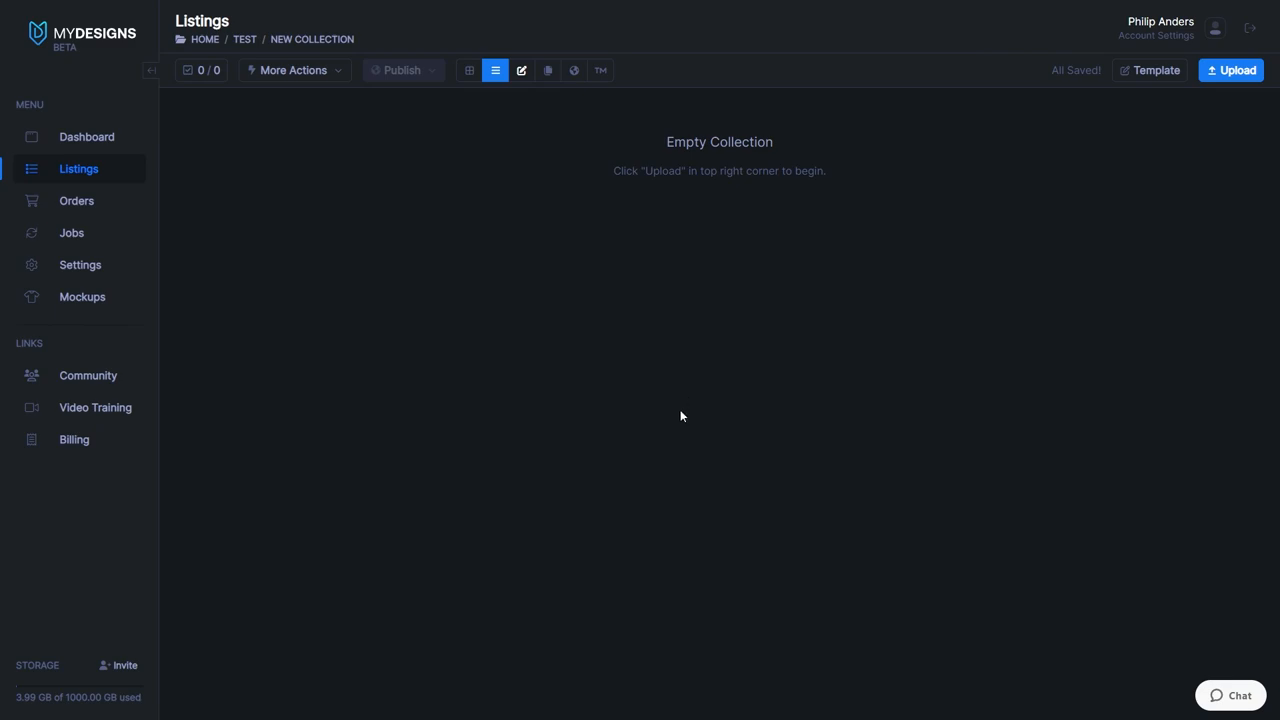
mouse_move(395, 363)
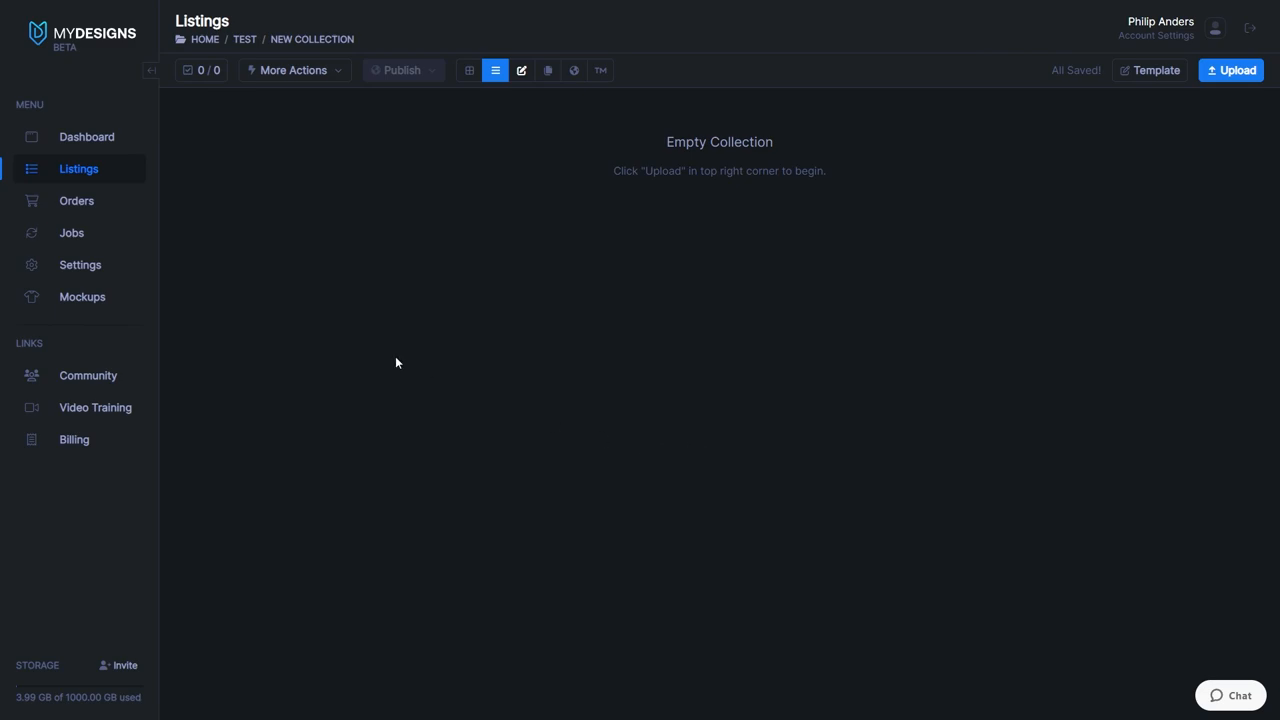
mouse_move(318, 233)
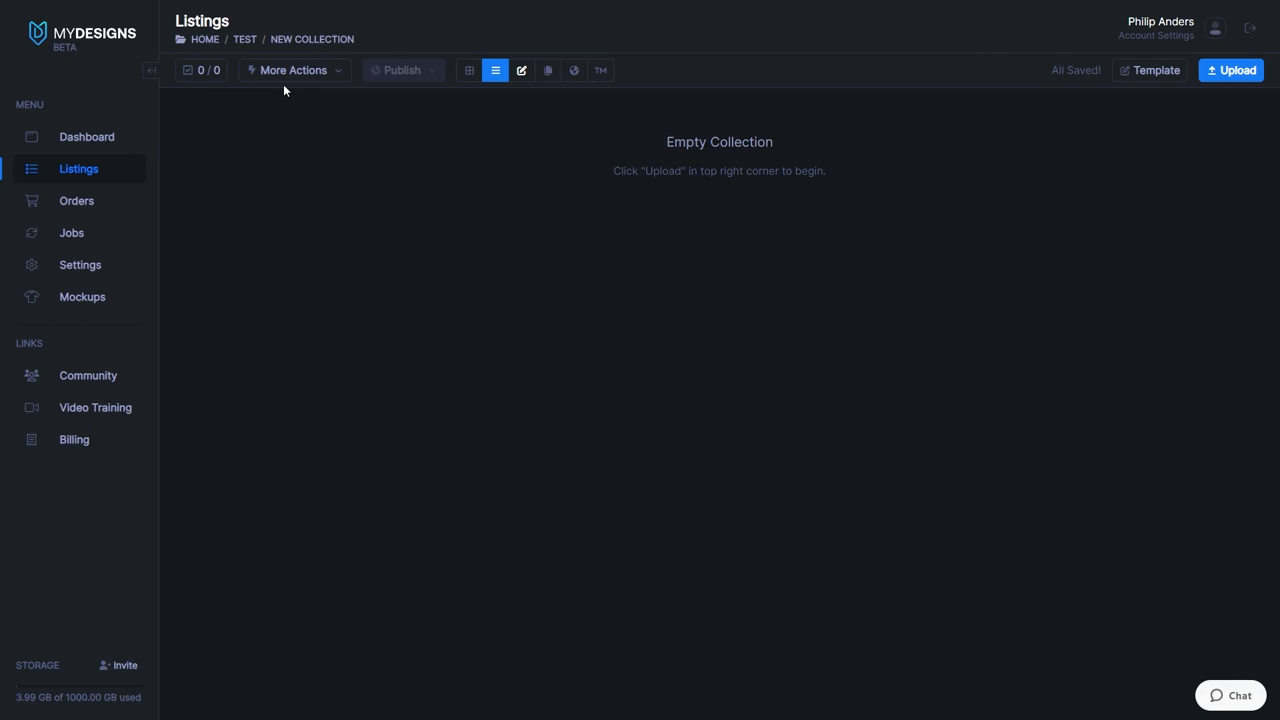
mouse_move(235, 117)
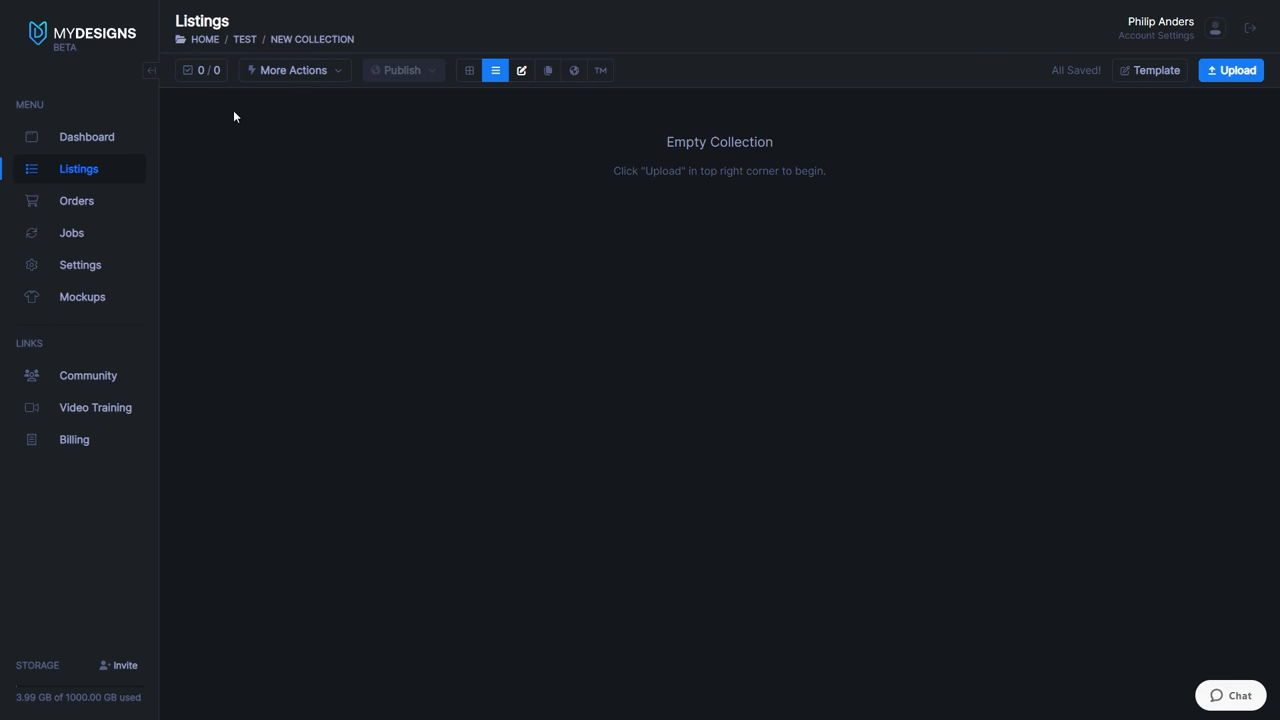
mouse_move(186, 150)
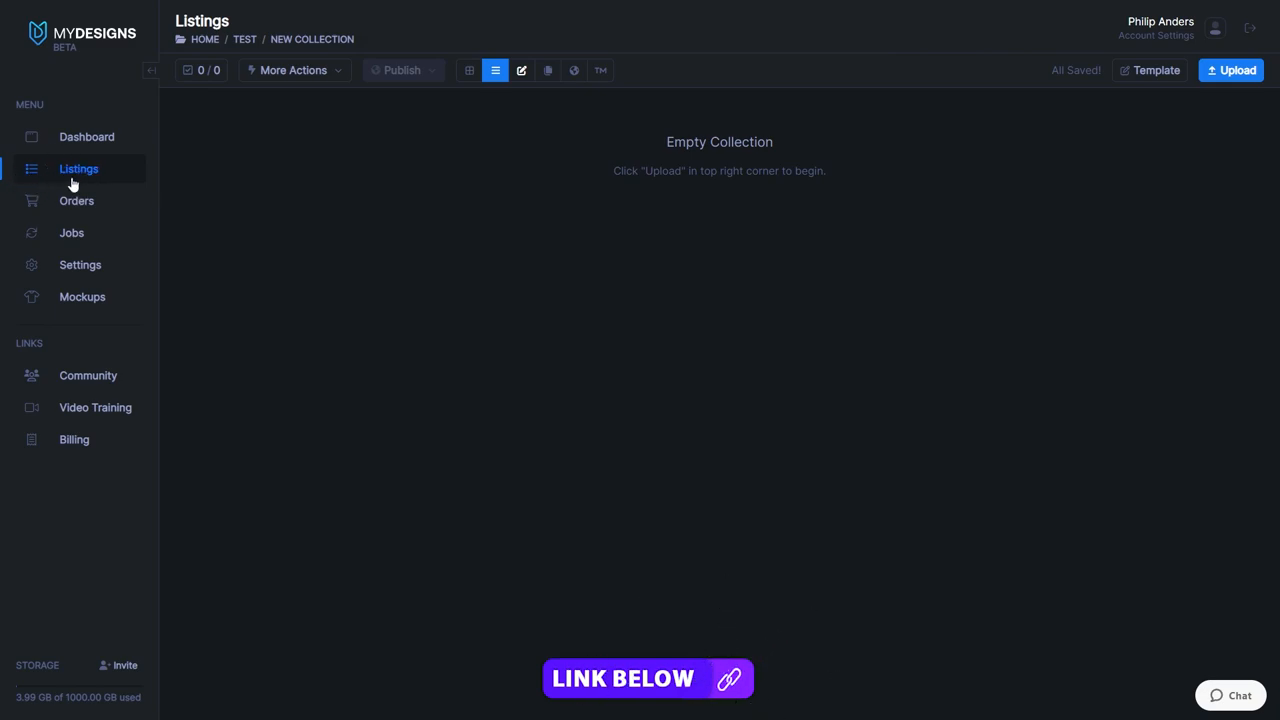
mouse_move(177, 116)
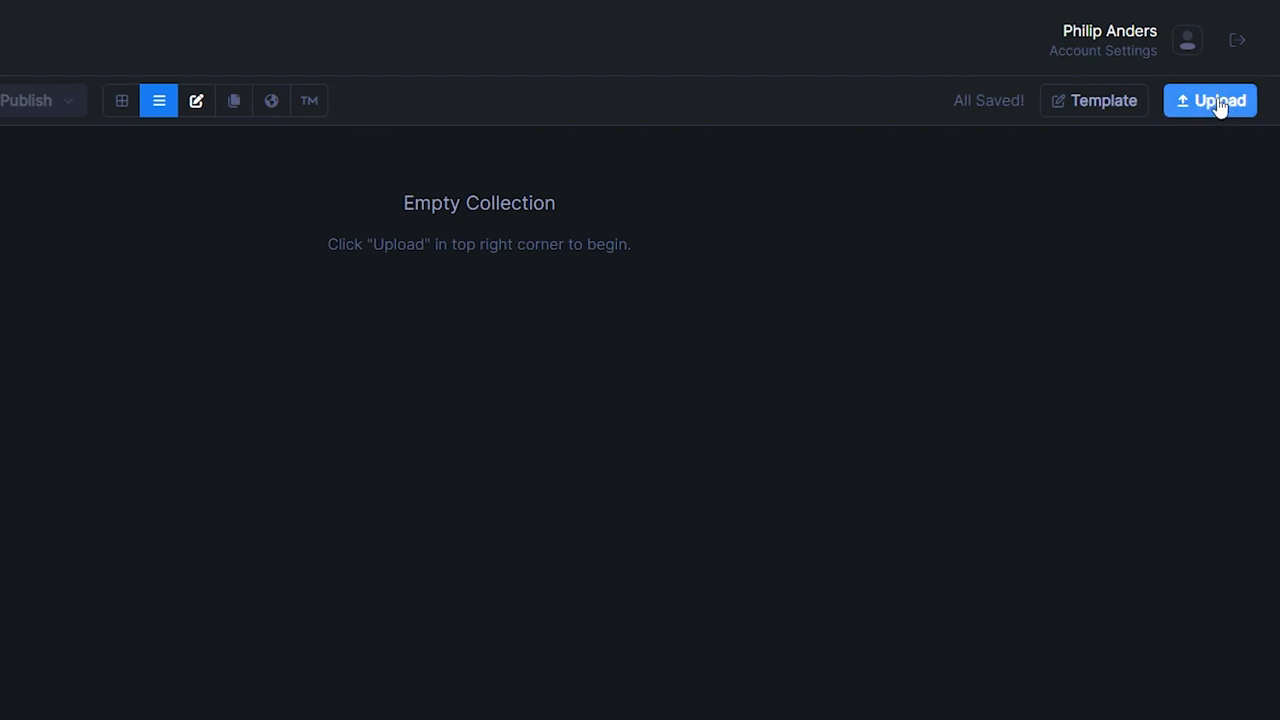
Step: Queue the 30 Freebie PNGs and confirm uploading all of them
left_click(1210, 100)
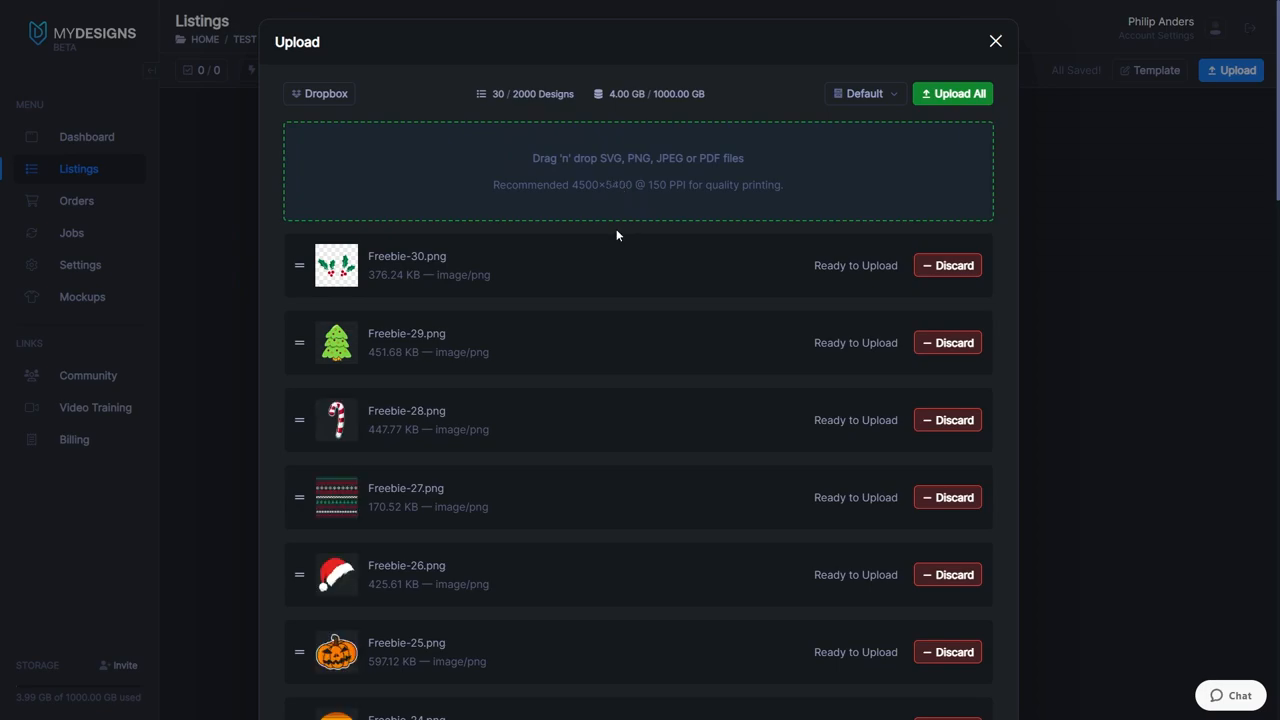
mouse_move(663, 415)
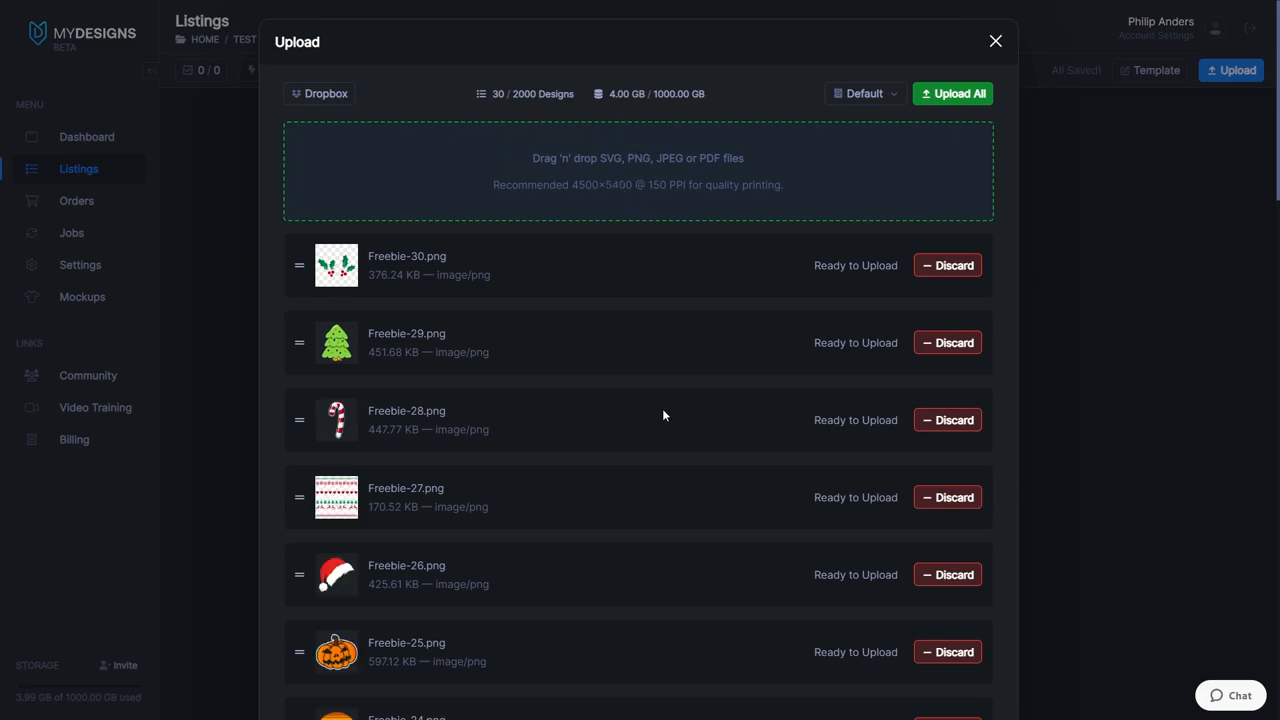
scroll("down", 3)
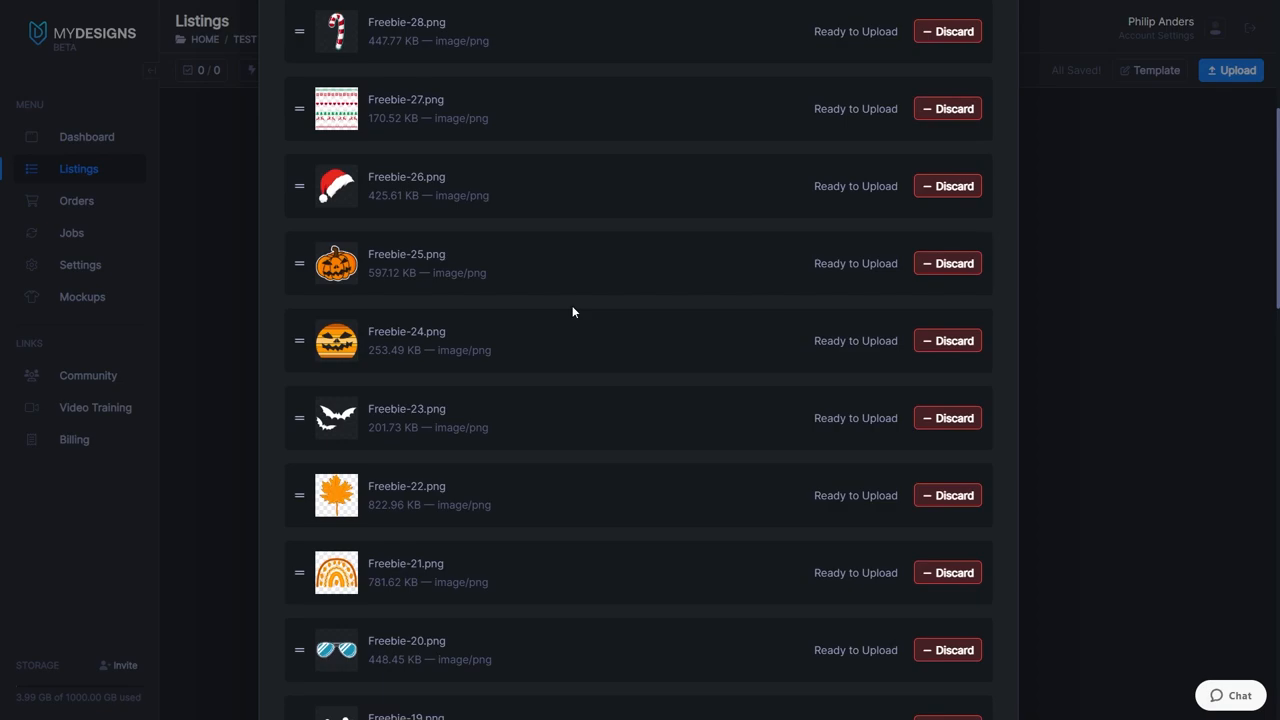
scroll("down", 3)
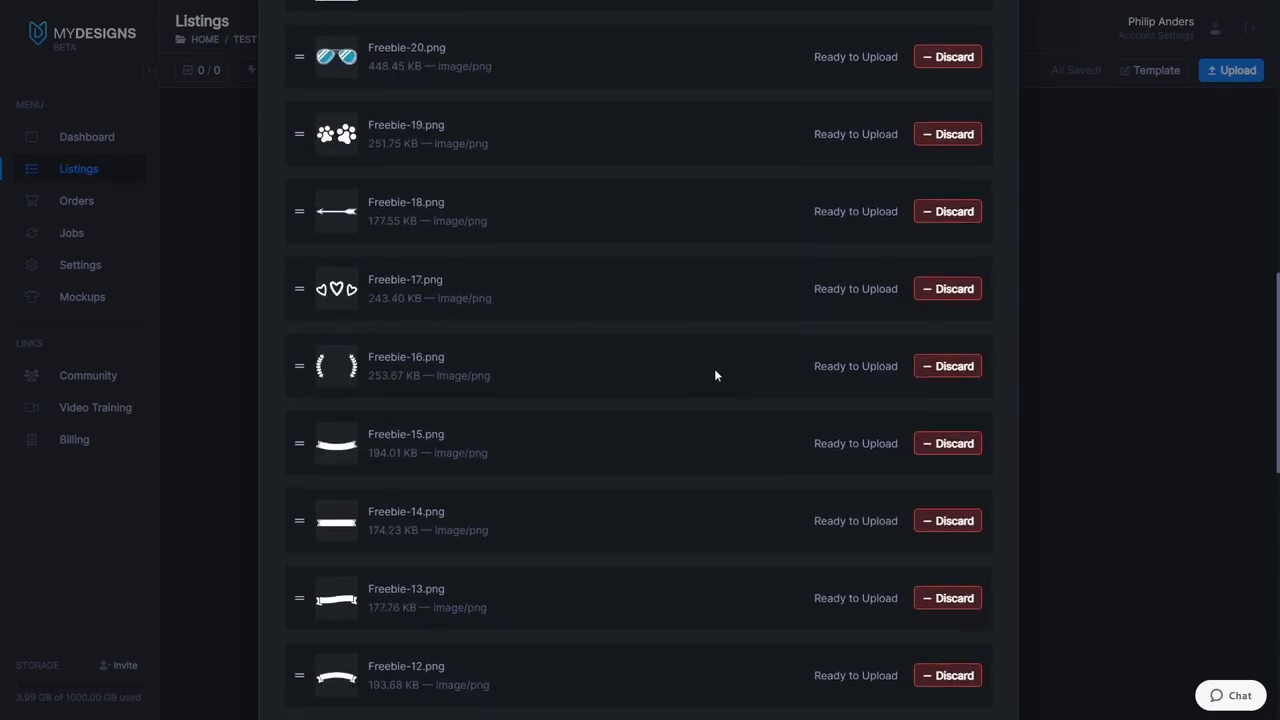
scroll("up", 3)
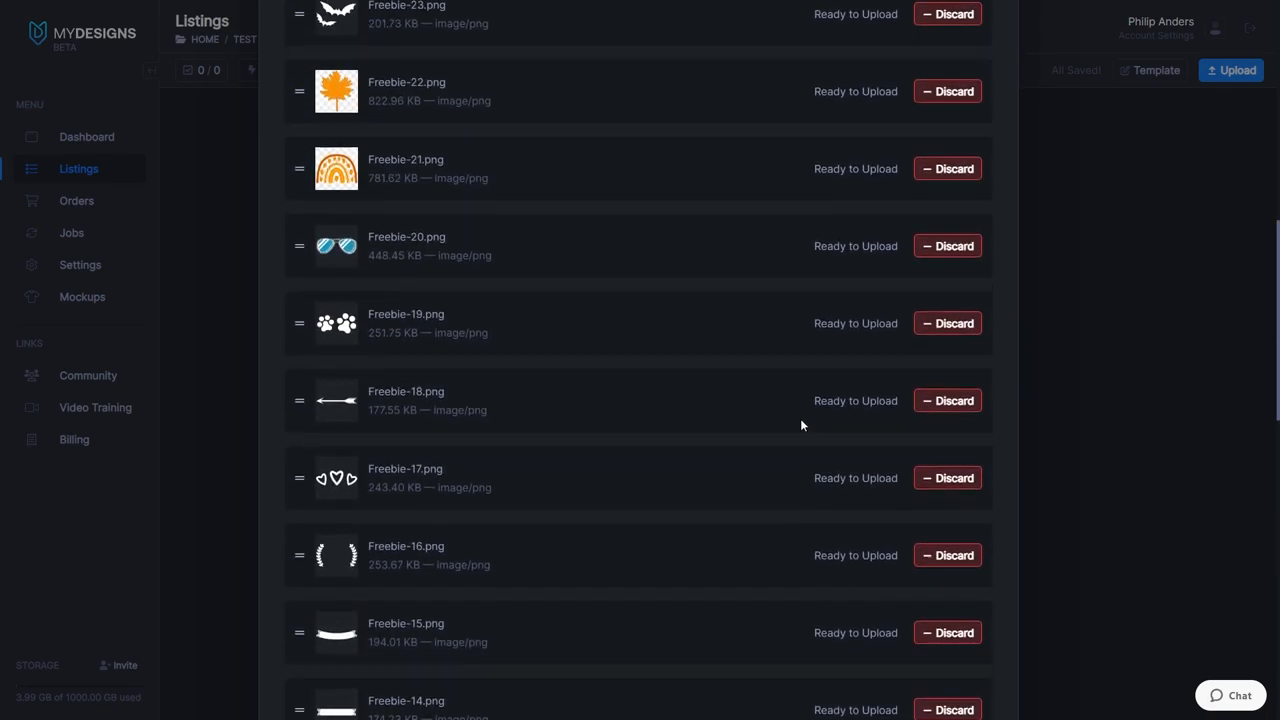
left_click(1231, 70)
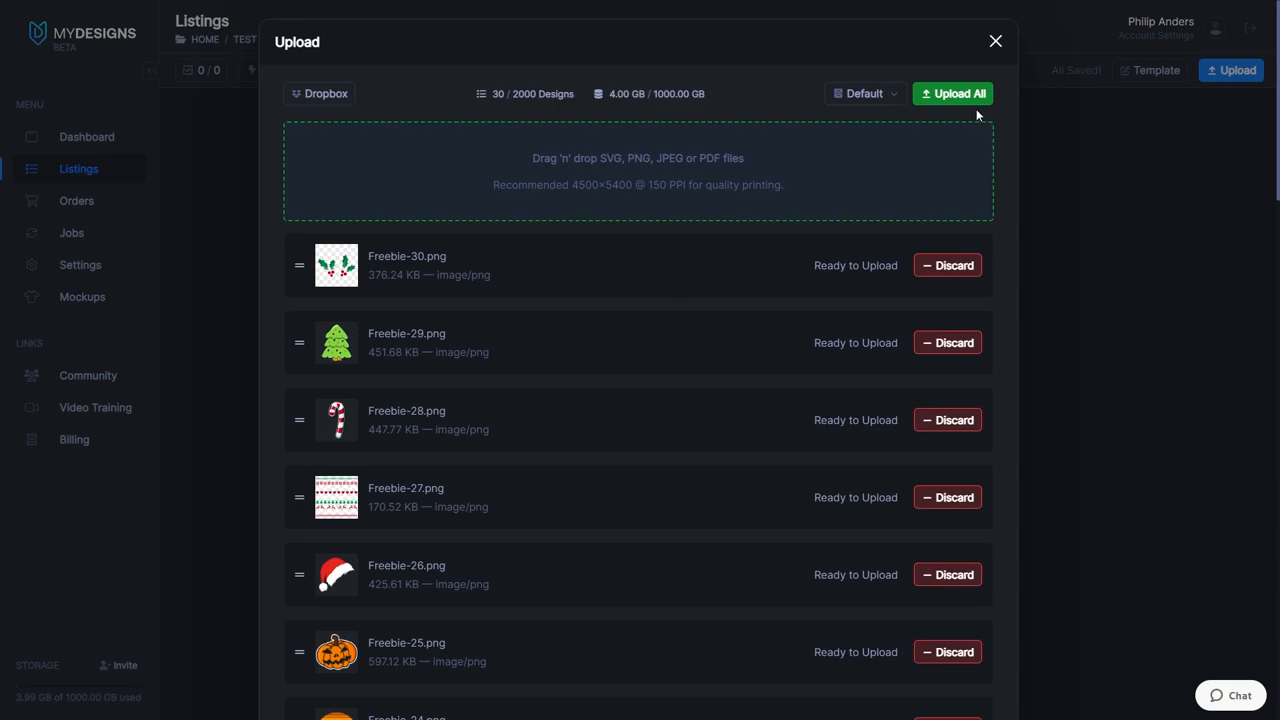
left_click(951, 93)
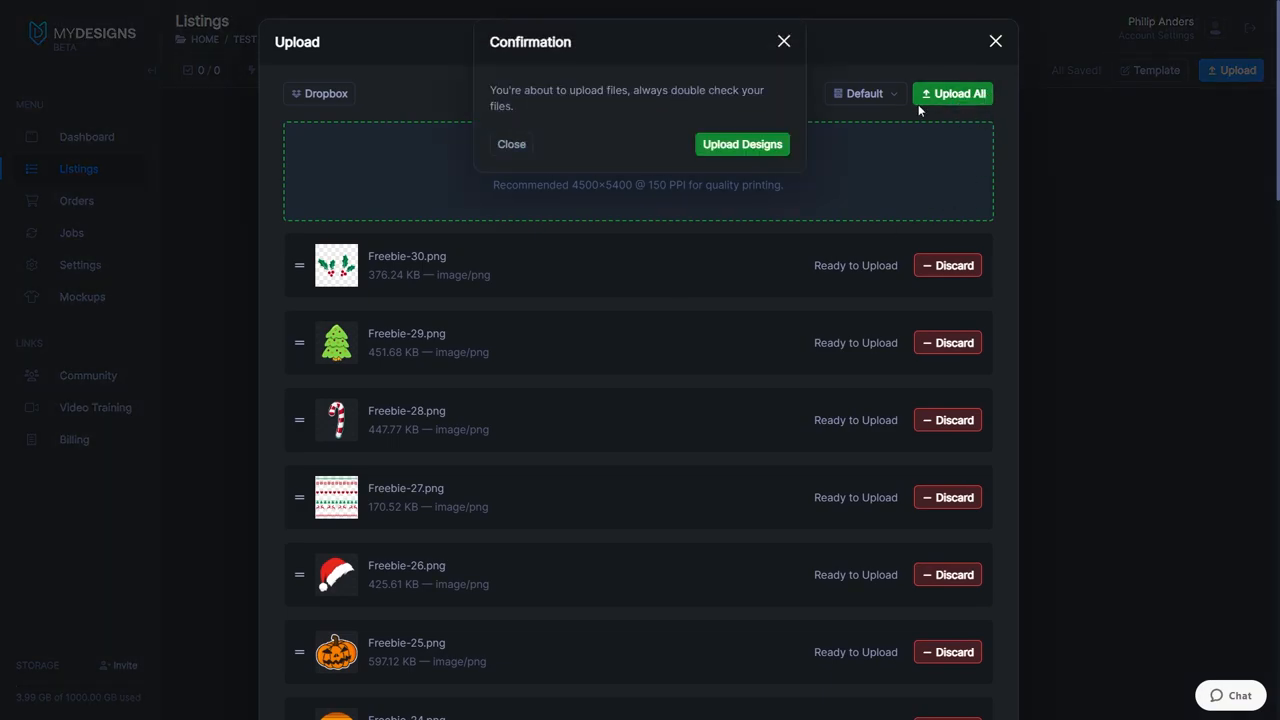
left_click(741, 144)
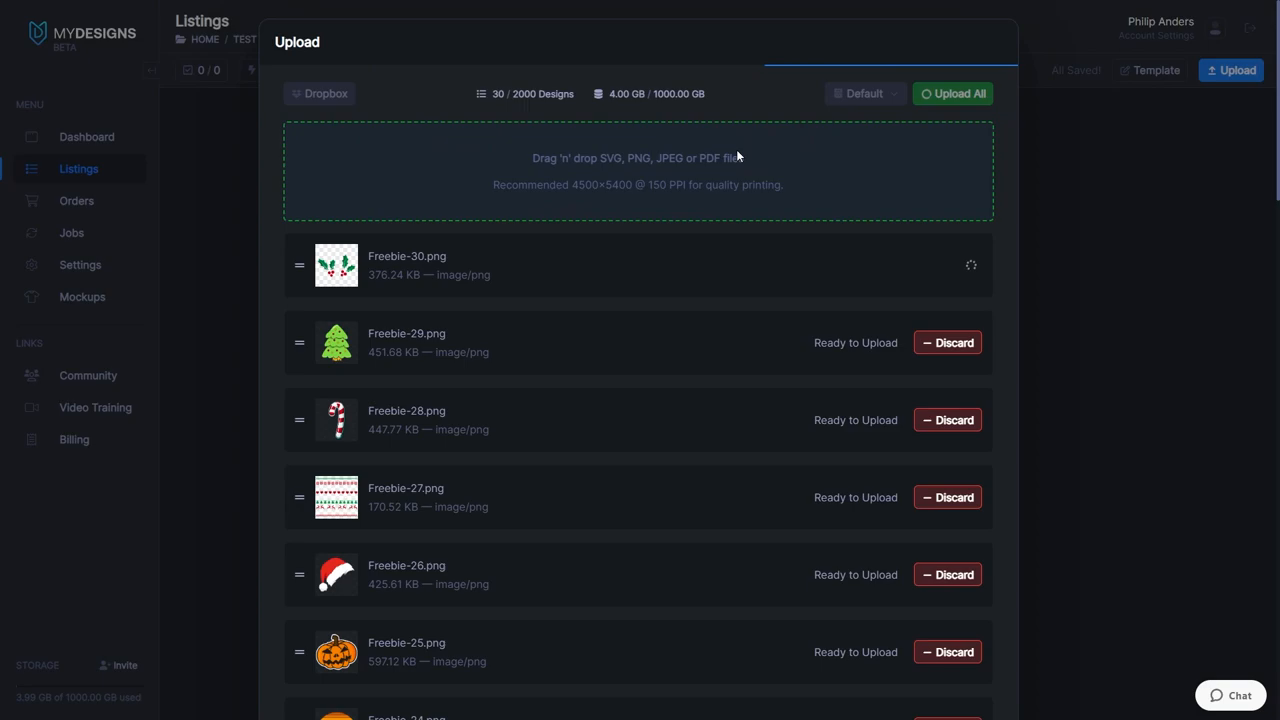
mouse_move(903, 291)
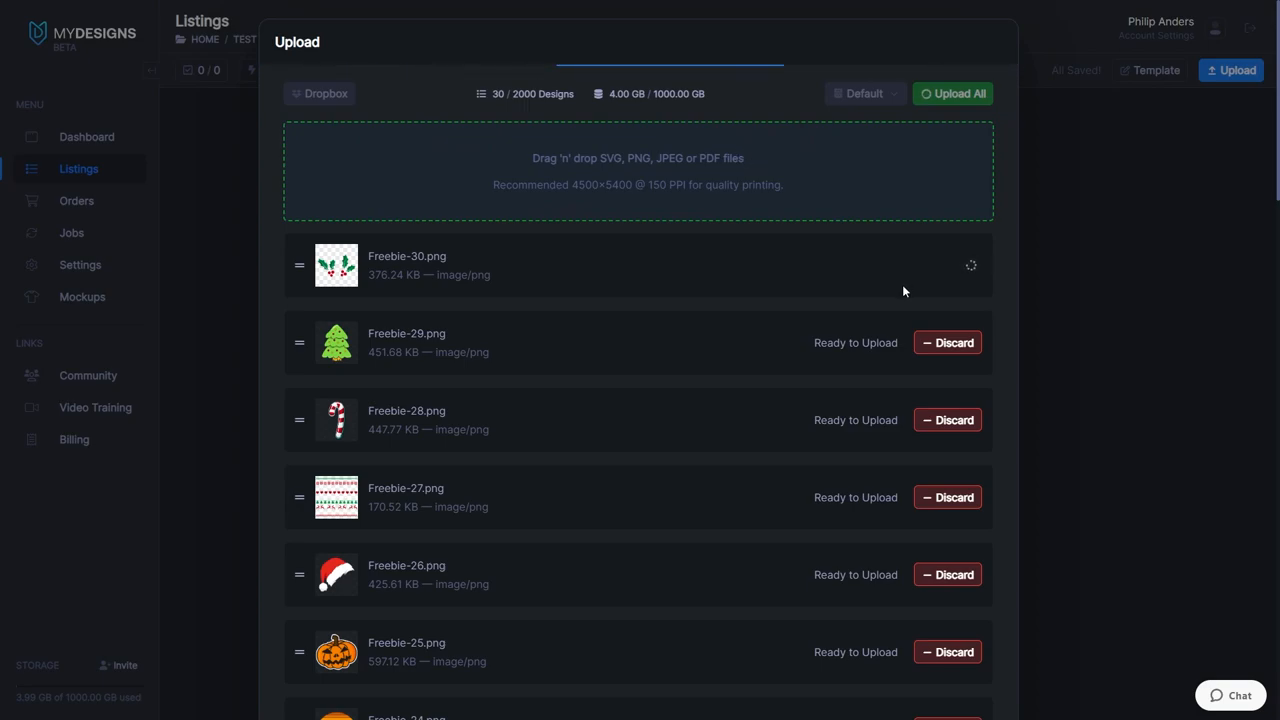
mouse_move(806, 296)
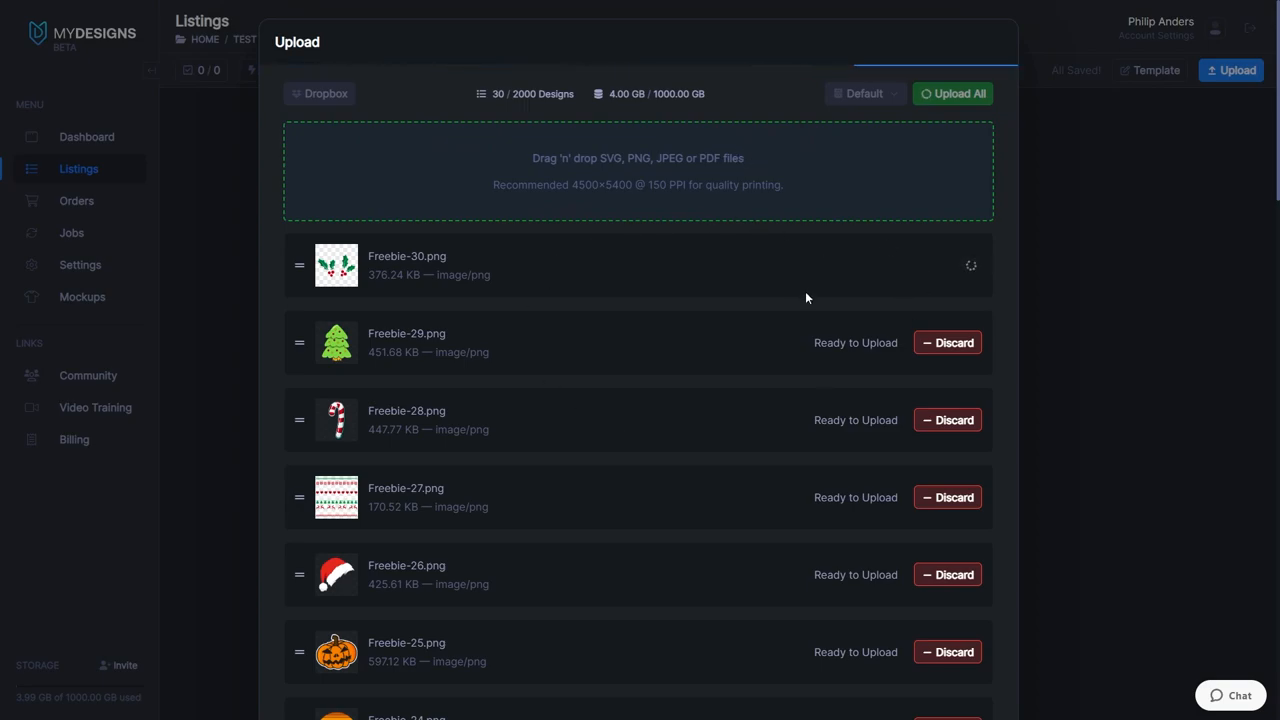
mouse_move(764, 230)
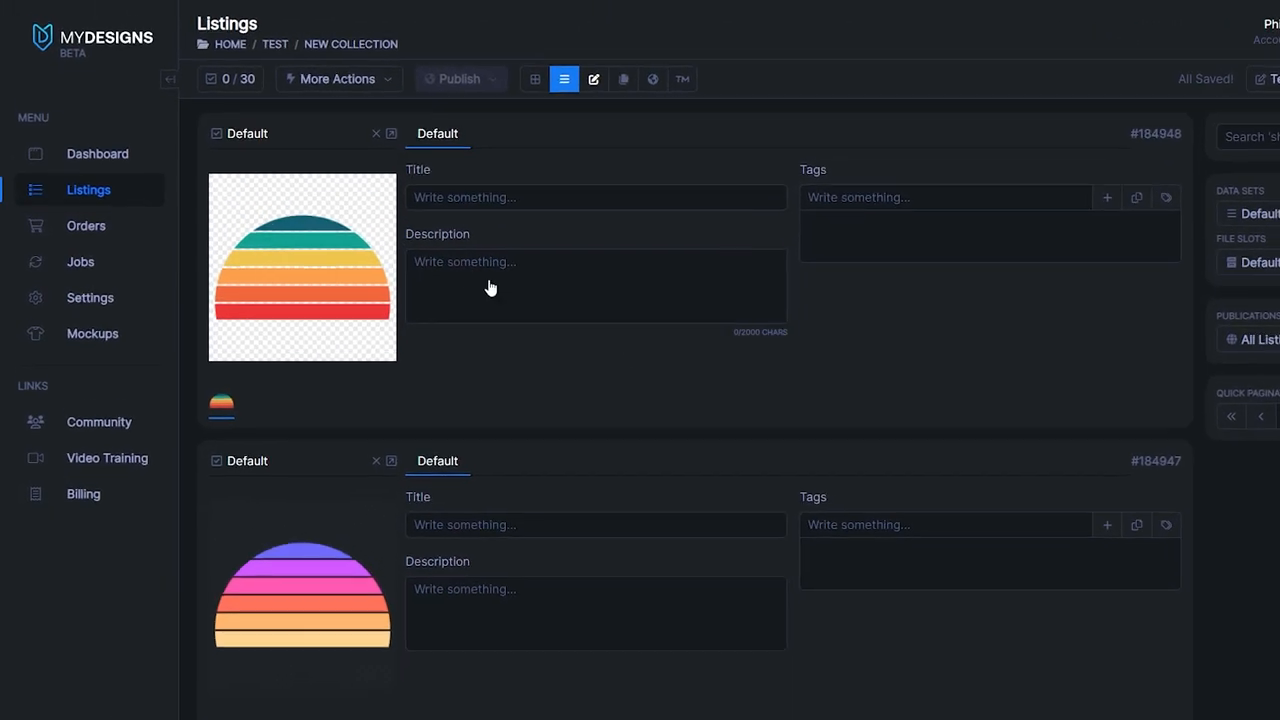
Step: Select all 30 listings and bring up the Image Utility's Image Effect window
left_click(230, 79)
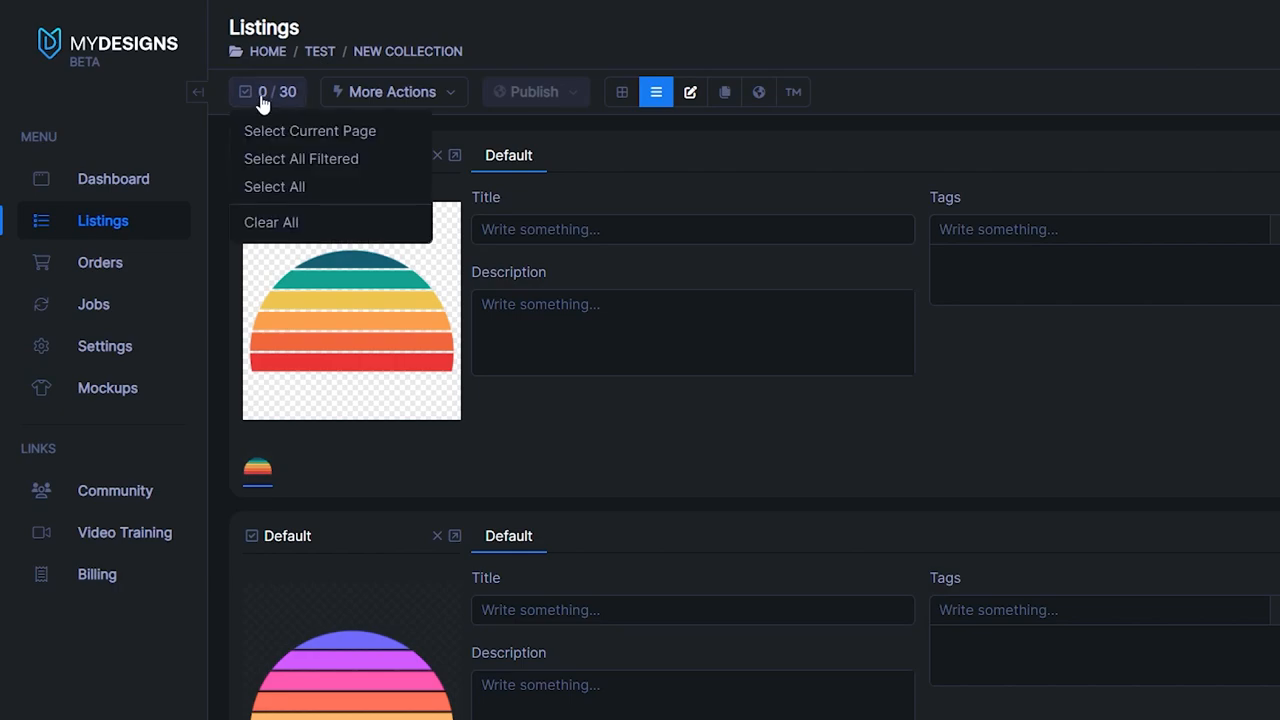
left_click(274, 186)
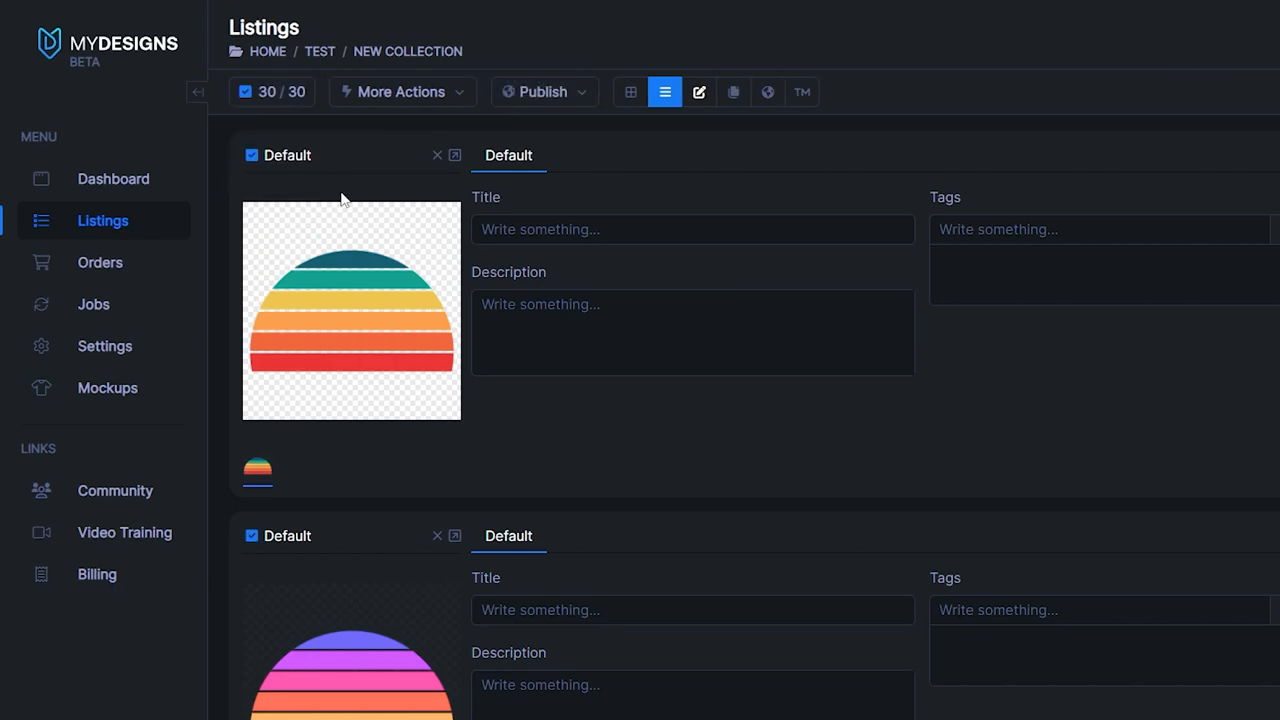
mouse_move(400, 92)
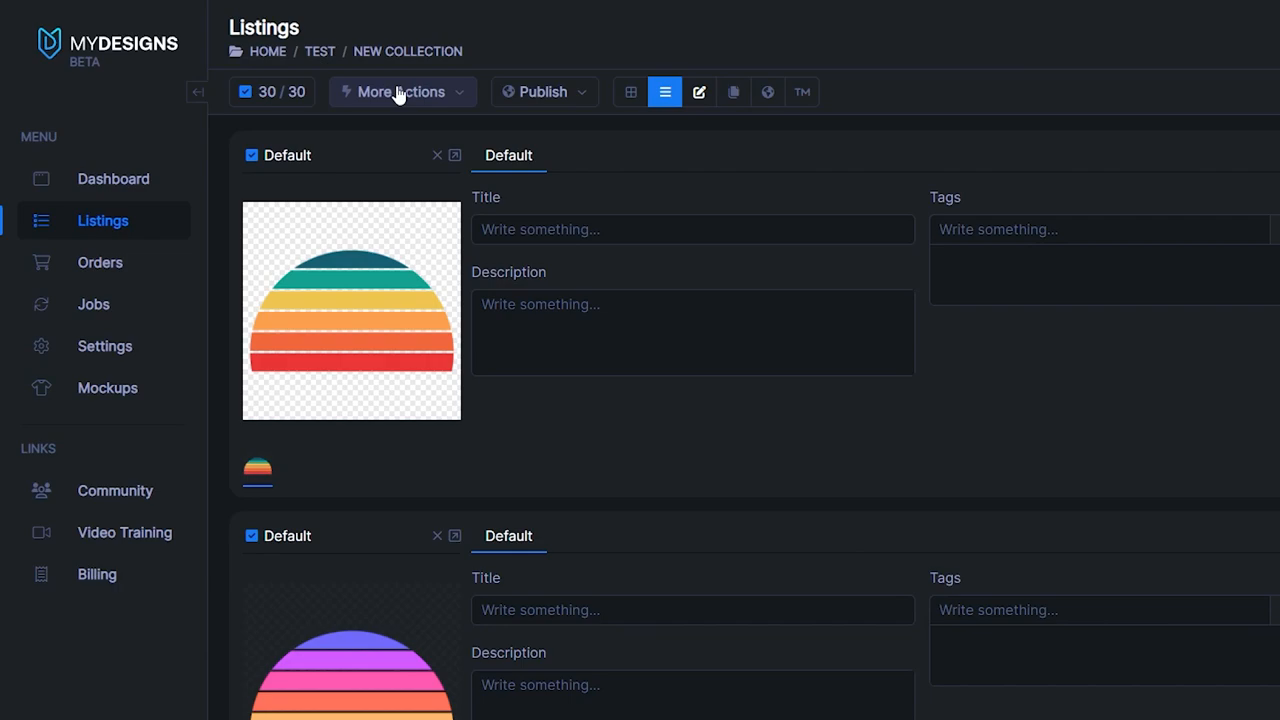
left_click(402, 91)
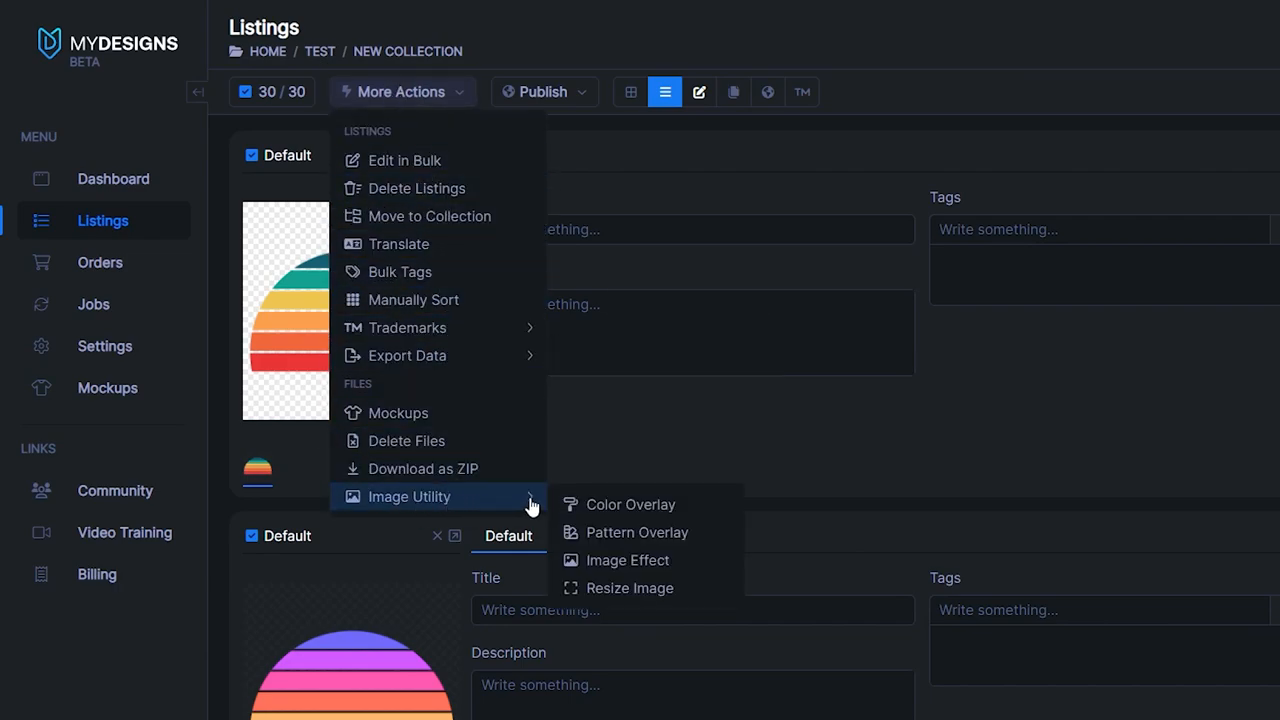
mouse_move(627, 560)
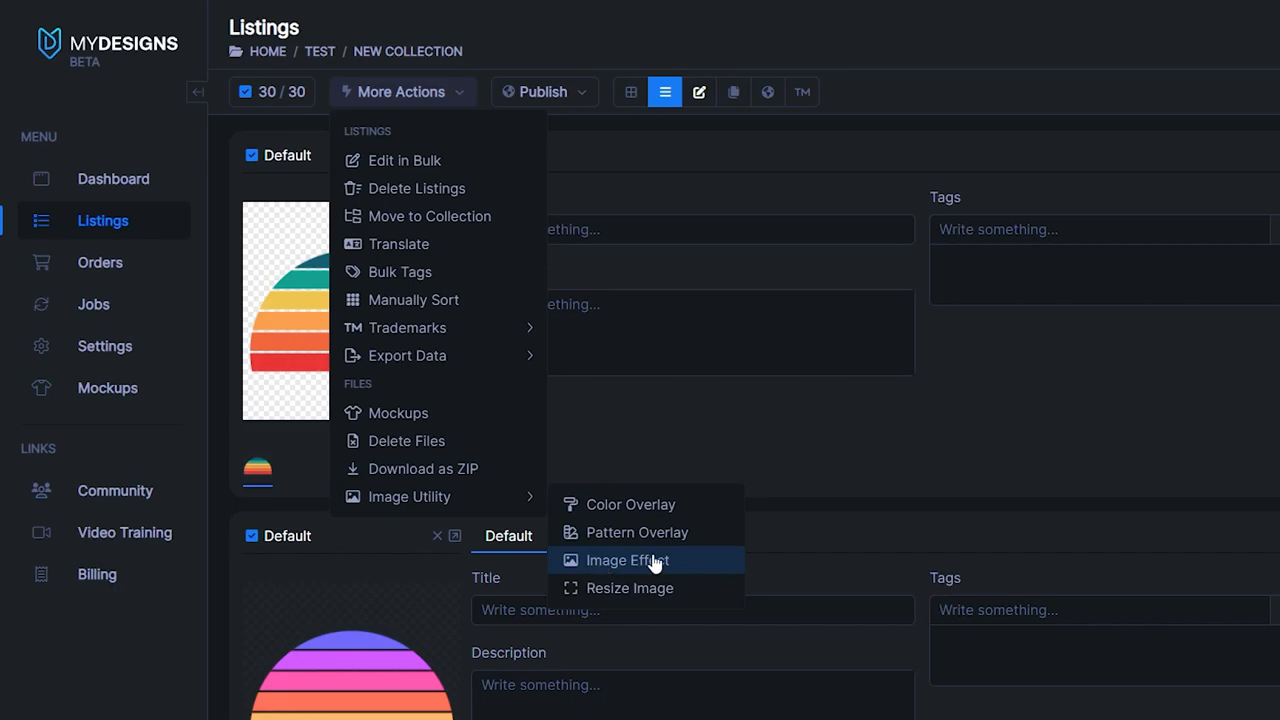
left_click(628, 560)
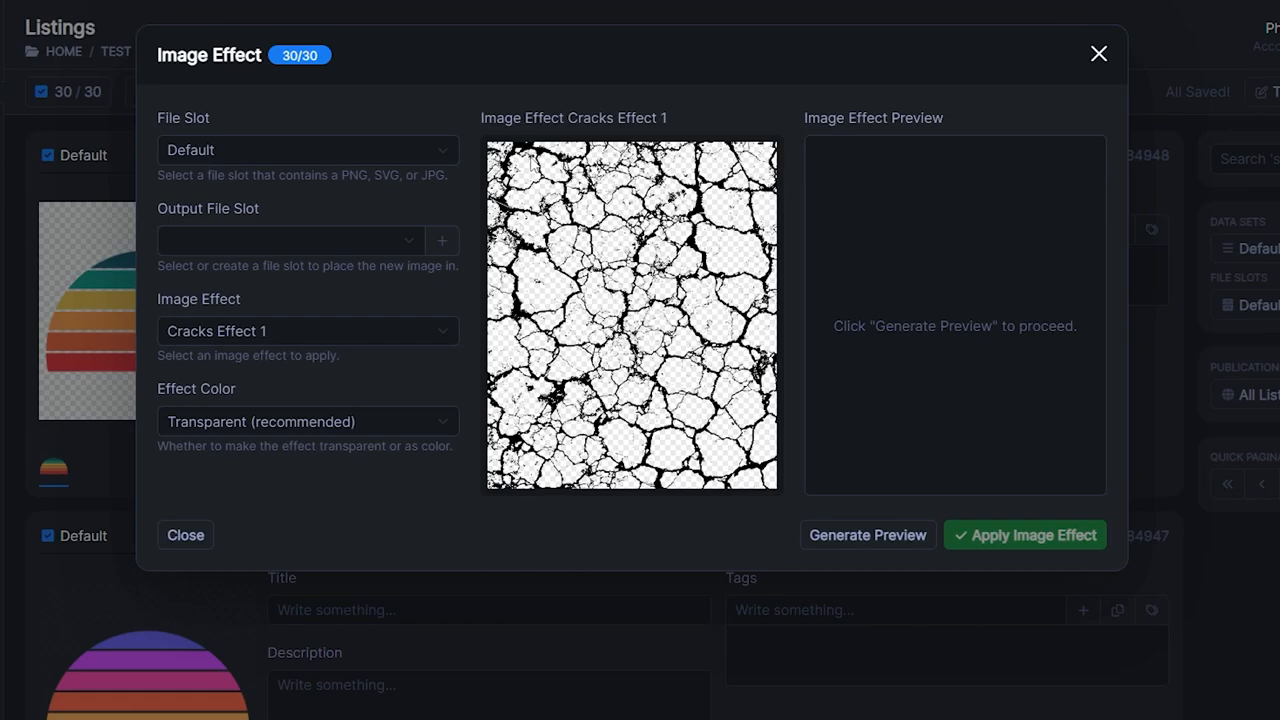
mouse_move(660, 310)
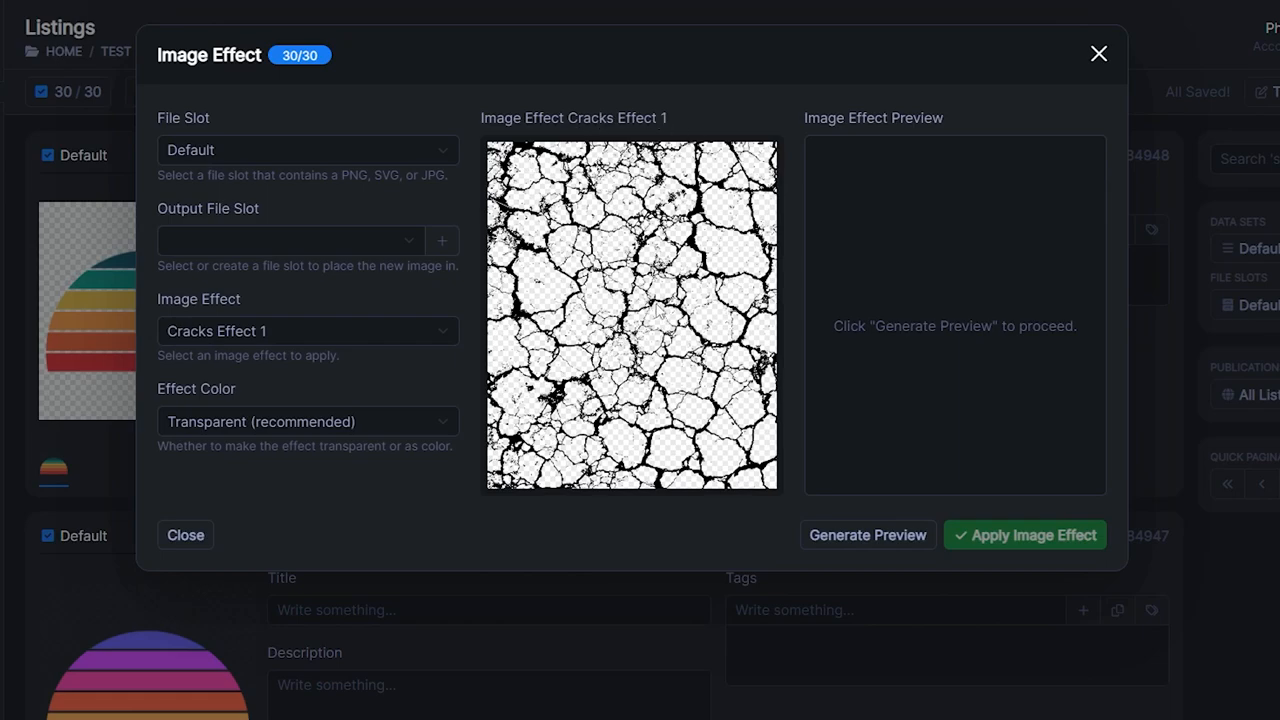
mouse_move(478, 243)
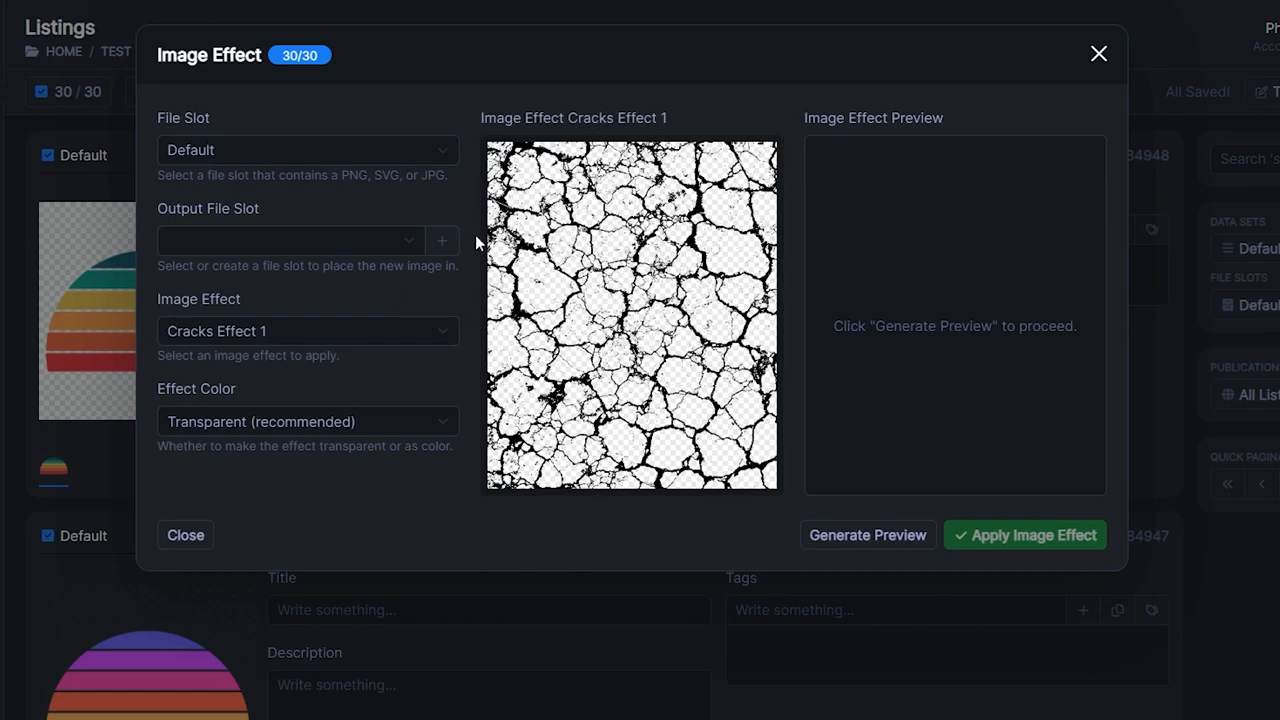
mouse_move(253, 160)
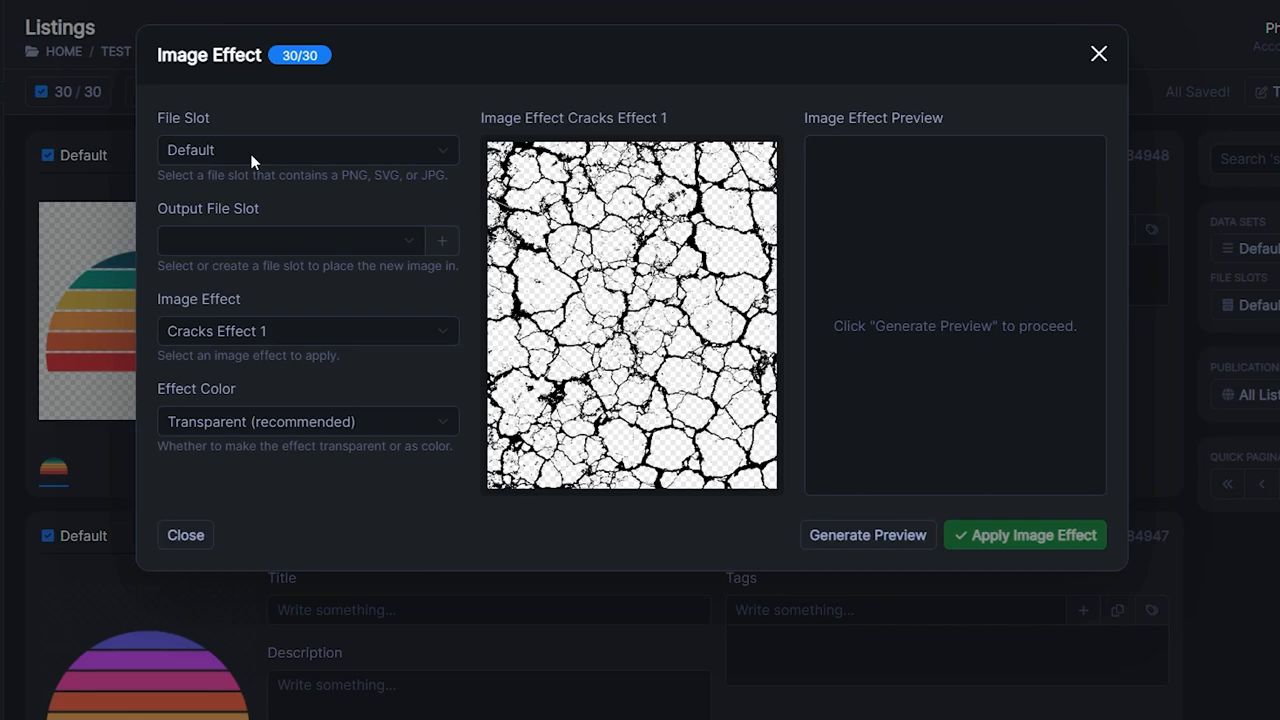
mouse_move(210, 166)
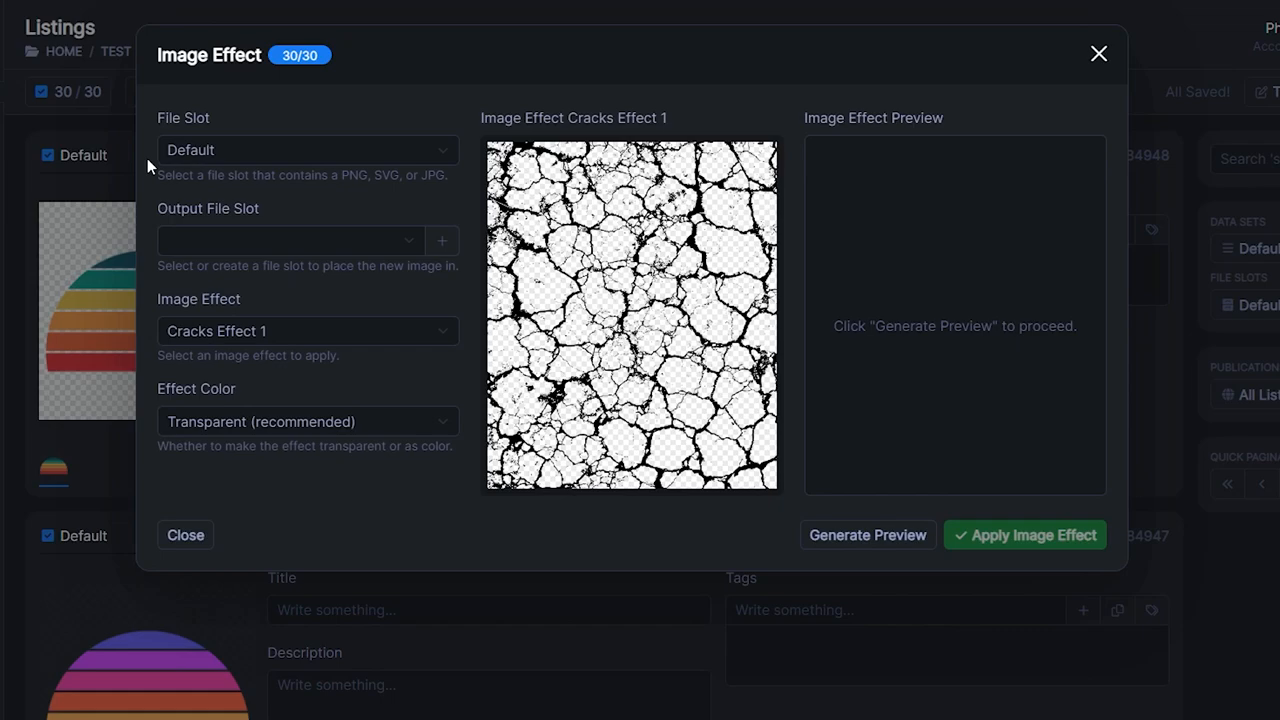
mouse_move(68, 345)
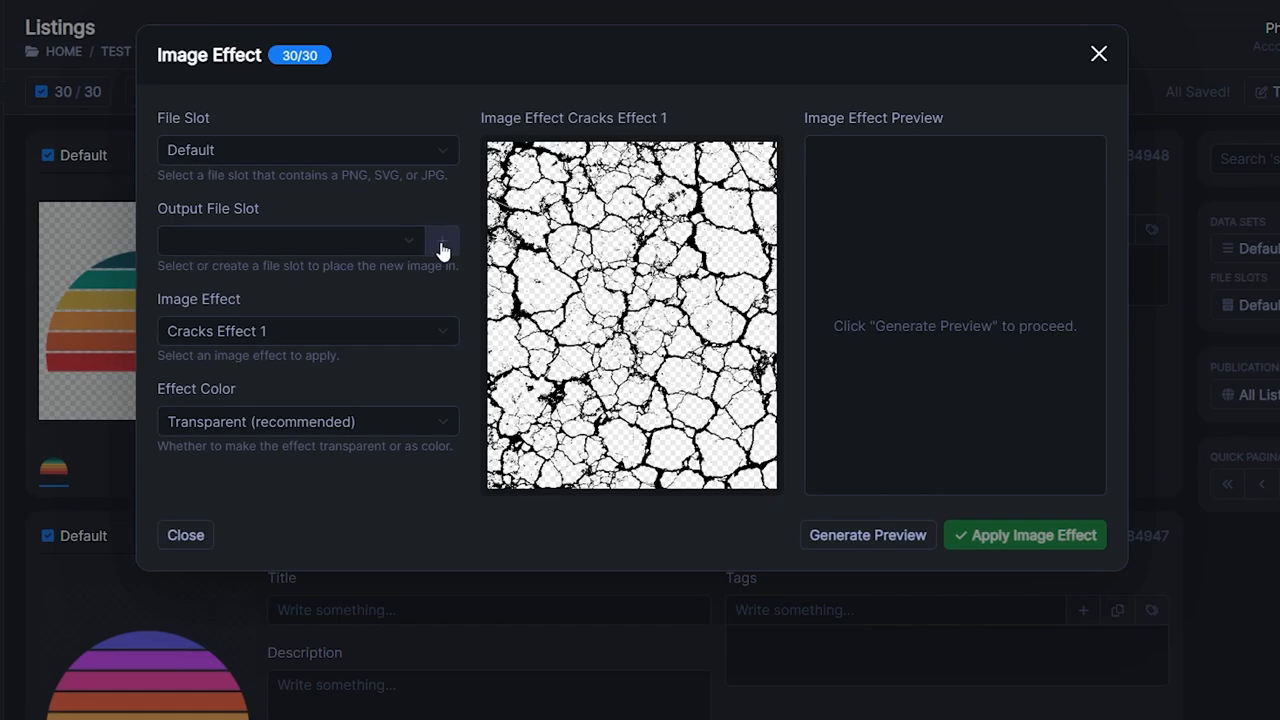
Step: Add a new output file slot named 'Textured'
left_click(441, 240)
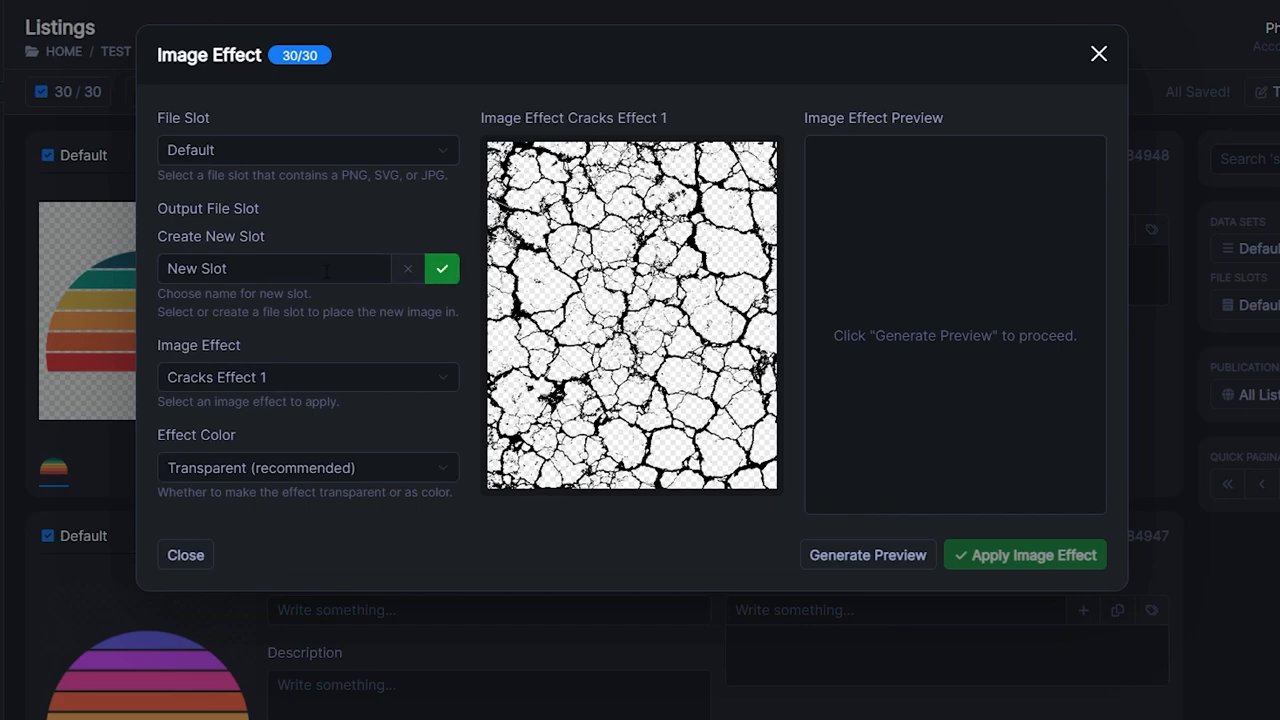
type("Textured")
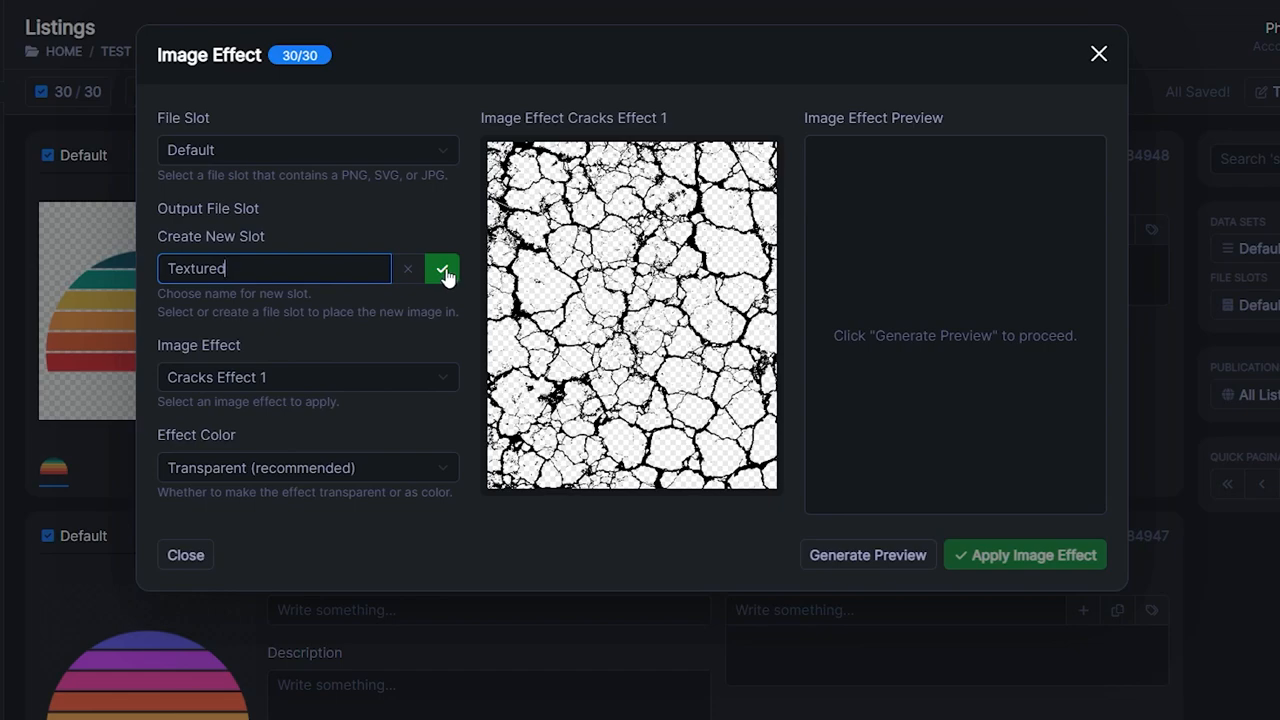
left_click(442, 268)
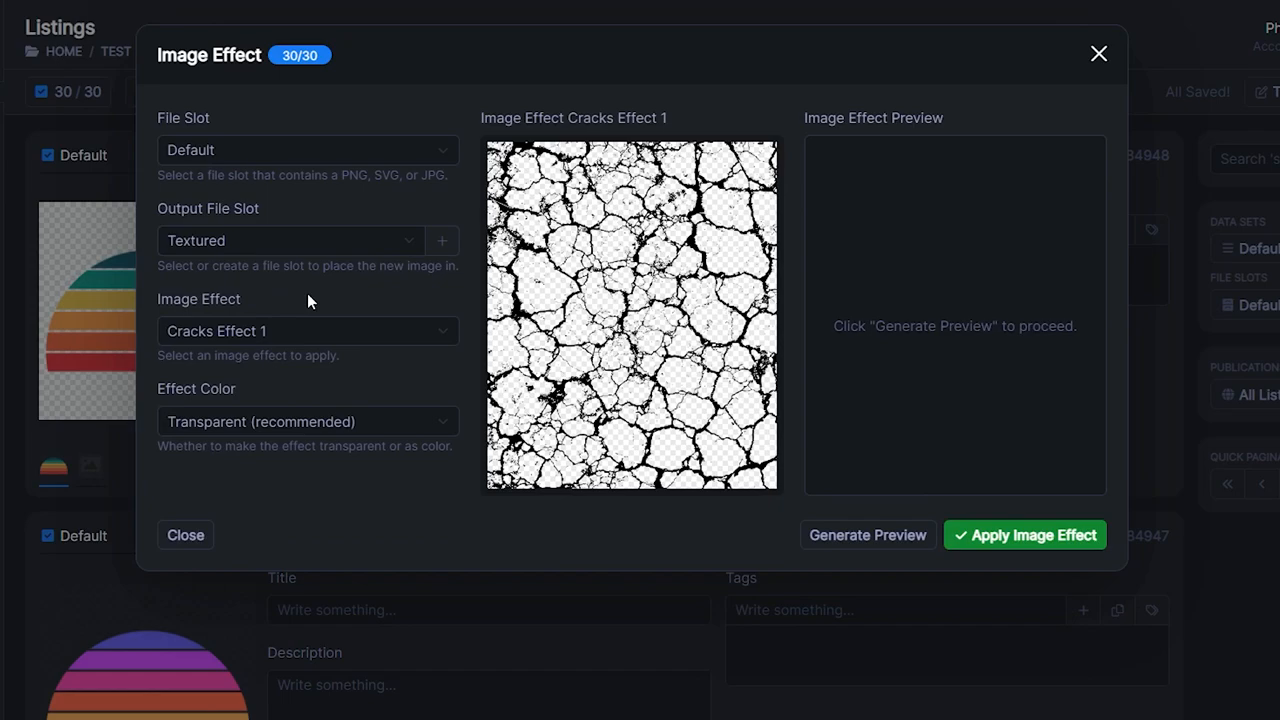
mouse_move(310, 337)
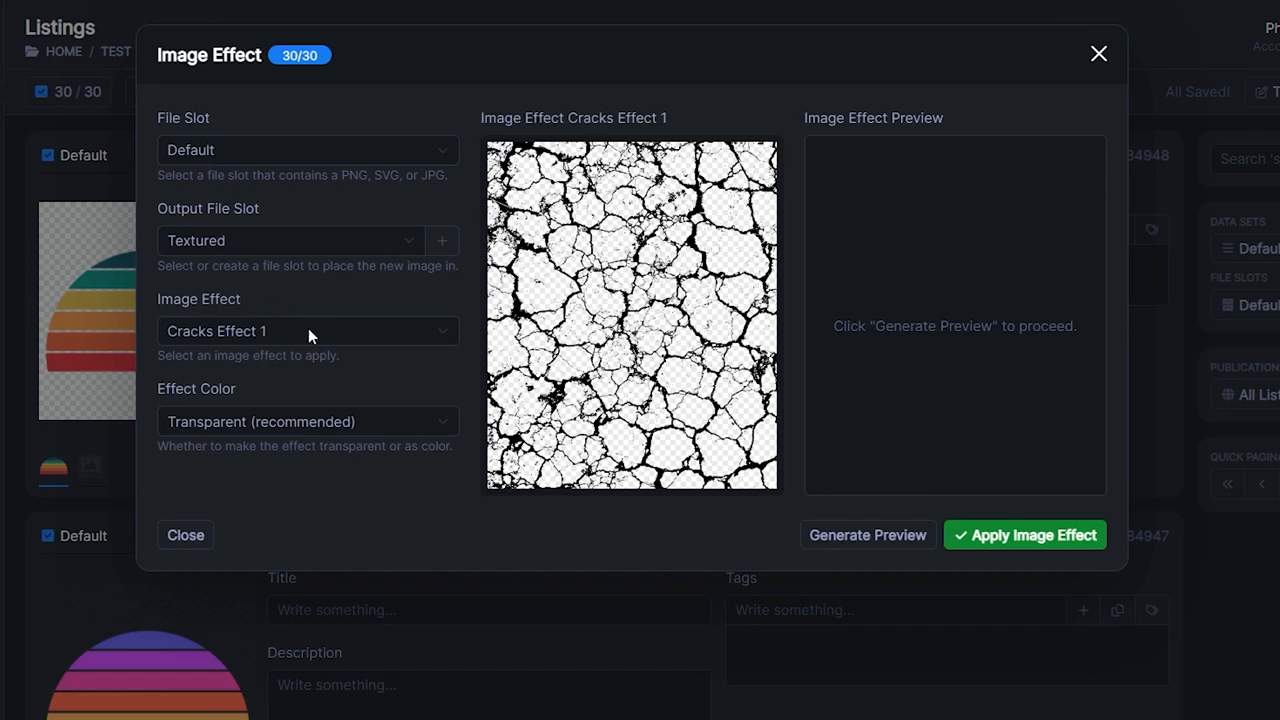
Step: Compare Diamond Plate, Distressed, Engraving, Grunge 5 and Half Tone effects, settling on Grunge 4
left_click(307, 331)
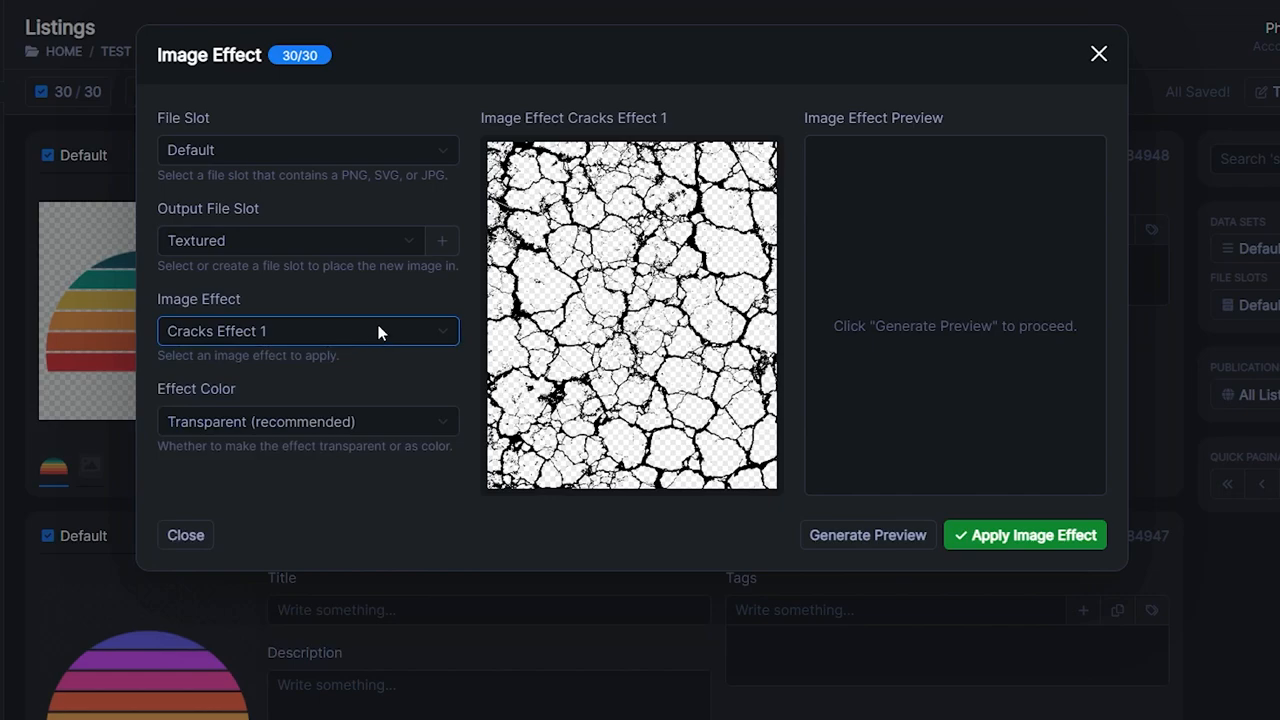
left_click(307, 331)
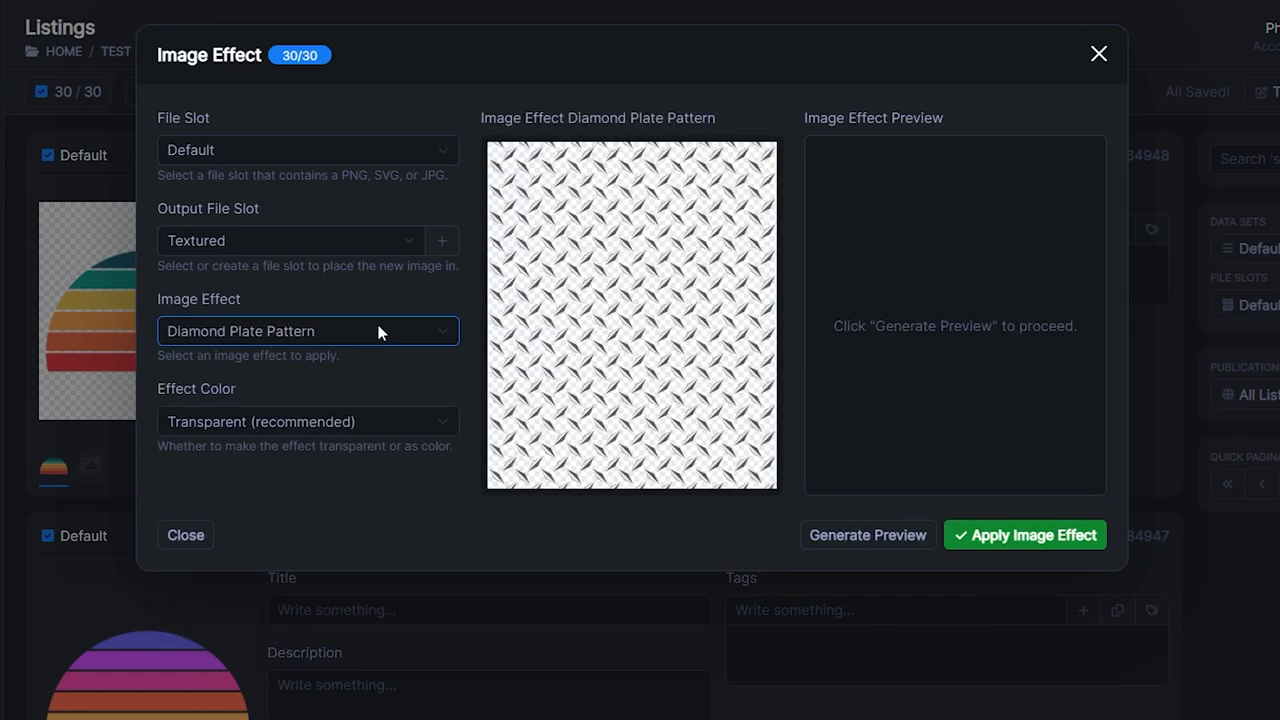
left_click(307, 330)
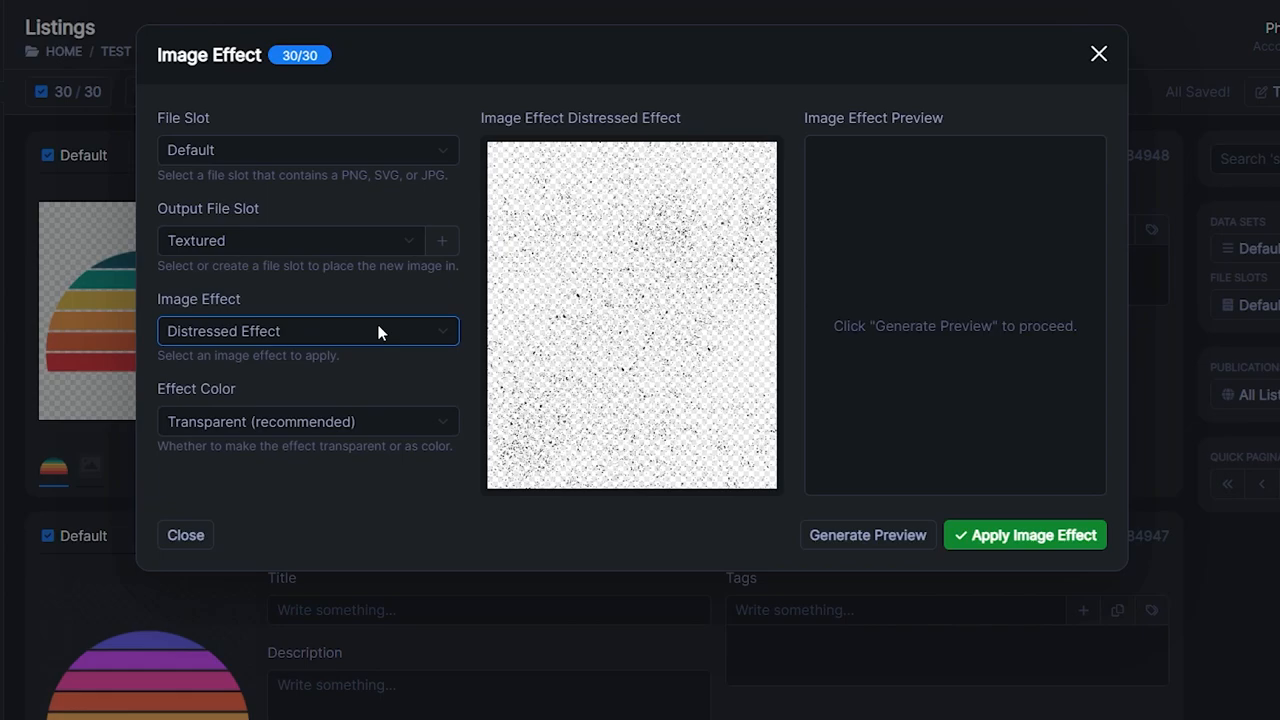
left_click(307, 331)
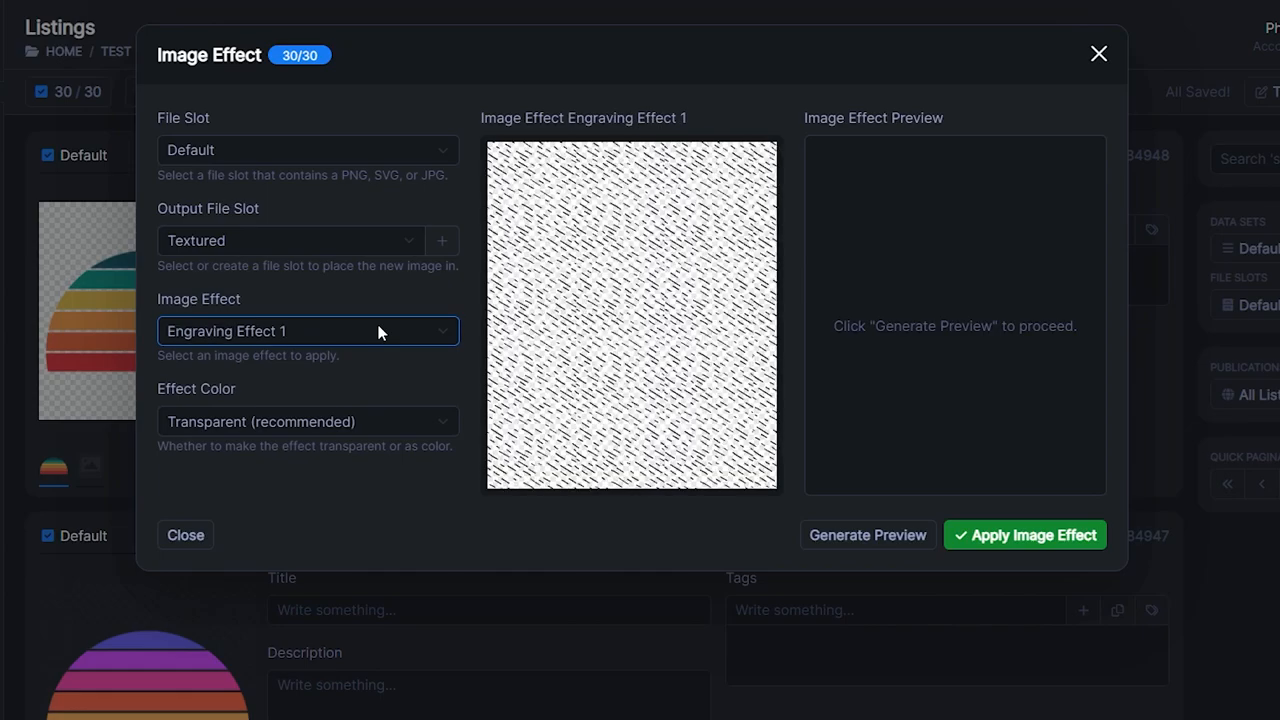
left_click(307, 330)
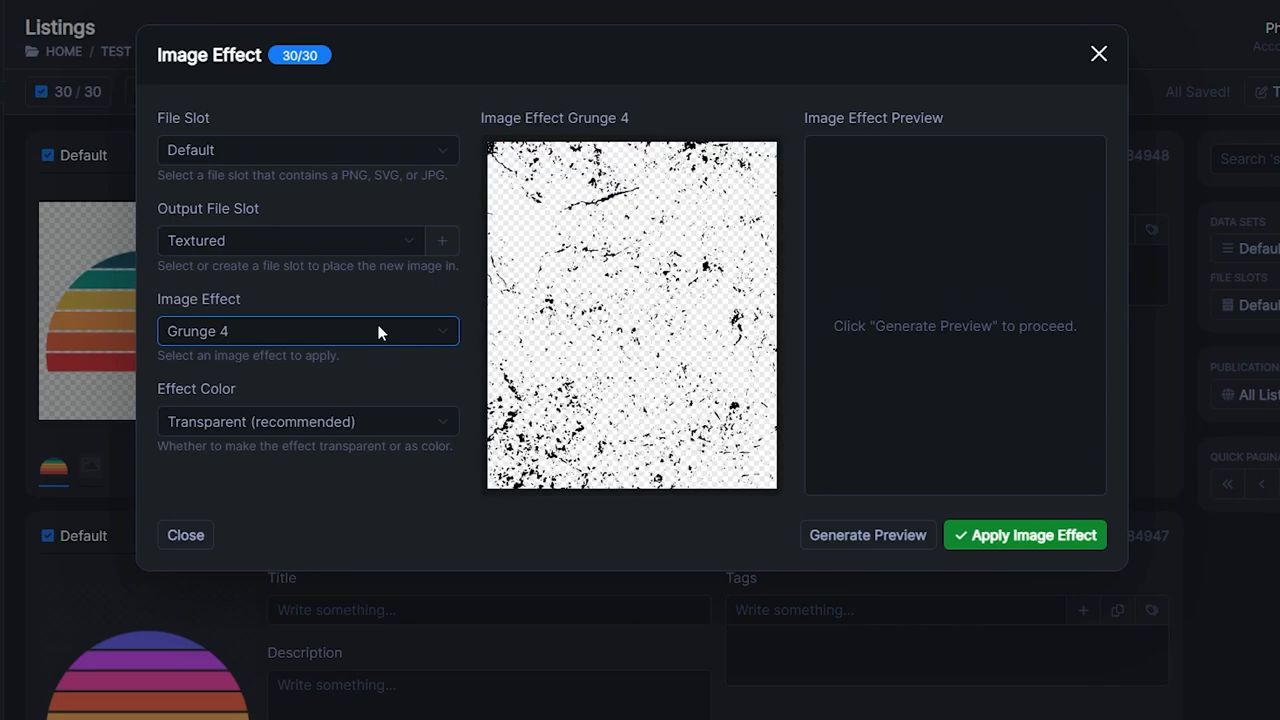
left_click(307, 330)
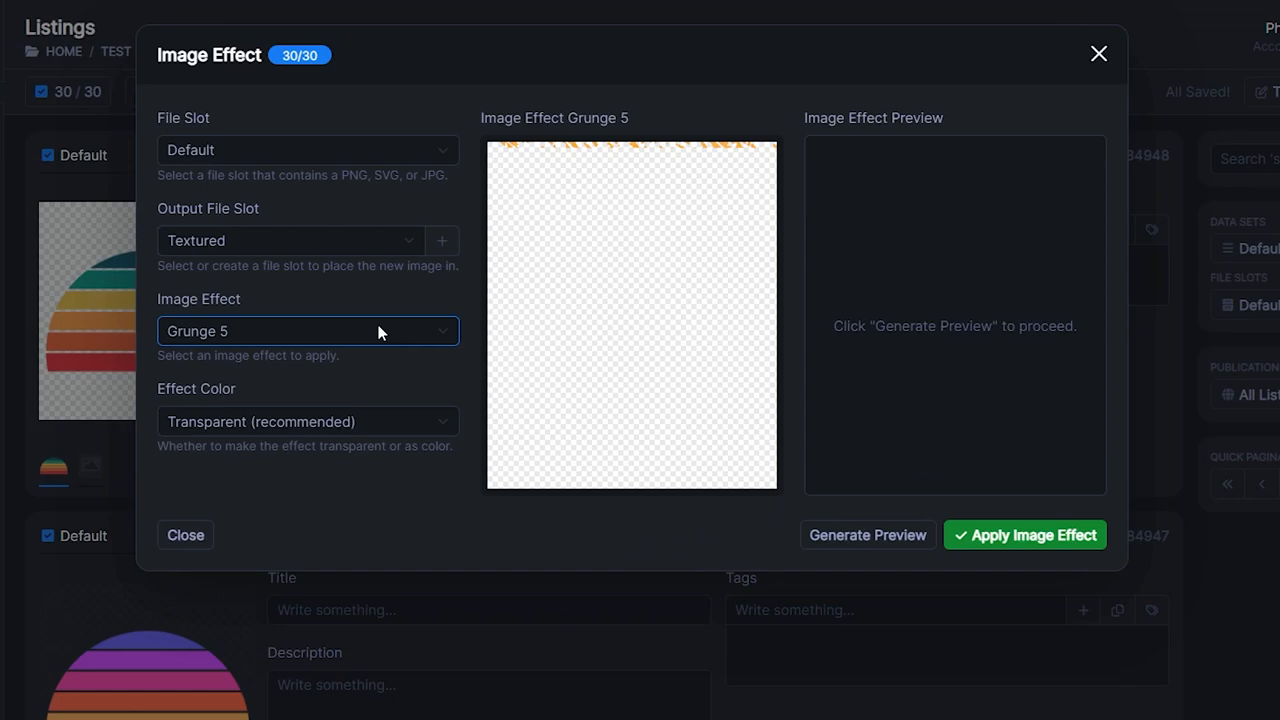
left_click(307, 331)
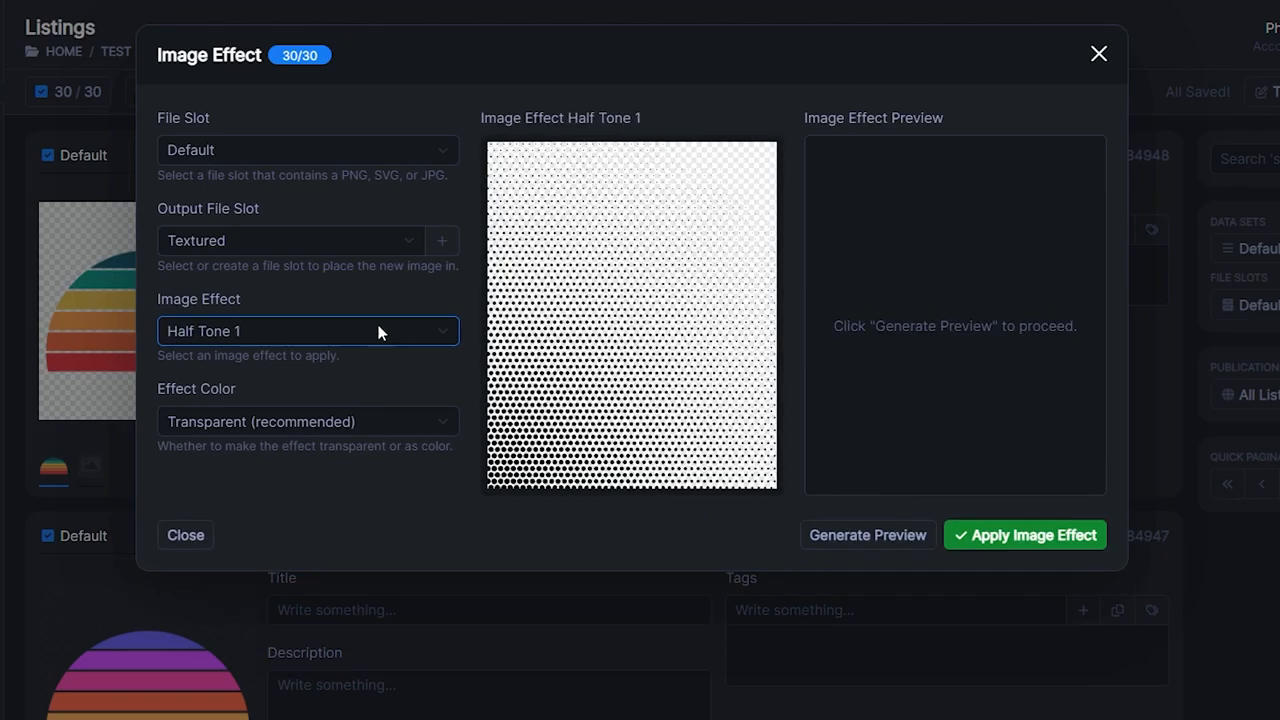
left_click(307, 331)
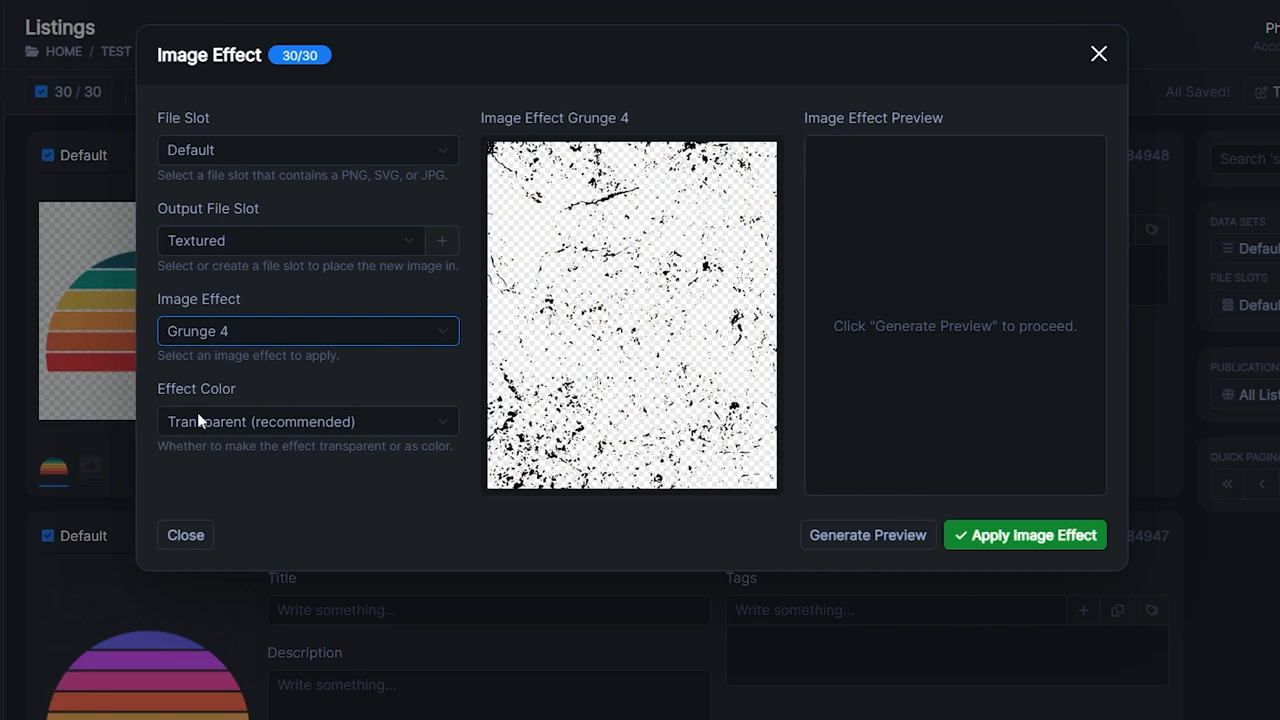
mouse_move(315, 437)
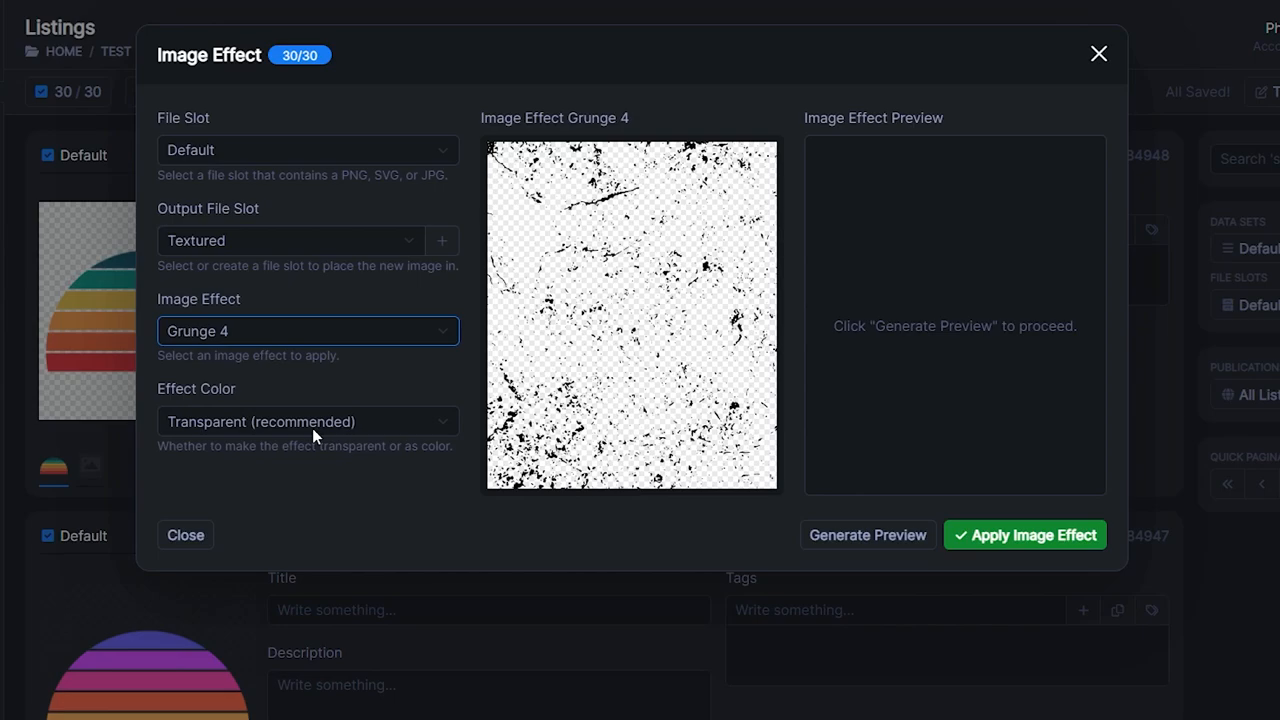
mouse_move(308, 432)
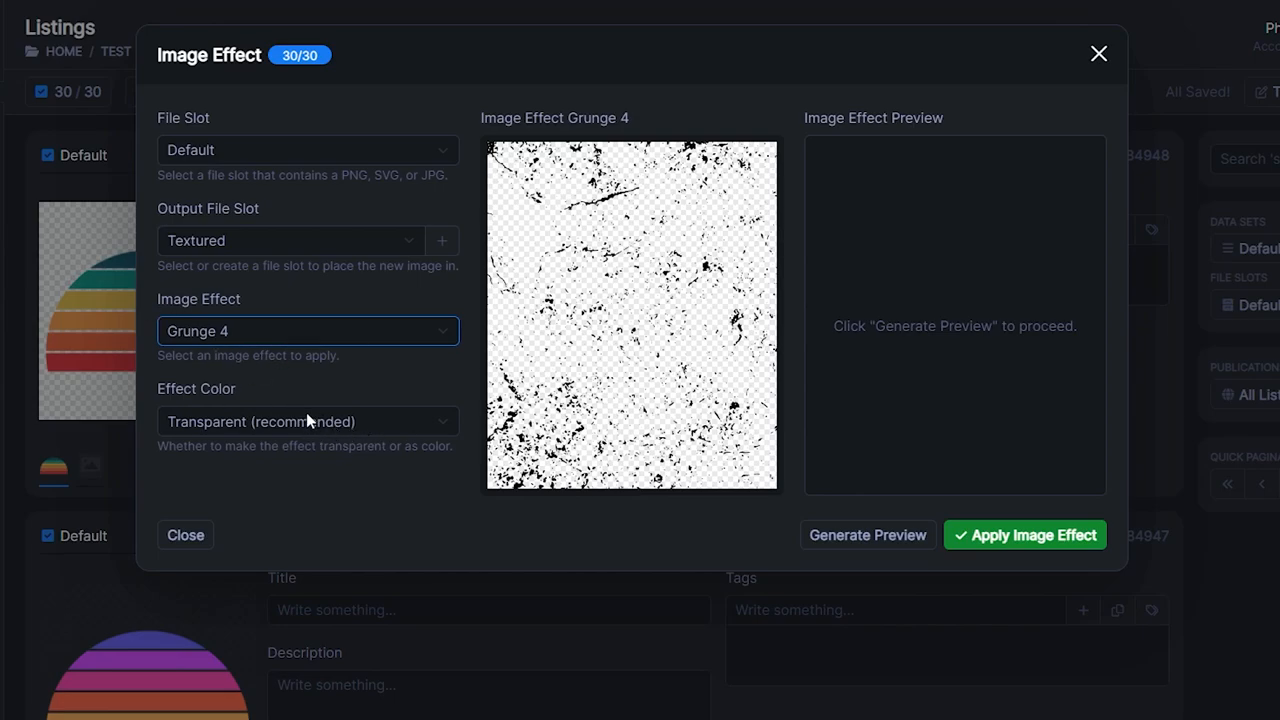
Step: Review the effect colour options, keep it Transparent, and generate a preview
left_click(307, 421)
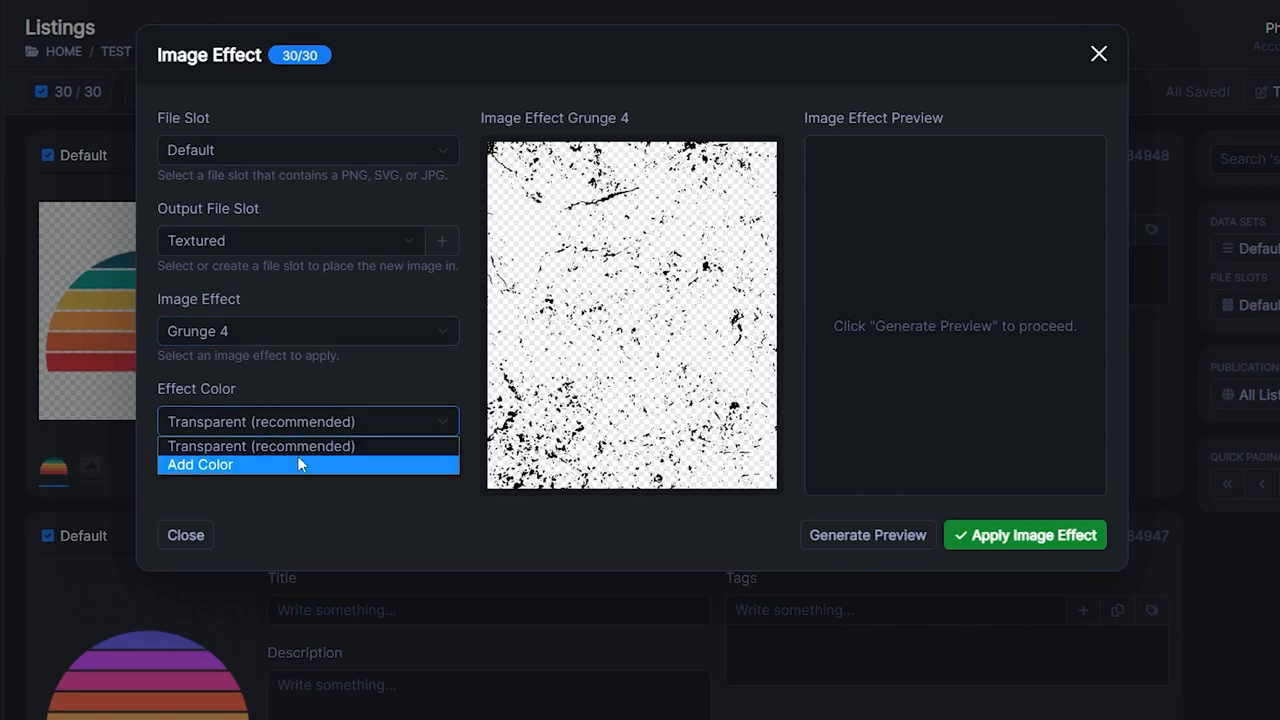
left_click(200, 464)
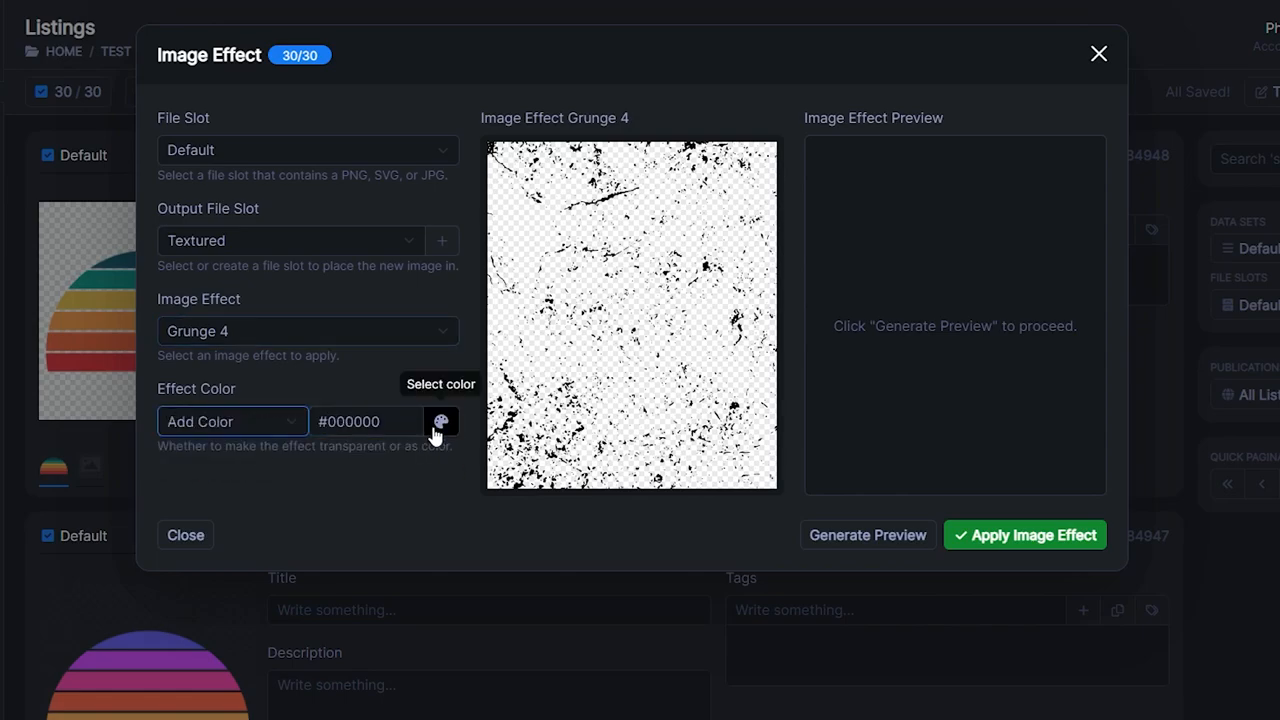
left_click(441, 421)
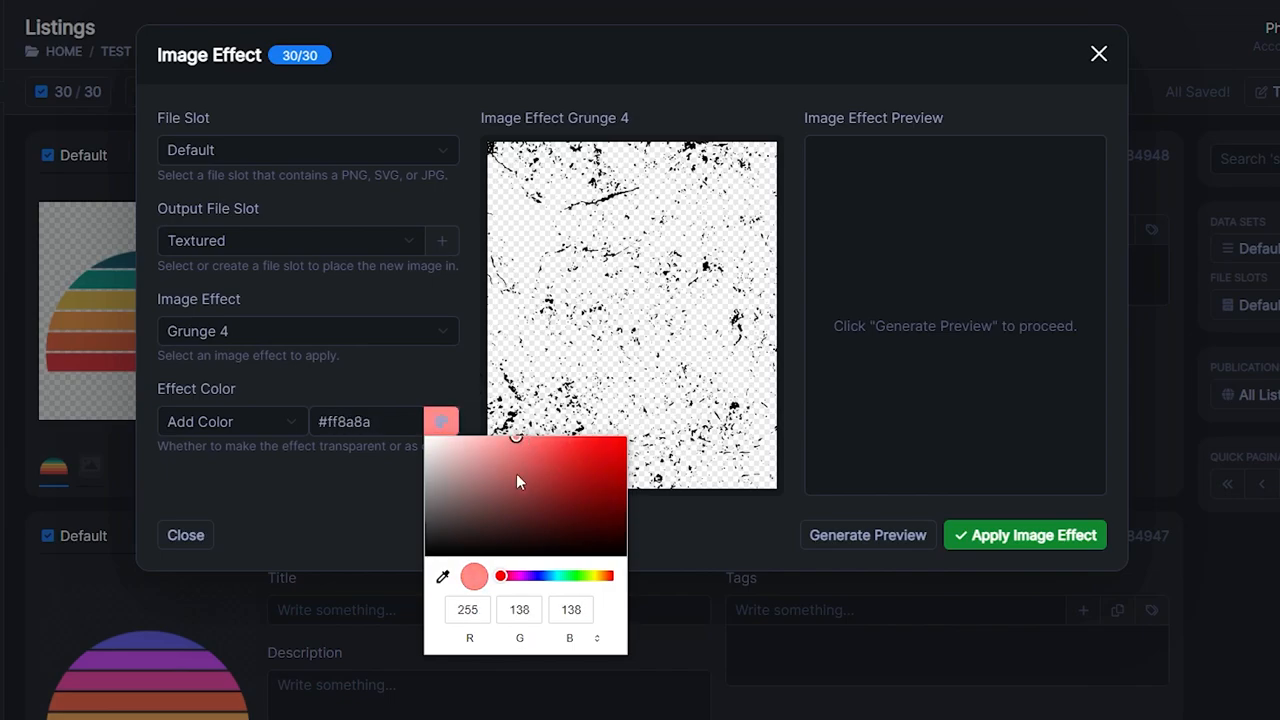
left_click(232, 421)
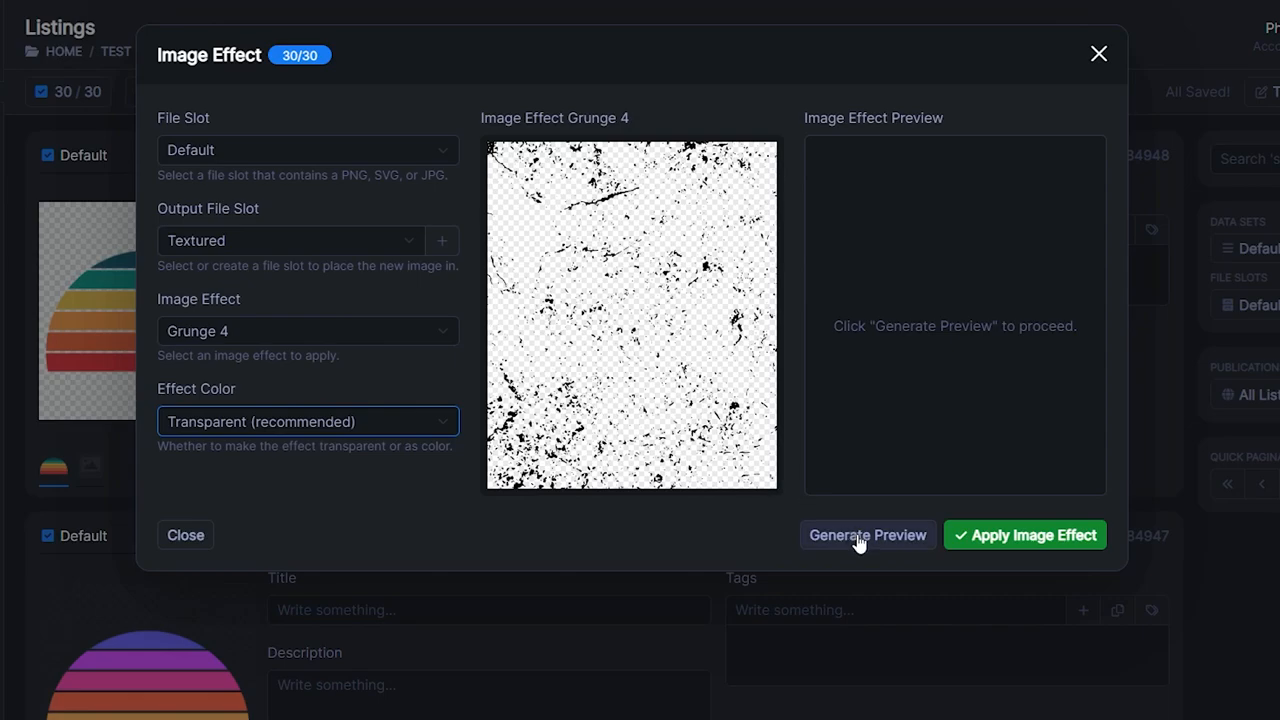
left_click(866, 535)
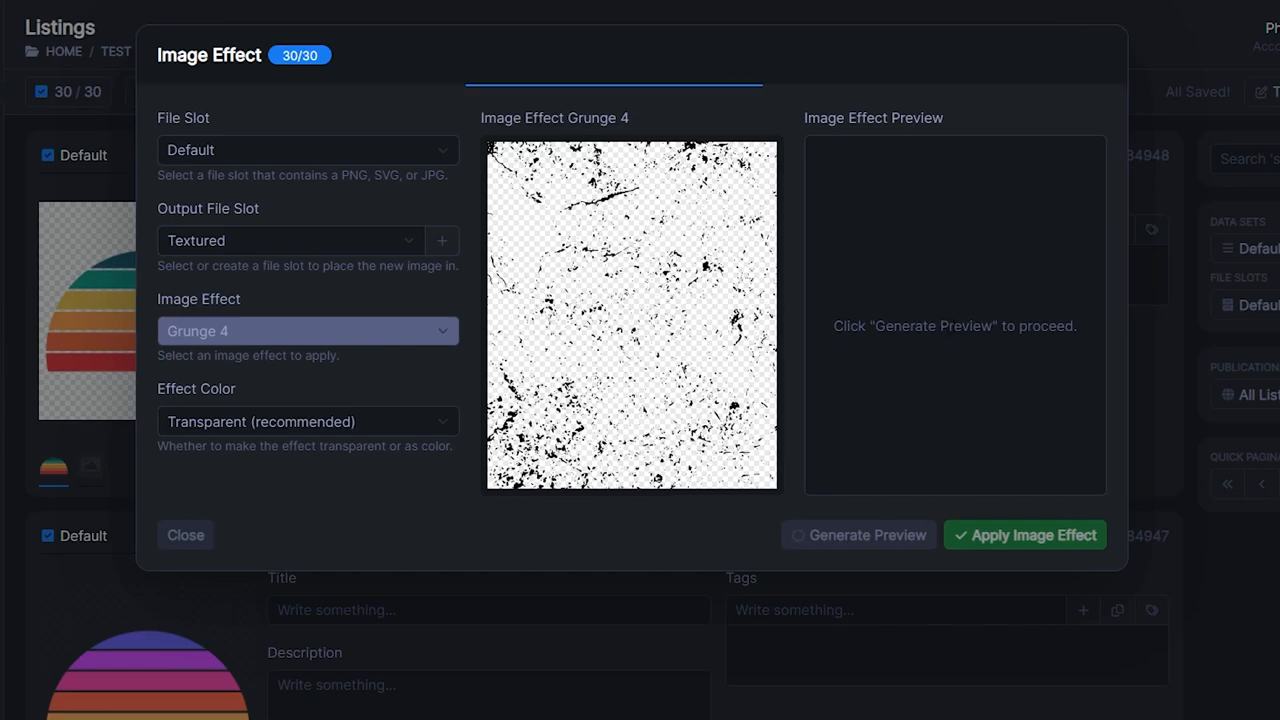
mouse_move(940, 346)
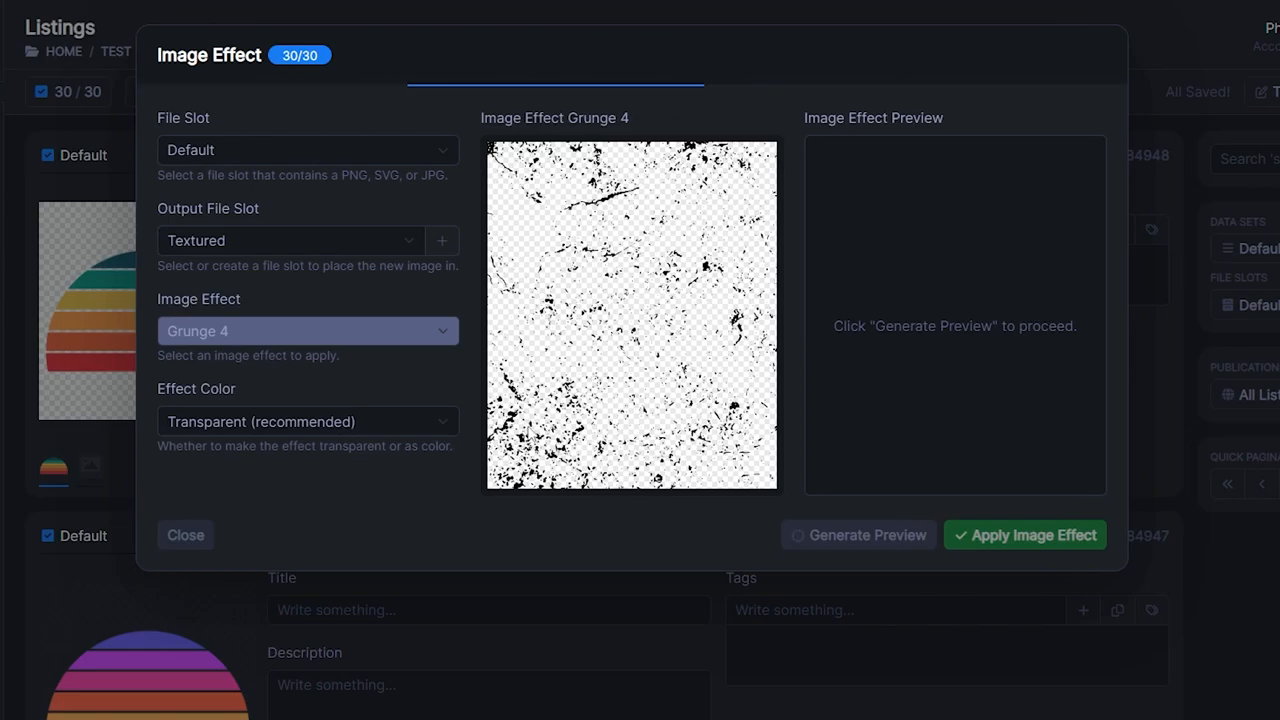
Step: Generate a Grunge 4 texture preview on the sunset design
left_click(857, 534)
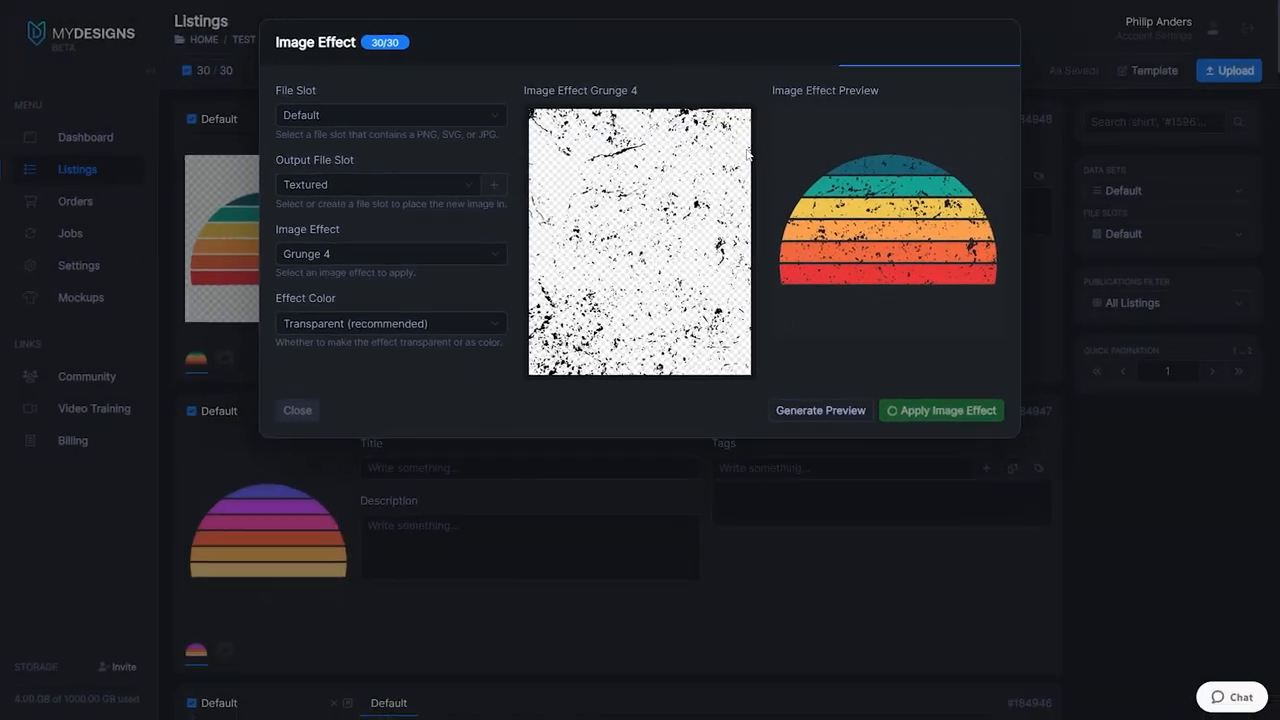
Step: Apply the Grunge 4 effect to all 30 designs and check the Active Jobs queue
left_click(940, 410)
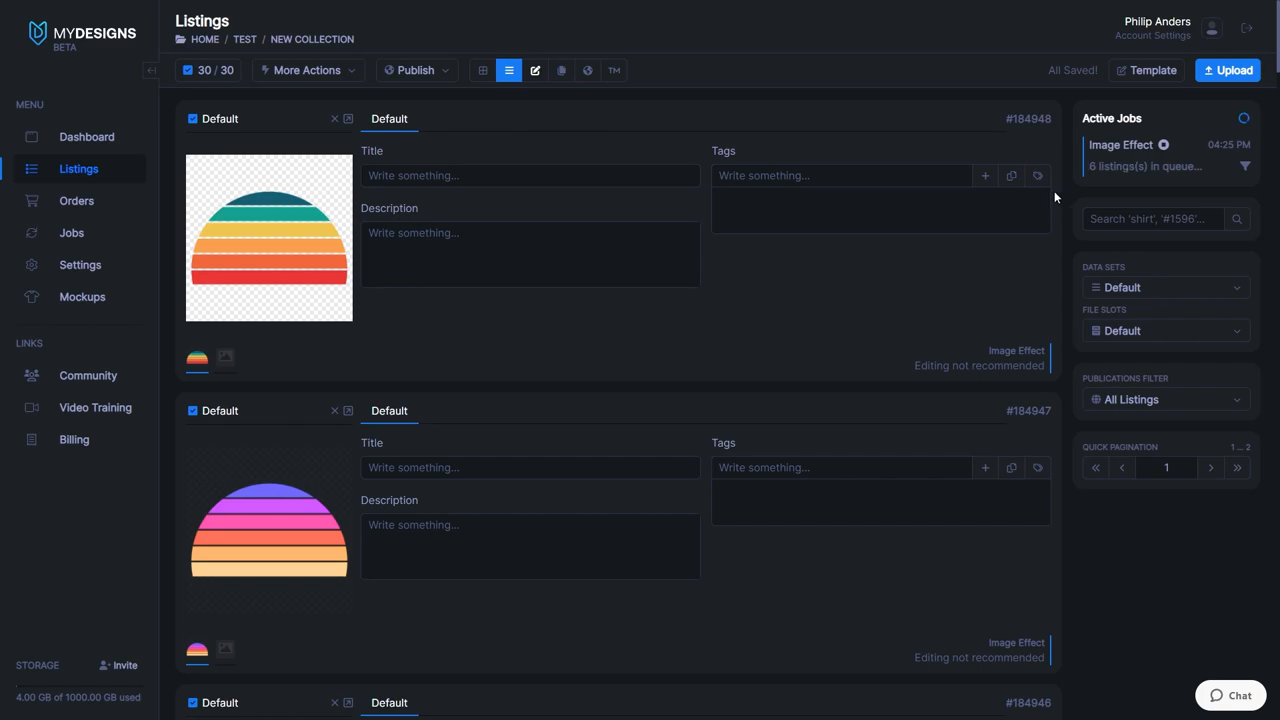
mouse_move(1055, 197)
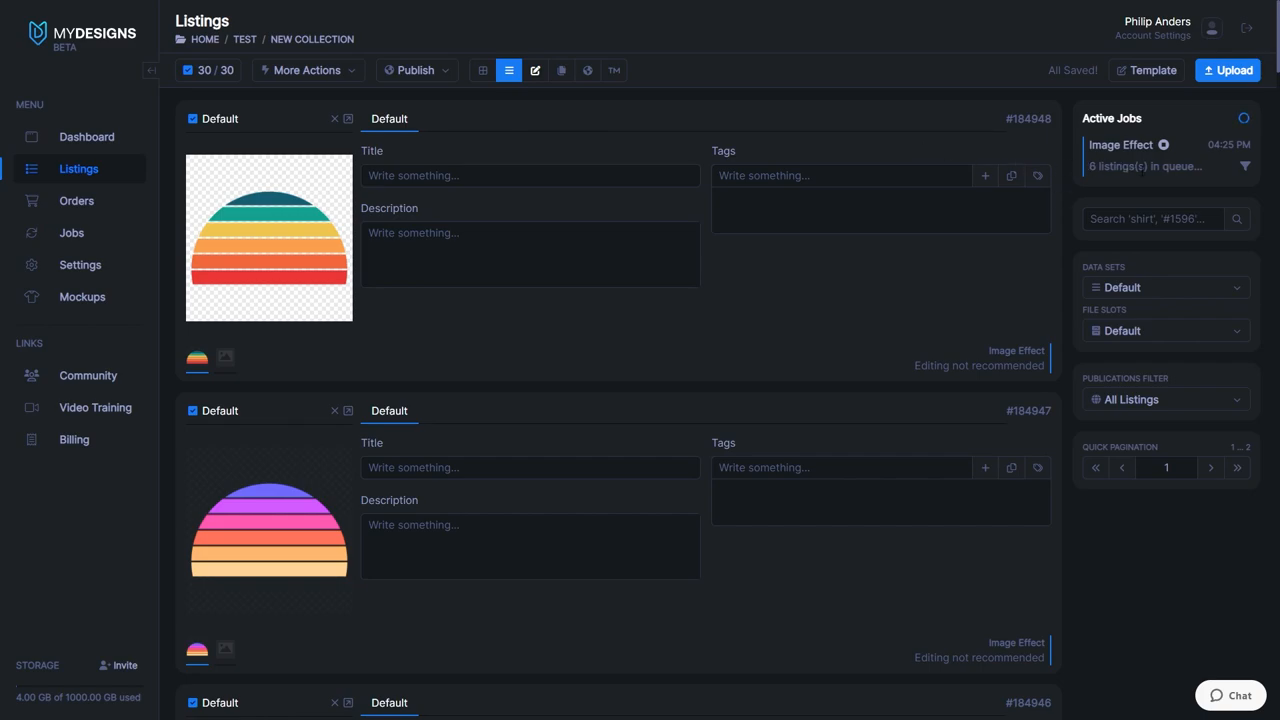
mouse_move(1137, 180)
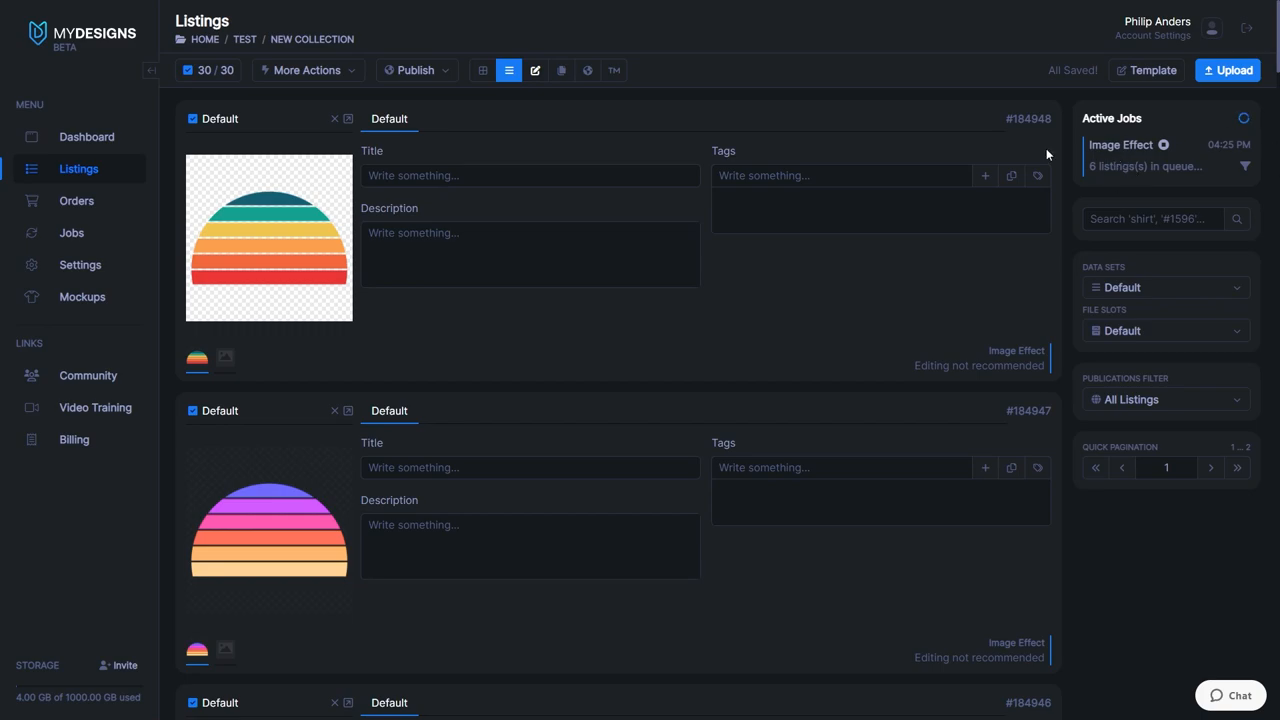
mouse_move(1140, 165)
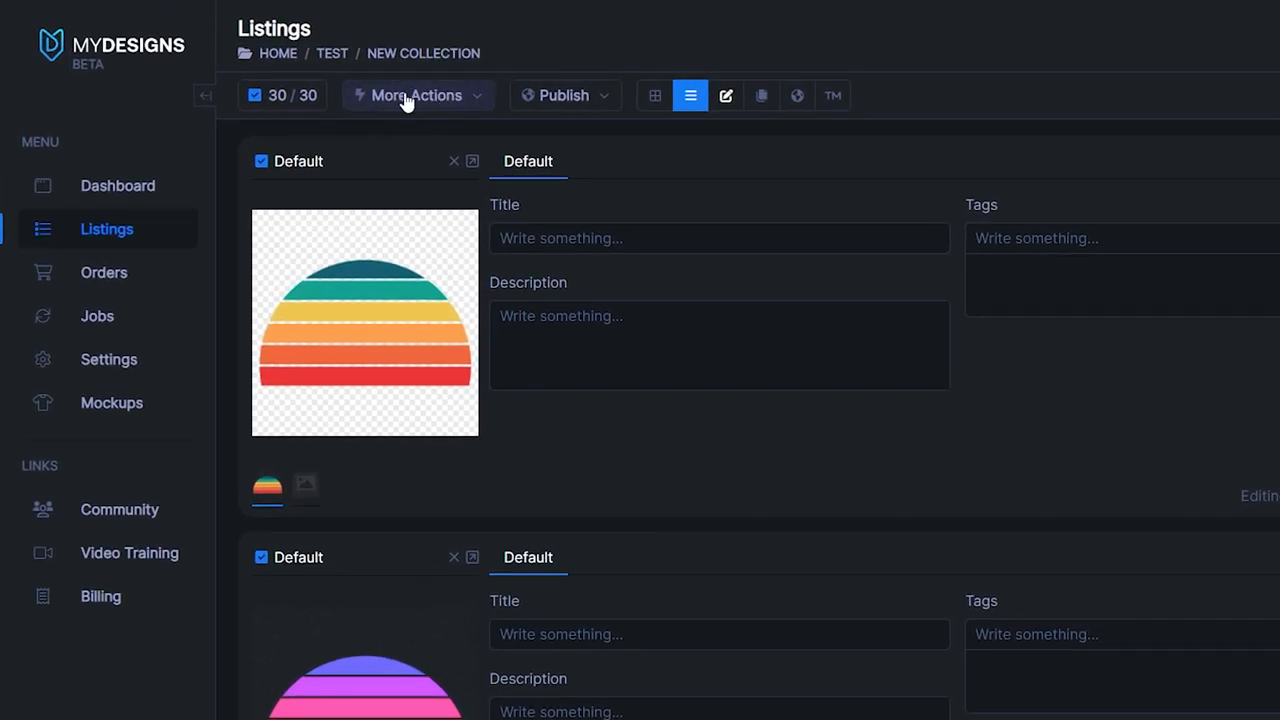
left_click(416, 95)
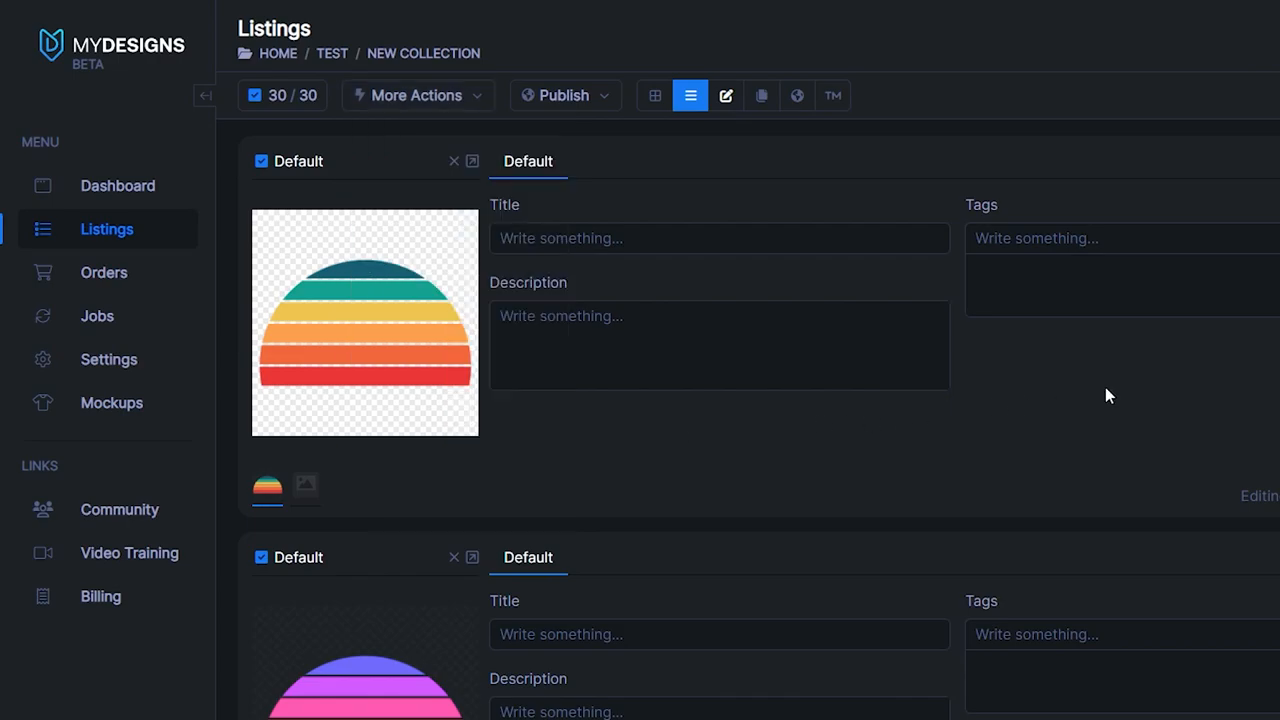
mouse_move(1052, 406)
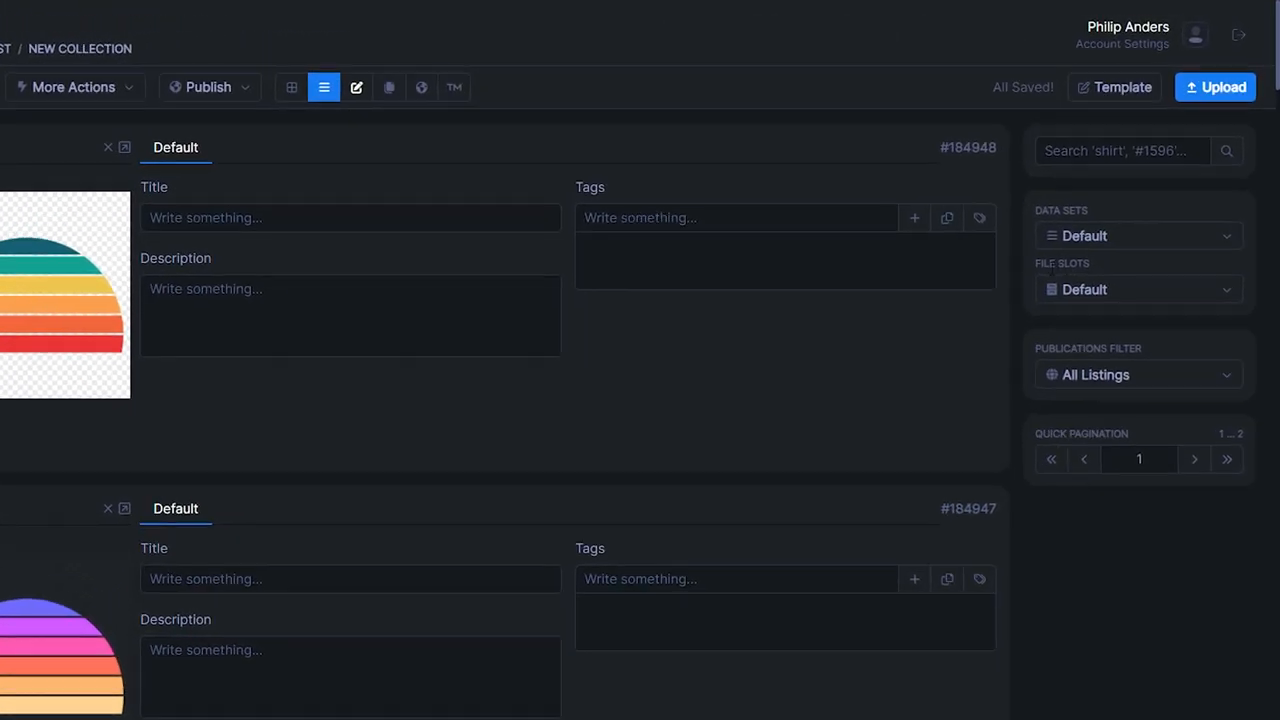
Step: Switch the listings to the Textured file slot and scroll through the grunge results
left_click(1138, 289)
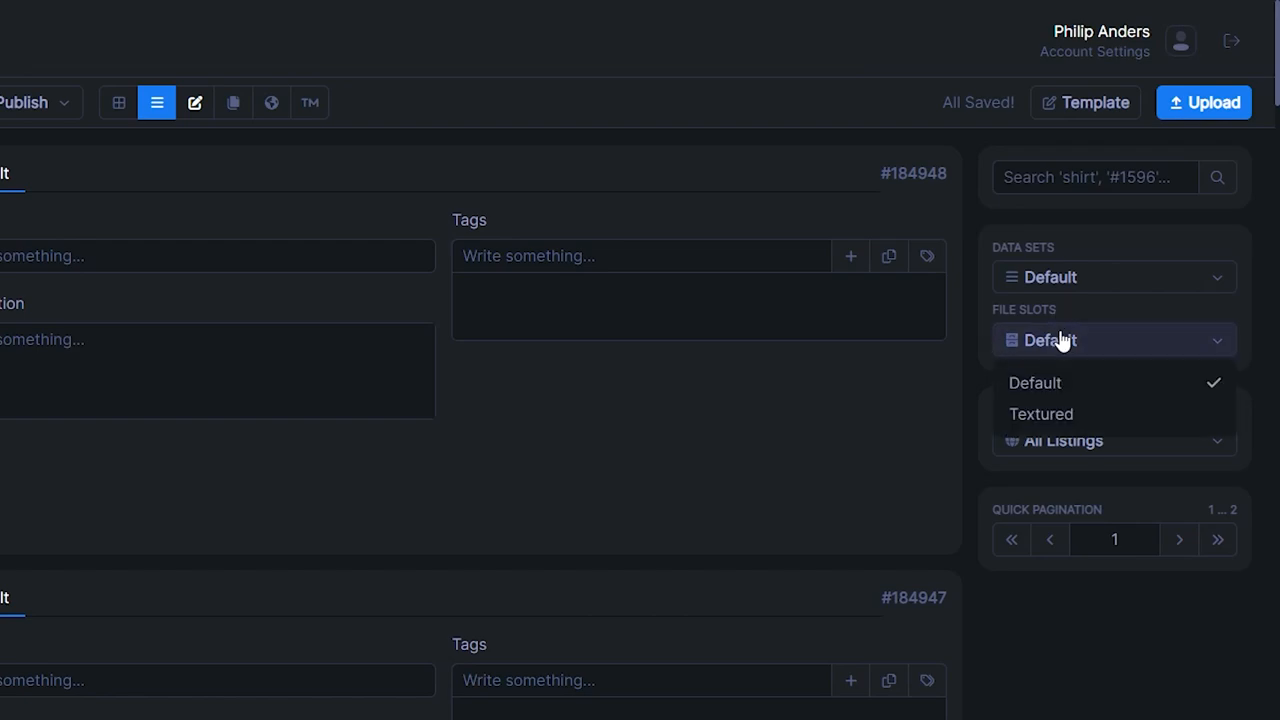
left_click(1040, 413)
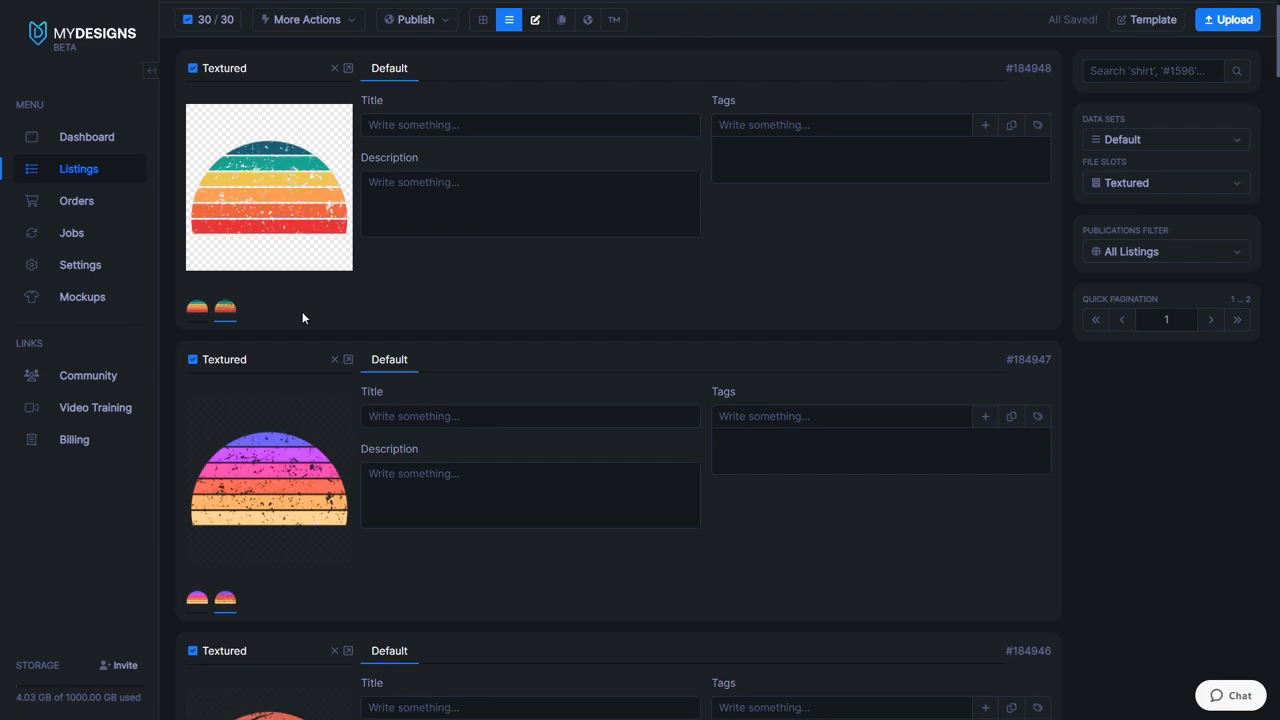
scroll("down", 3)
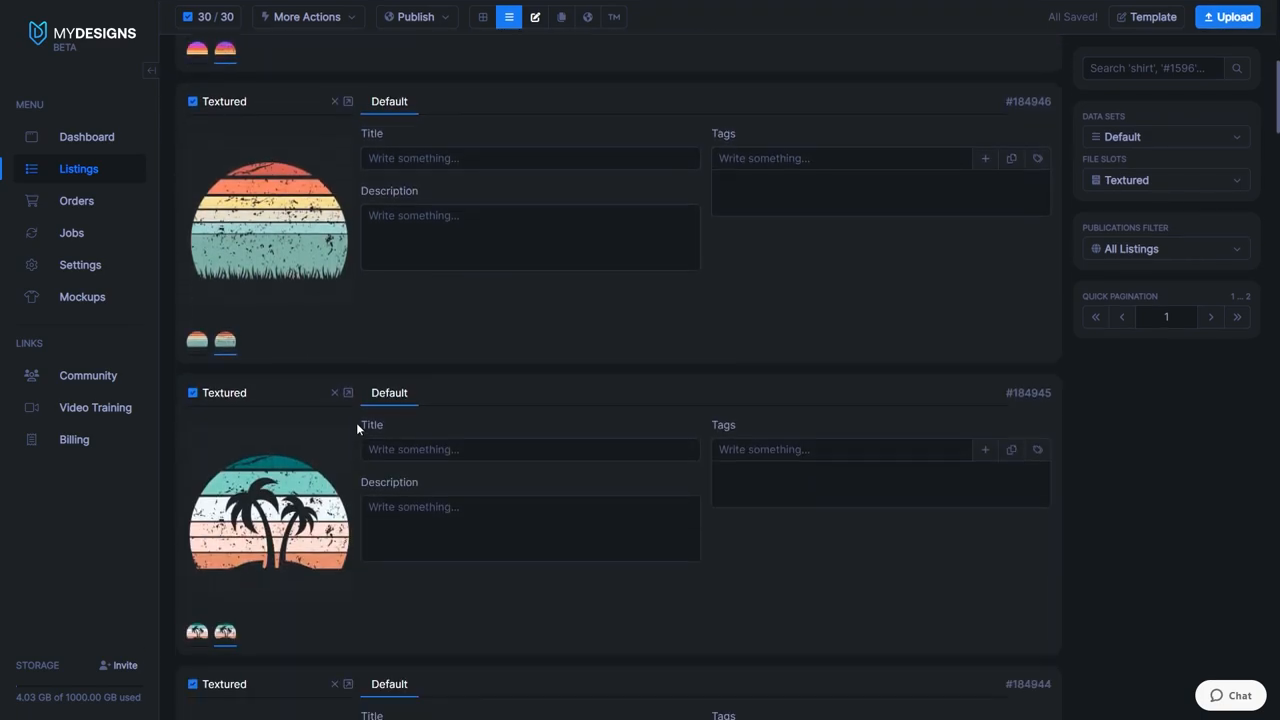
scroll("down", 3)
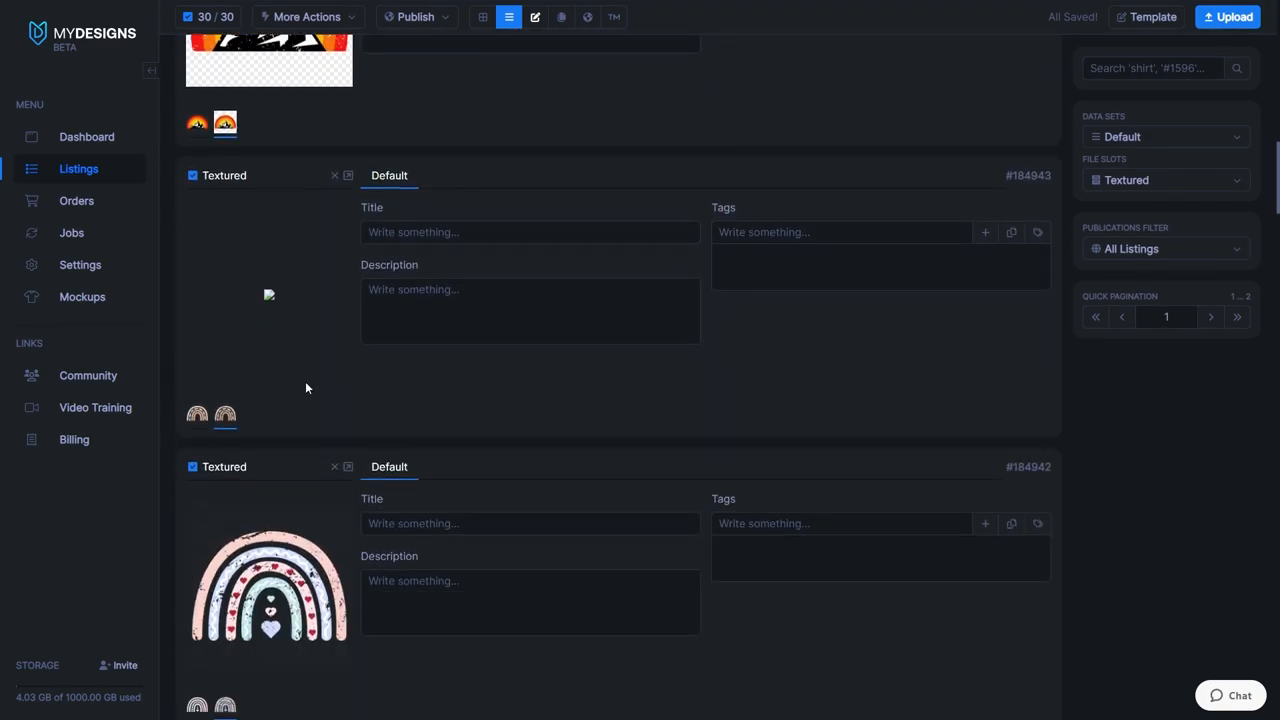
scroll("down", 3)
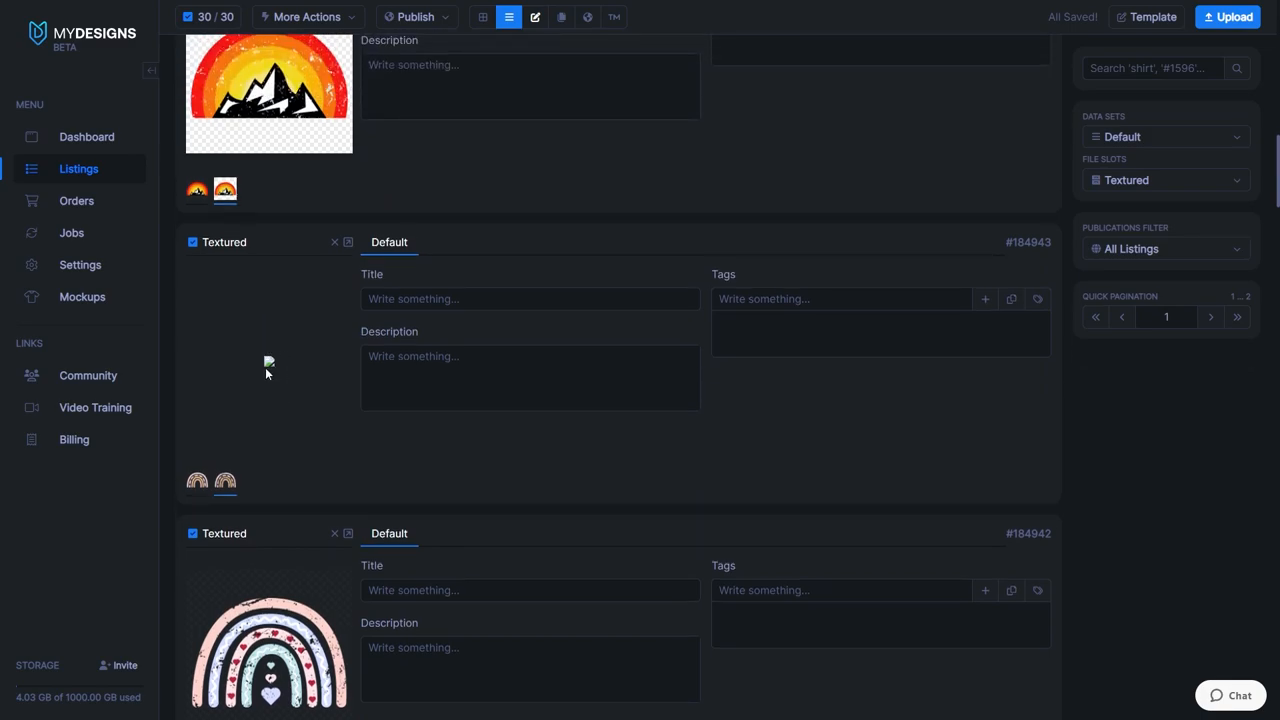
mouse_move(239, 406)
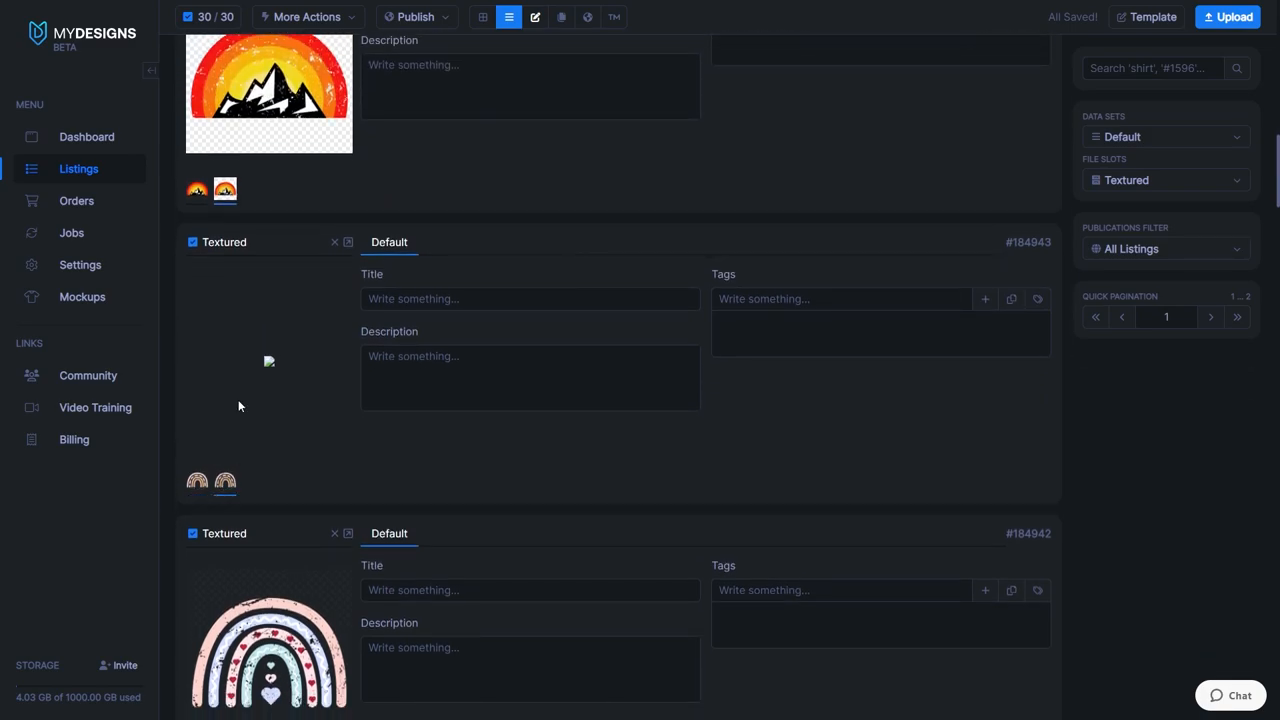
scroll("down", 3)
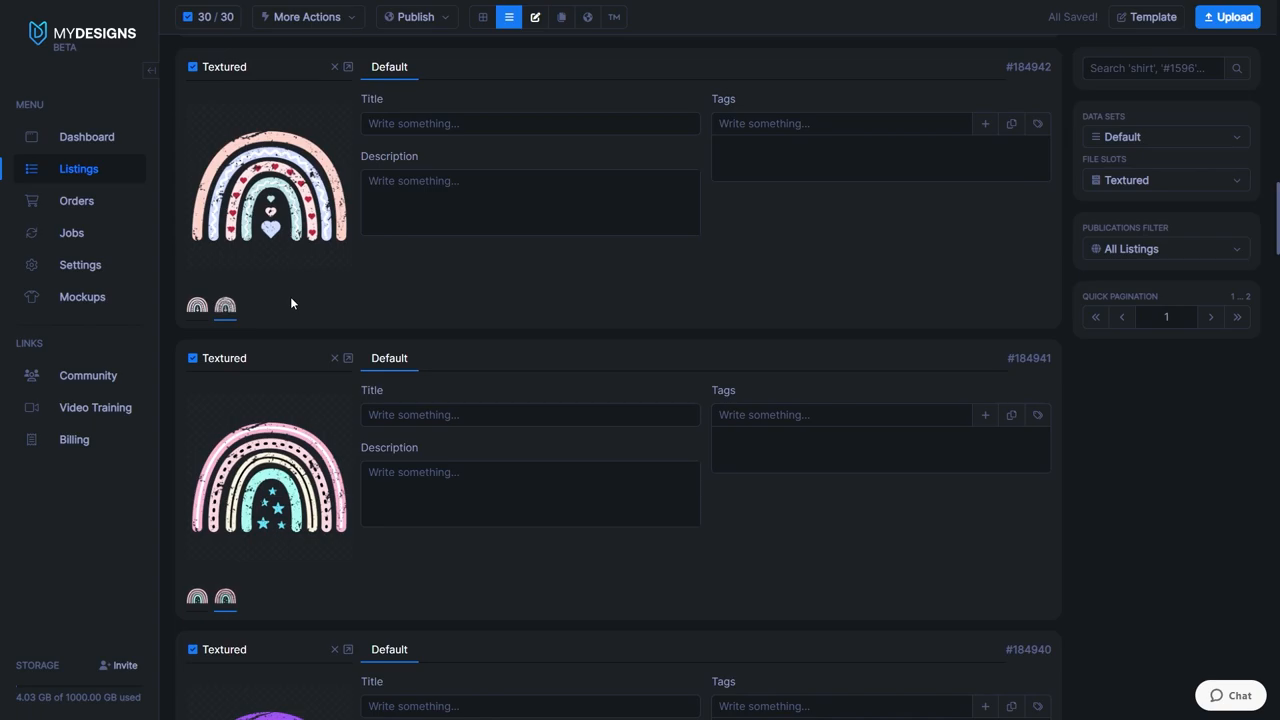
scroll("down", 3)
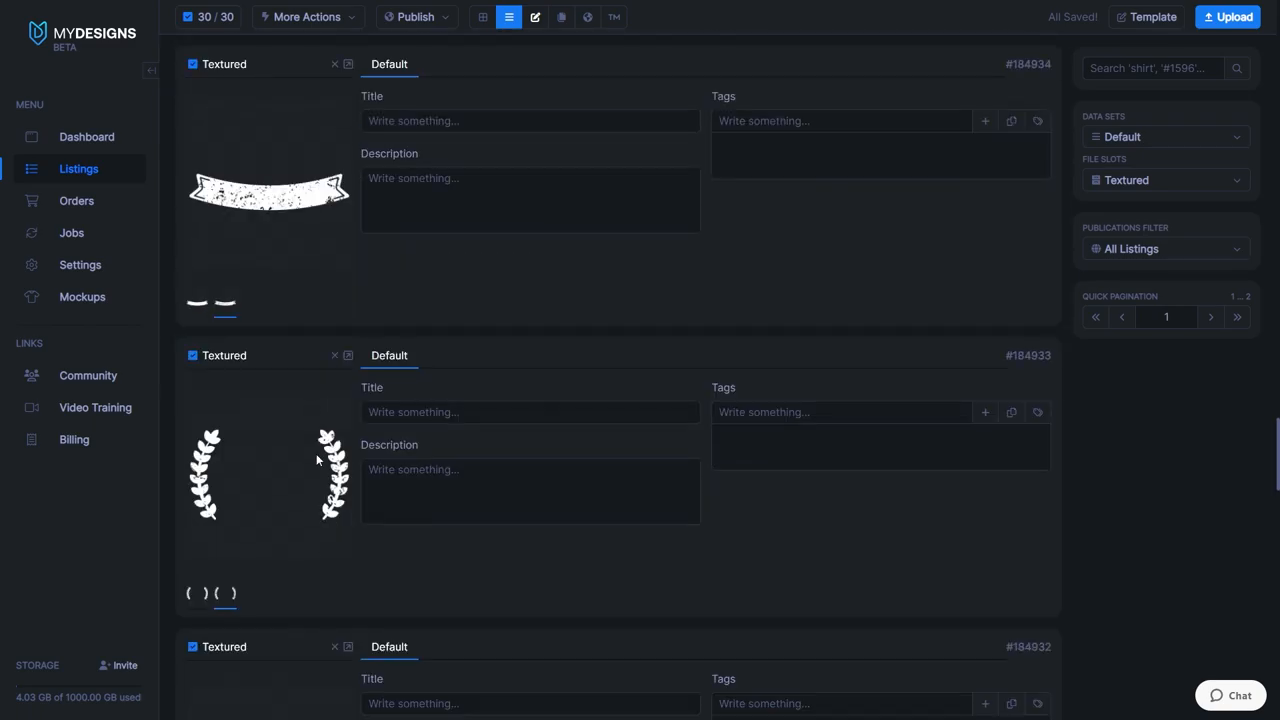
scroll("down", 3)
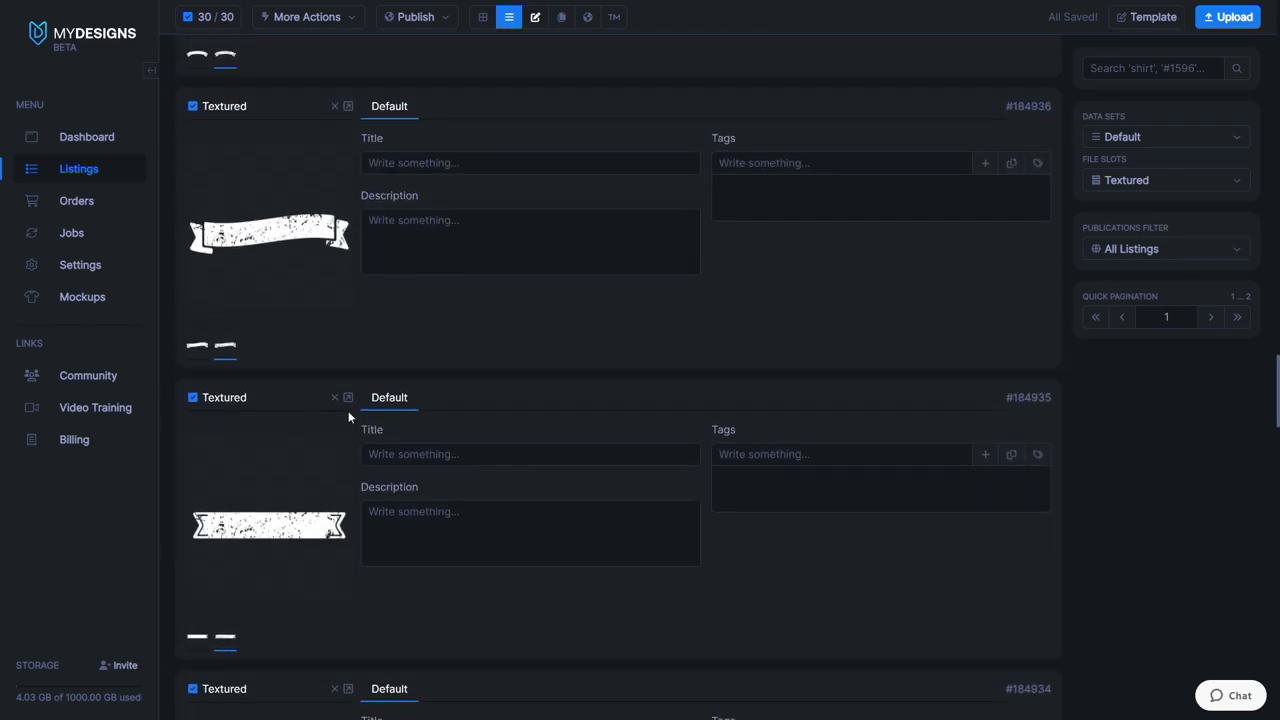
scroll("down", 3)
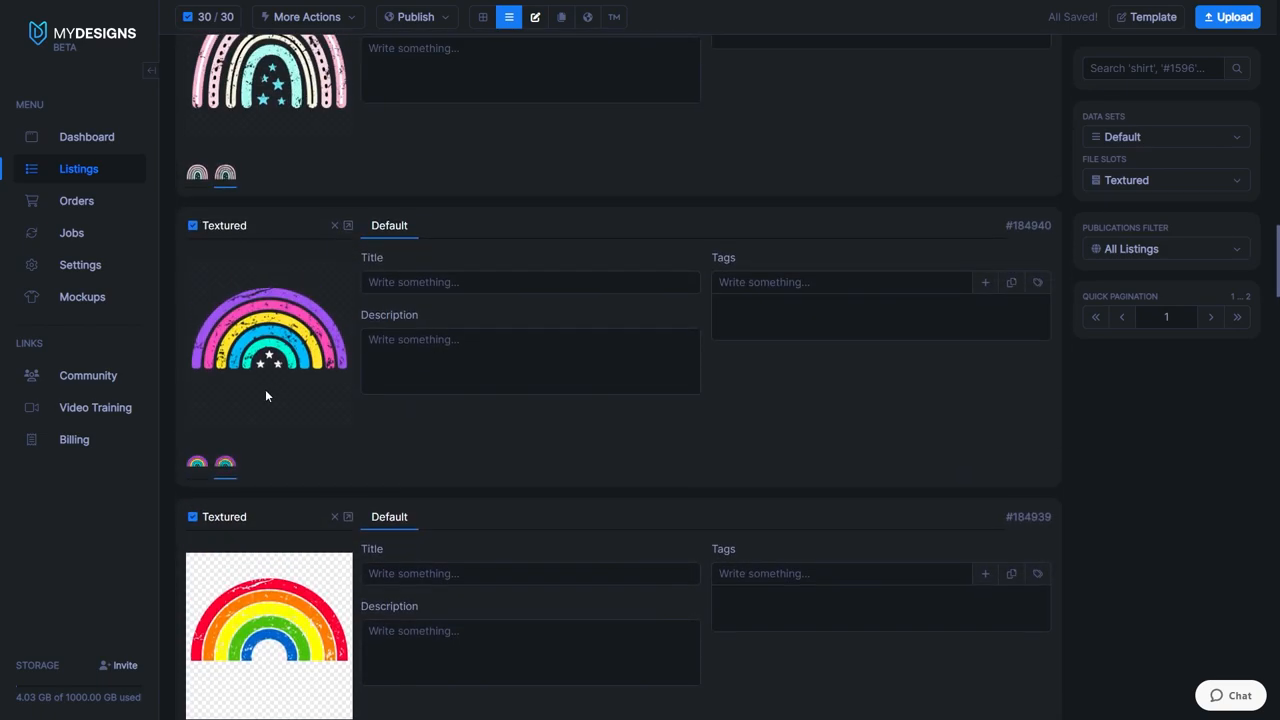
scroll("up", 3)
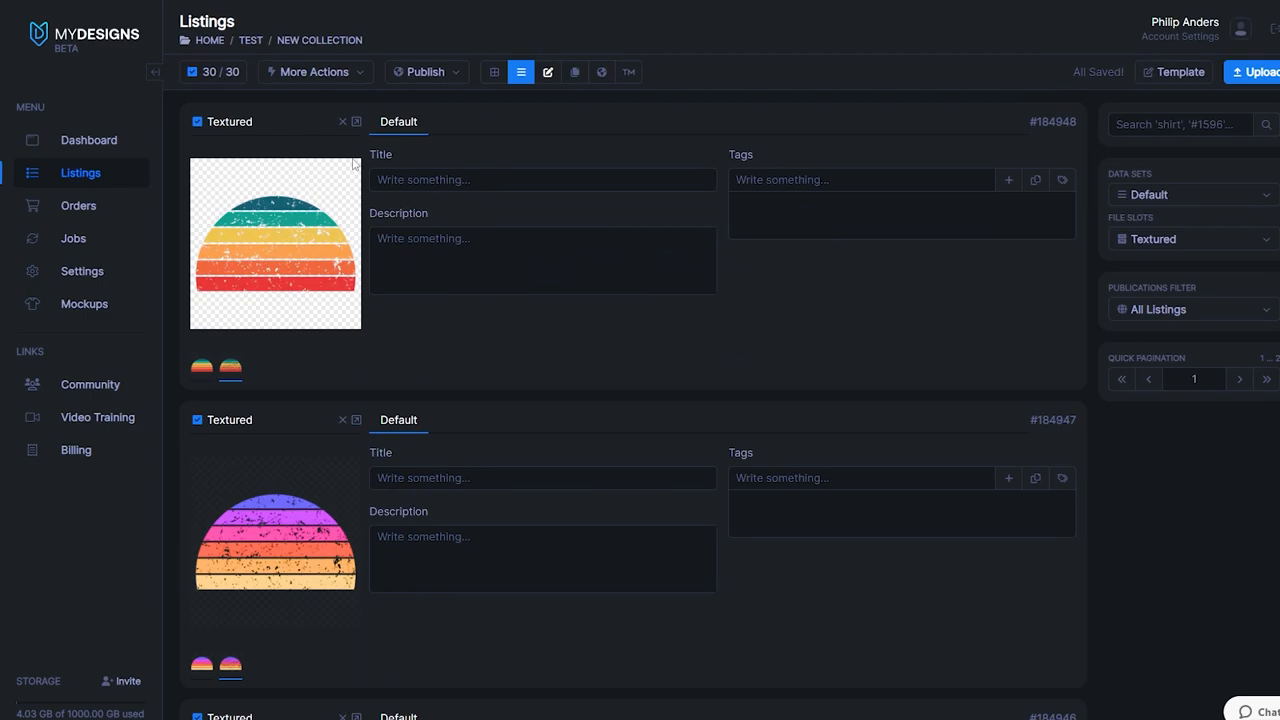
Step: Download the Textured-slot files of all 30 listings as a ZIP
left_click(313, 71)
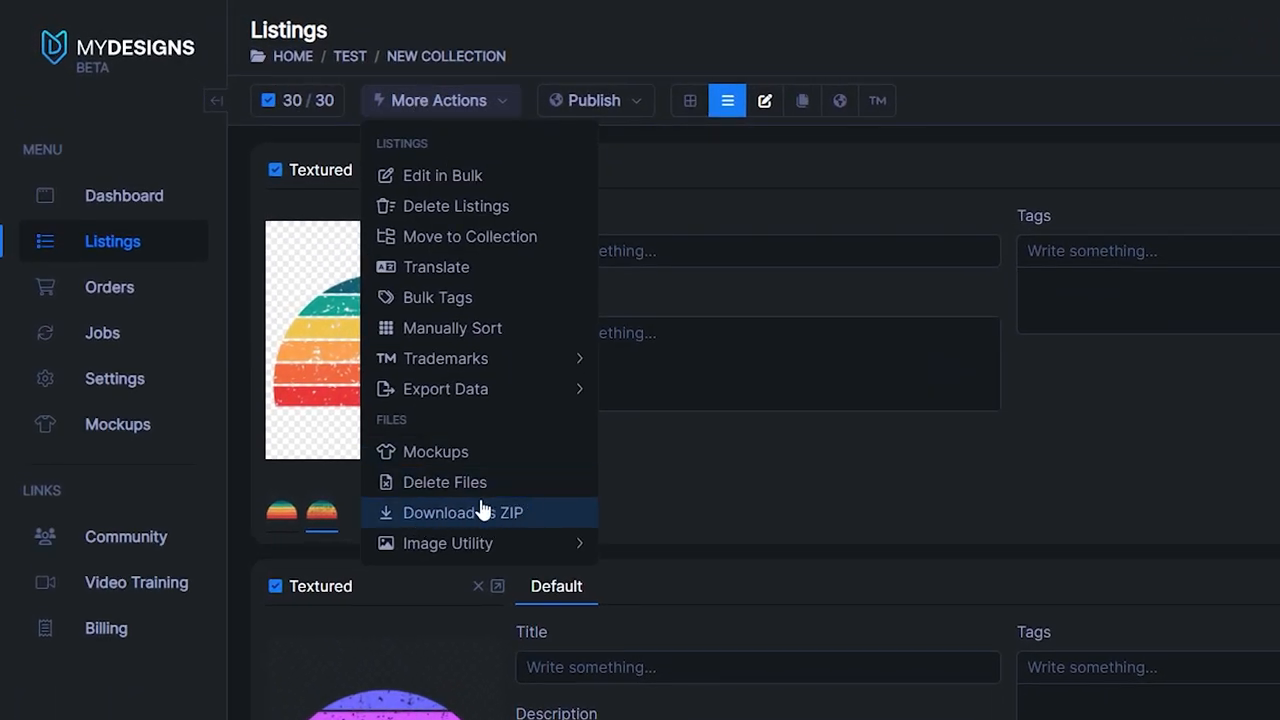
left_click(462, 512)
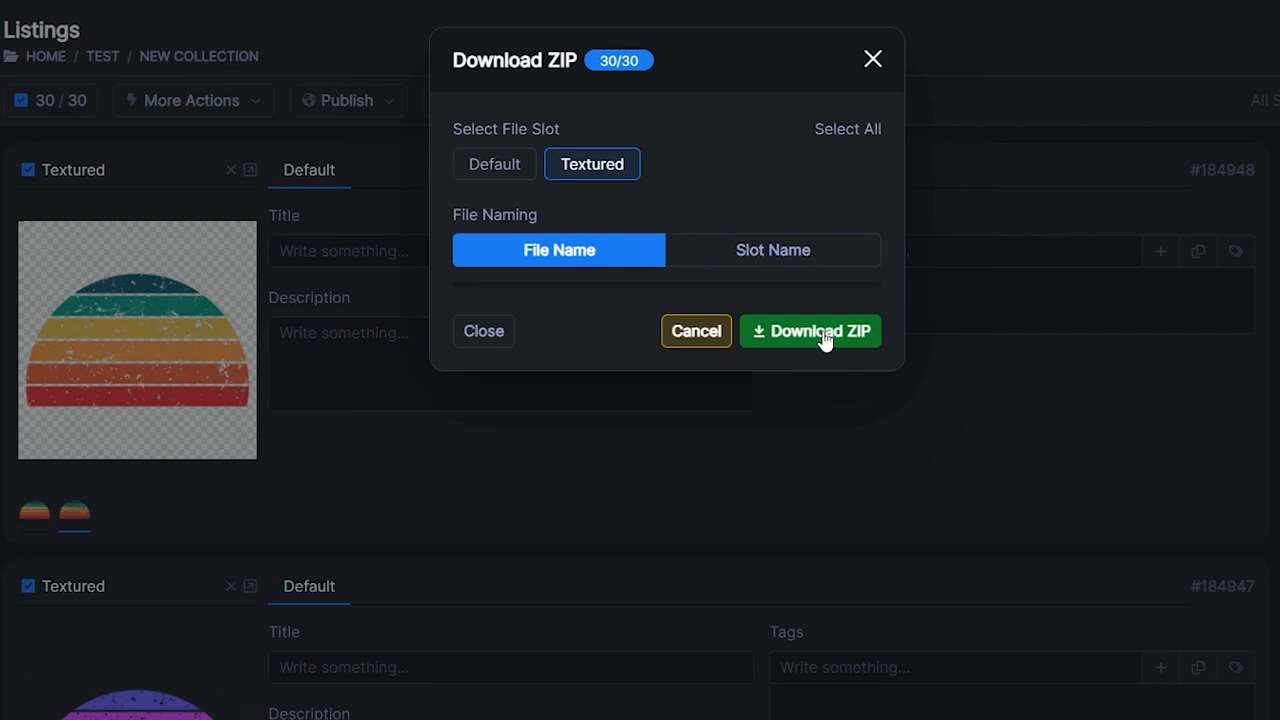
left_click(810, 331)
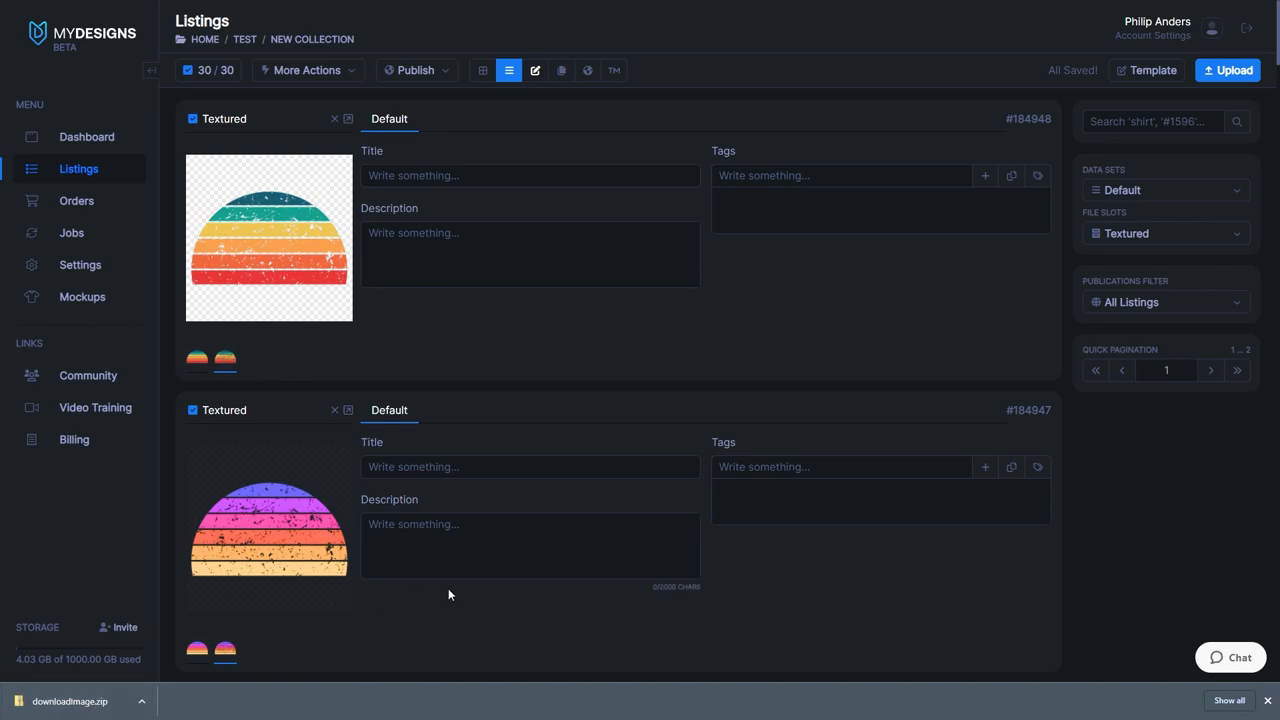
mouse_move(643, 574)
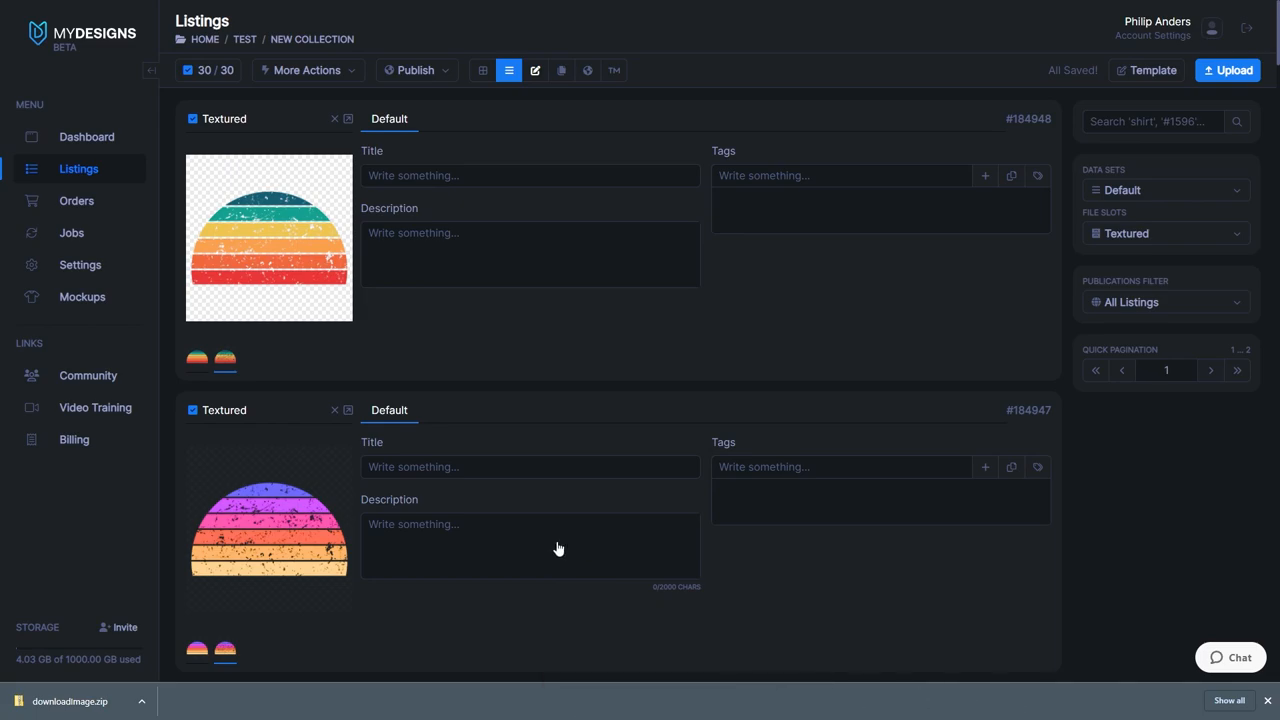
mouse_move(551, 530)
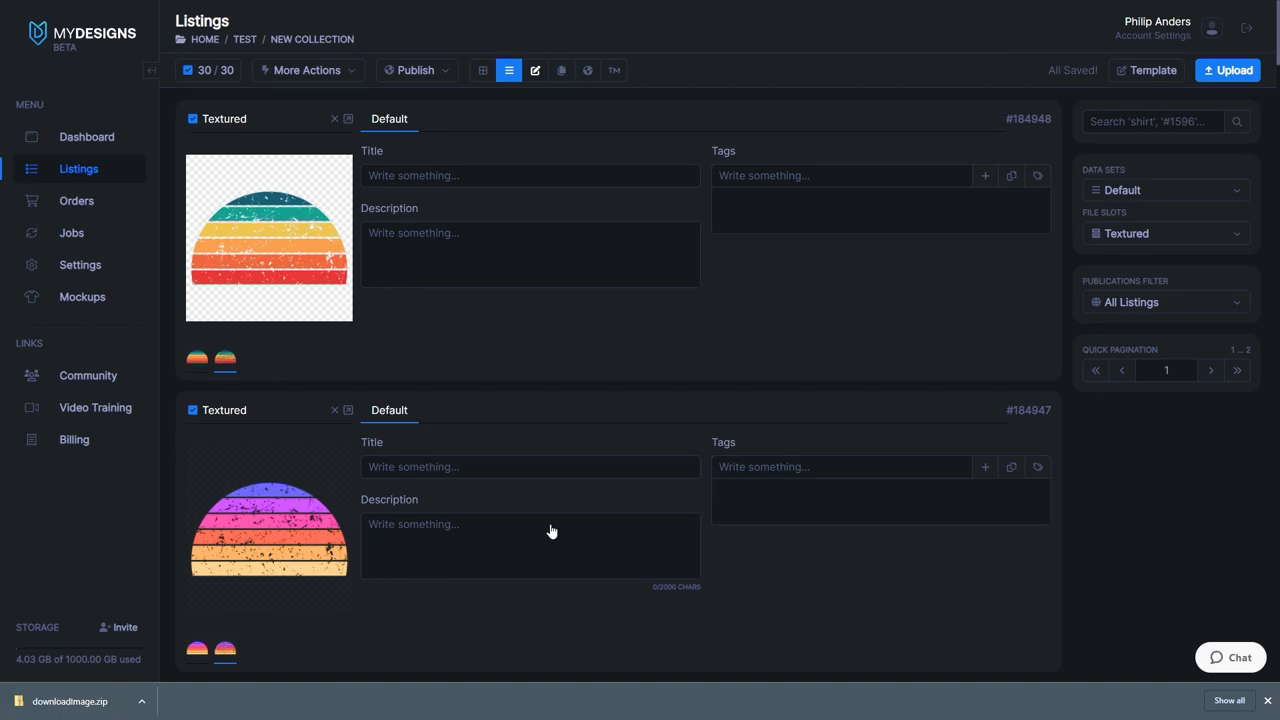
mouse_move(527, 545)
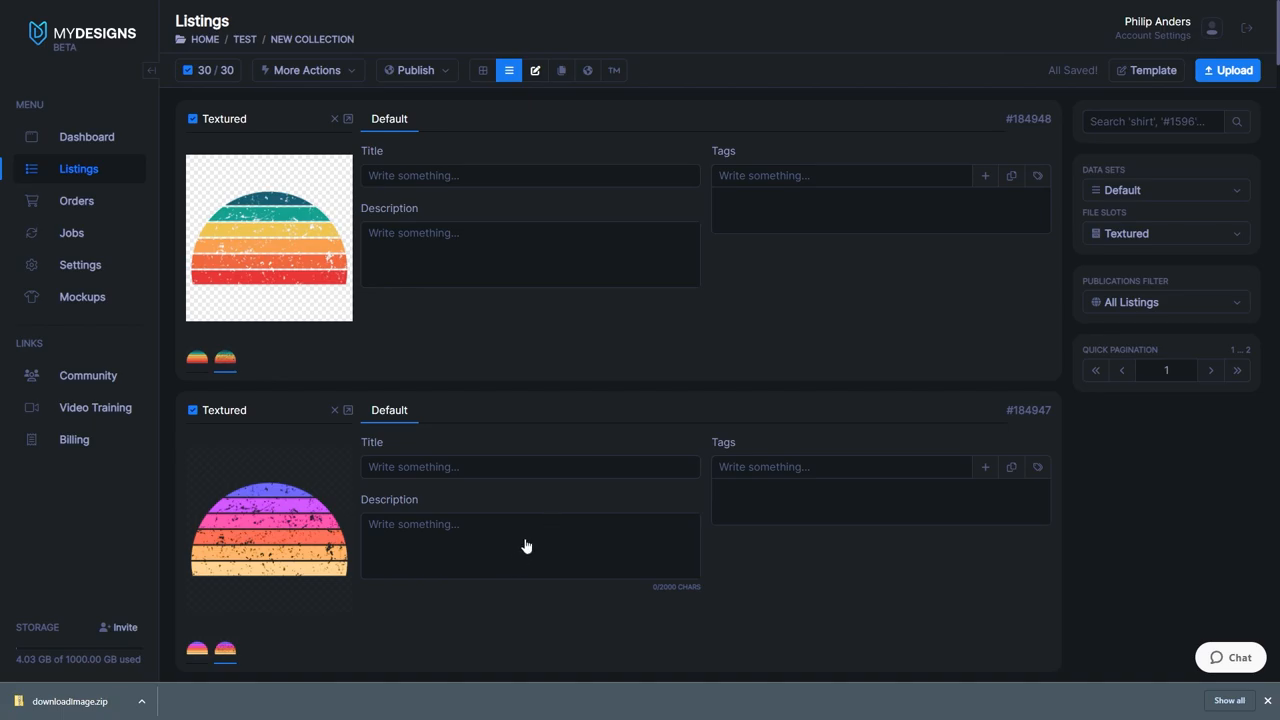